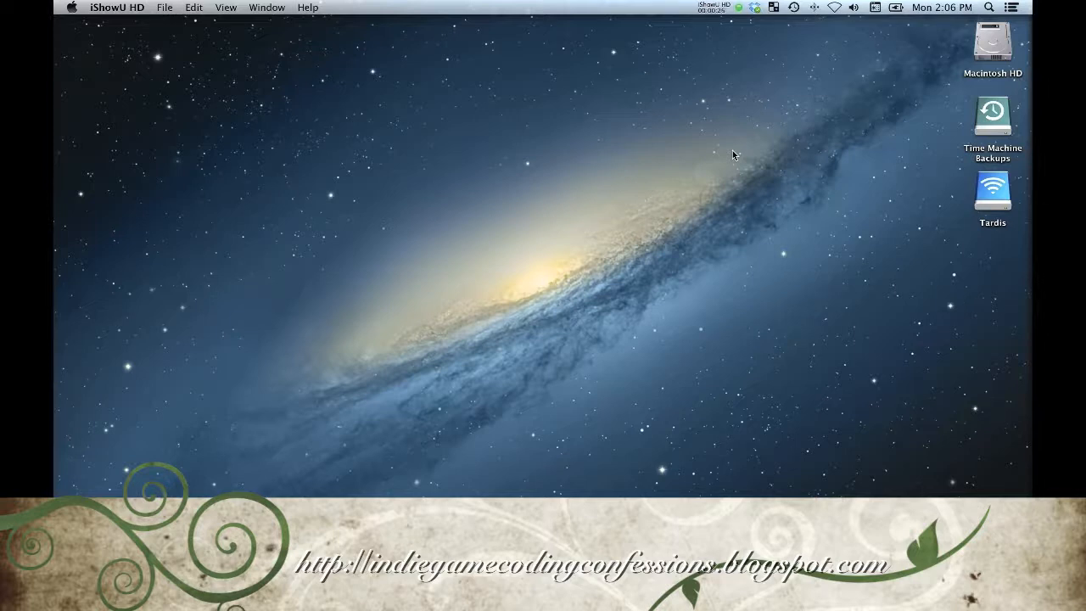
Search the Mac for 'xcode' with Spotlight.
left_click(988, 7)
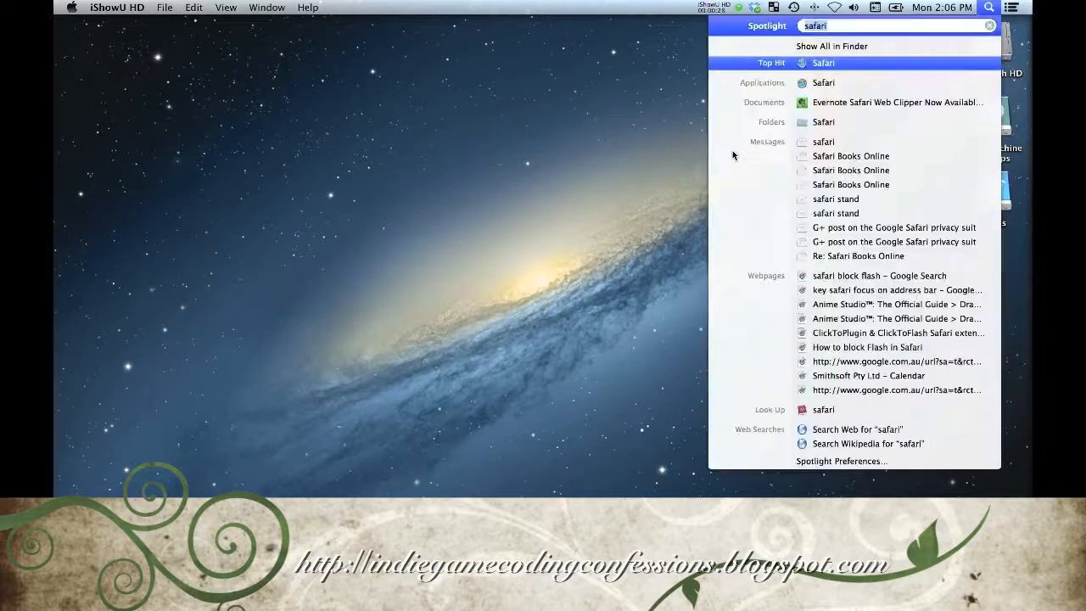
type("x")
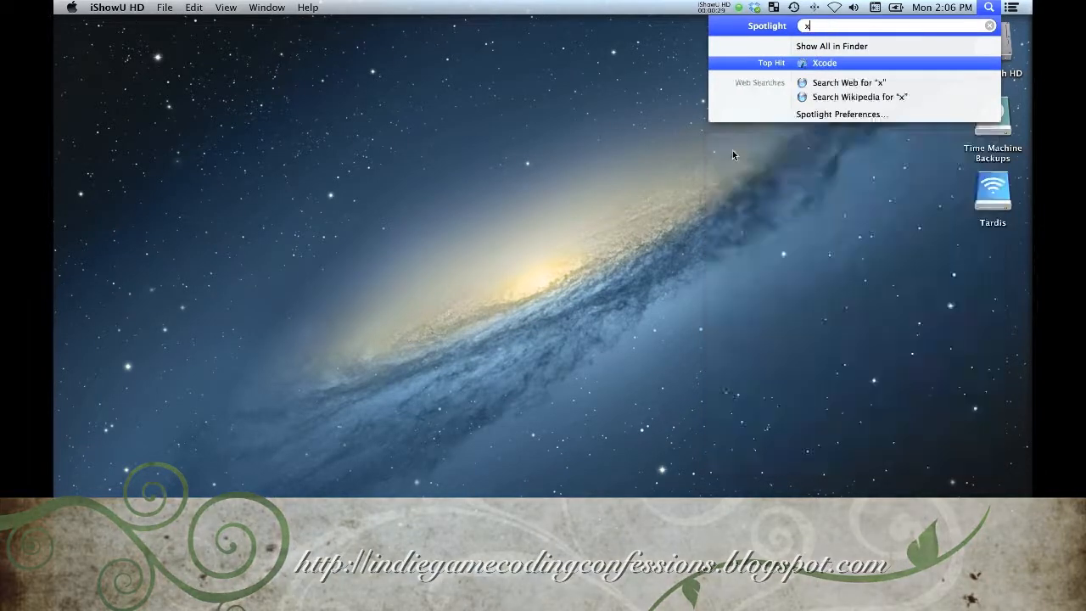
type("code")
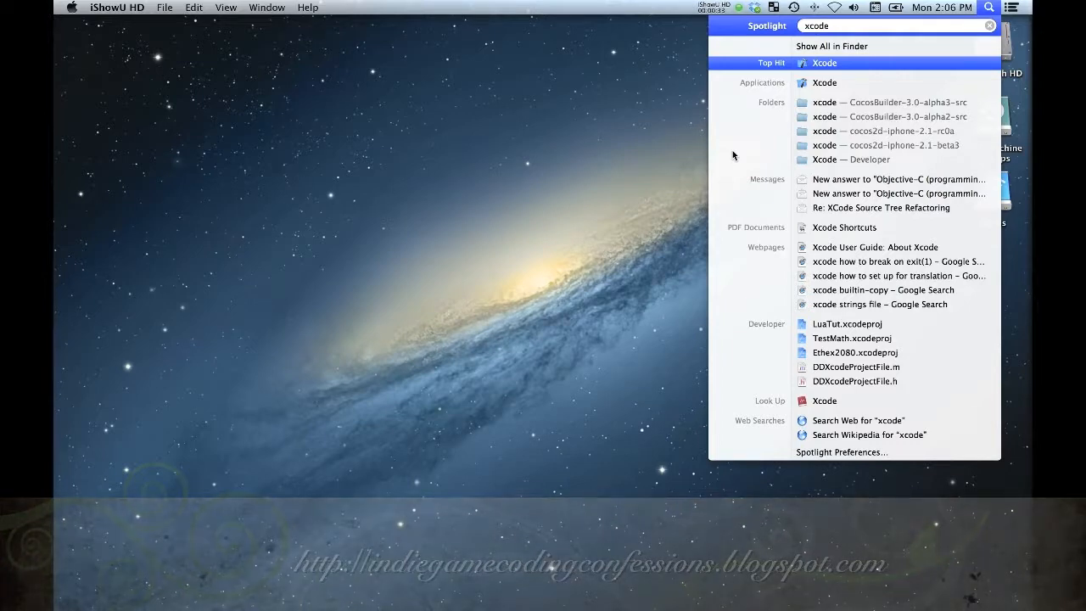
Launch Xcode from the Spotlight results.
left_click(825, 62)
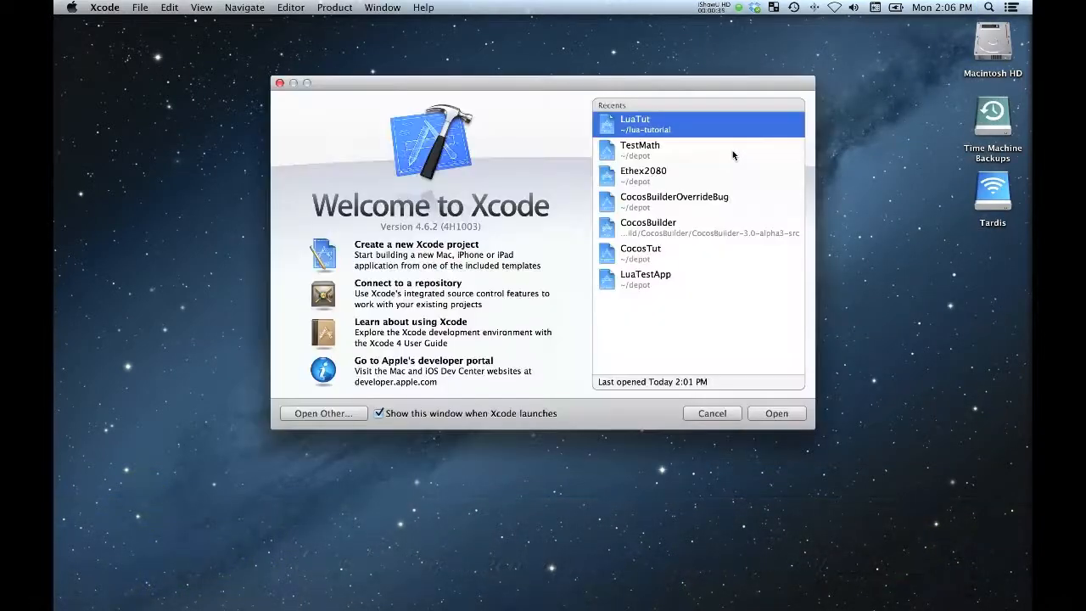
mouse_move(557, 331)
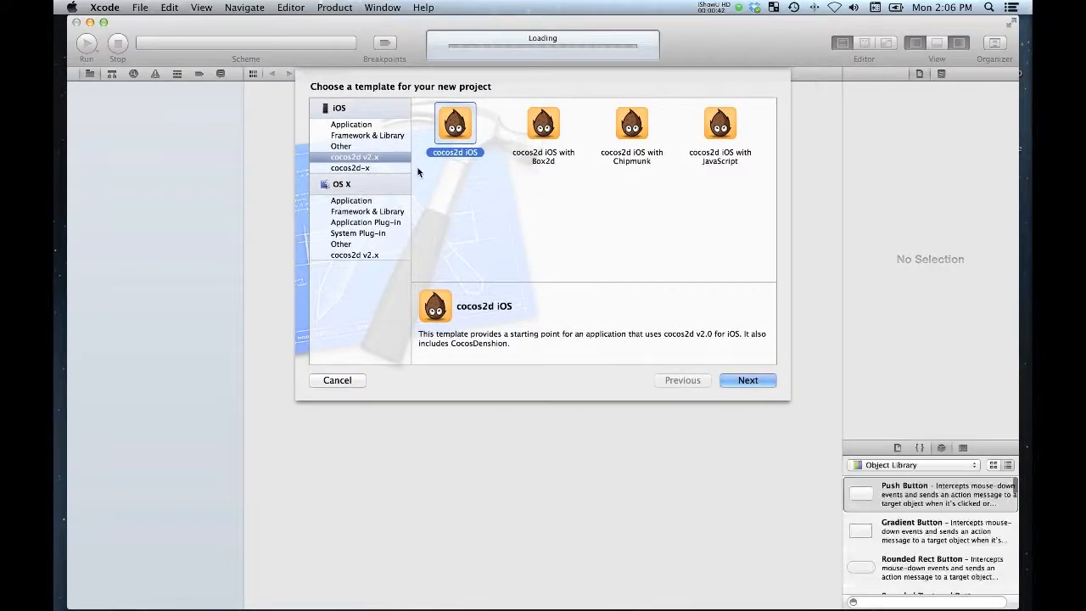
mouse_move(473, 194)
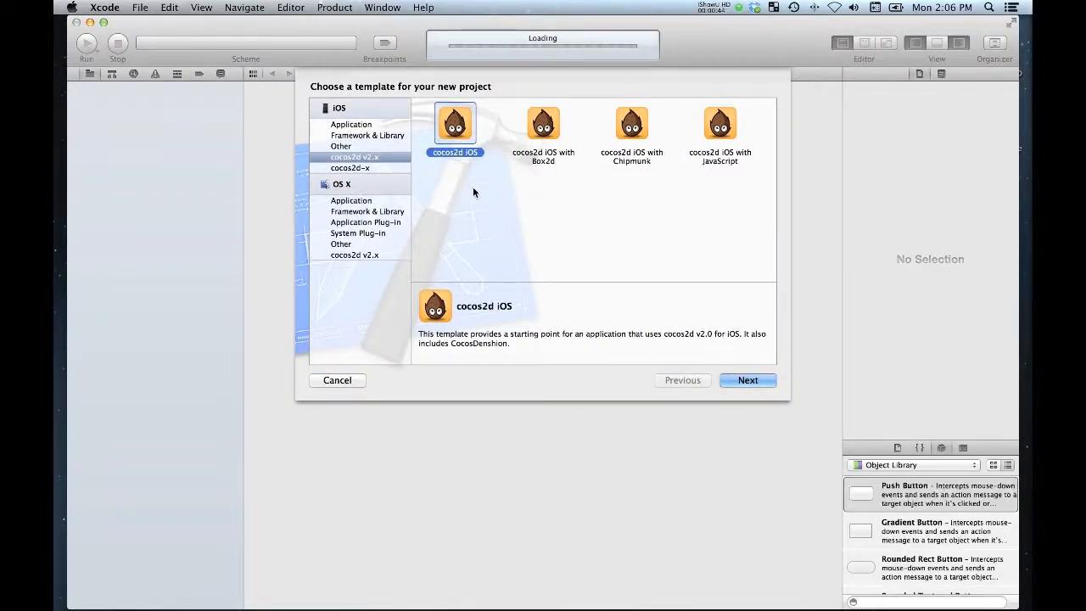
mouse_move(438, 184)
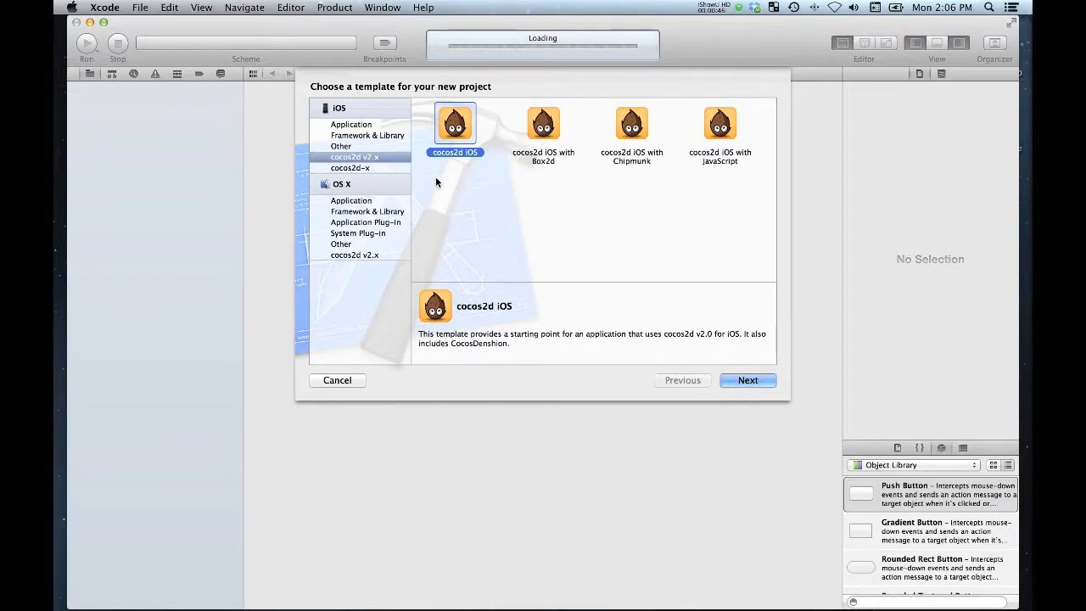
mouse_move(375, 160)
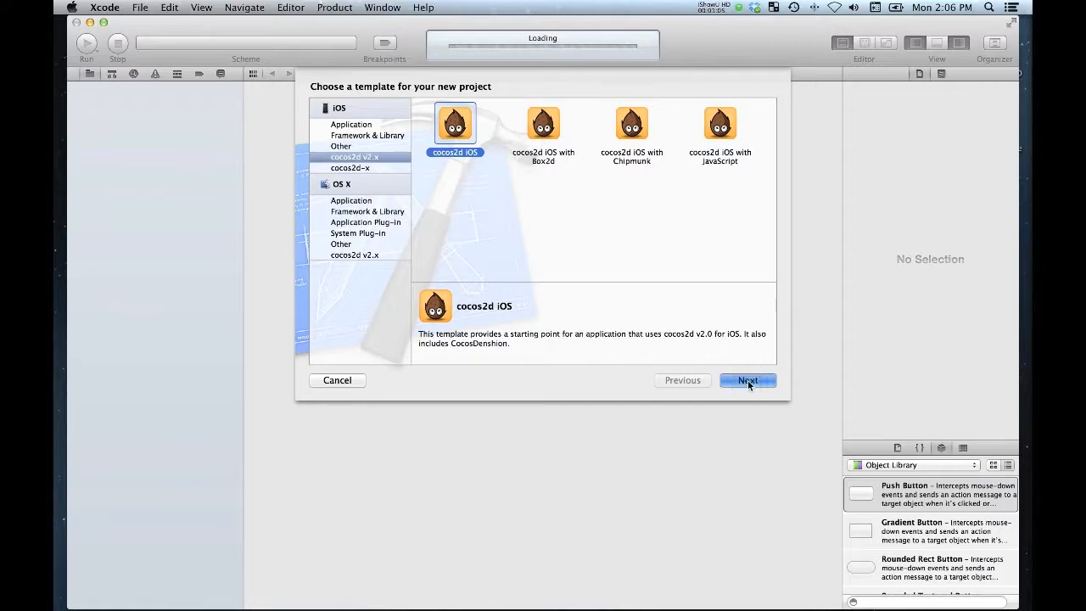
Name the new cocos2d project ARCTut and continue to the save location.
left_click(747, 380)
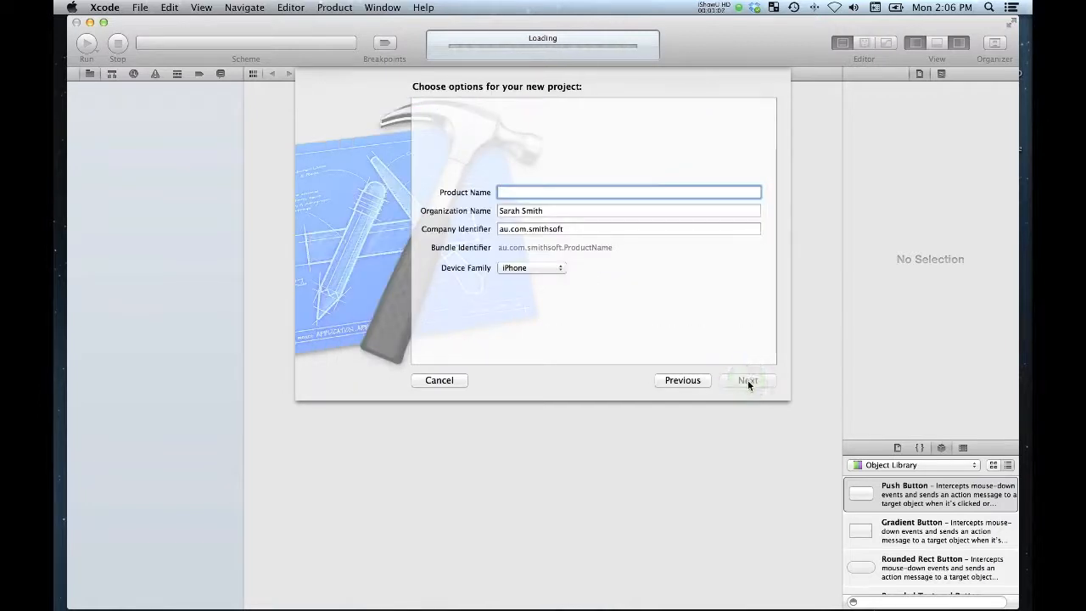
type("ARC")
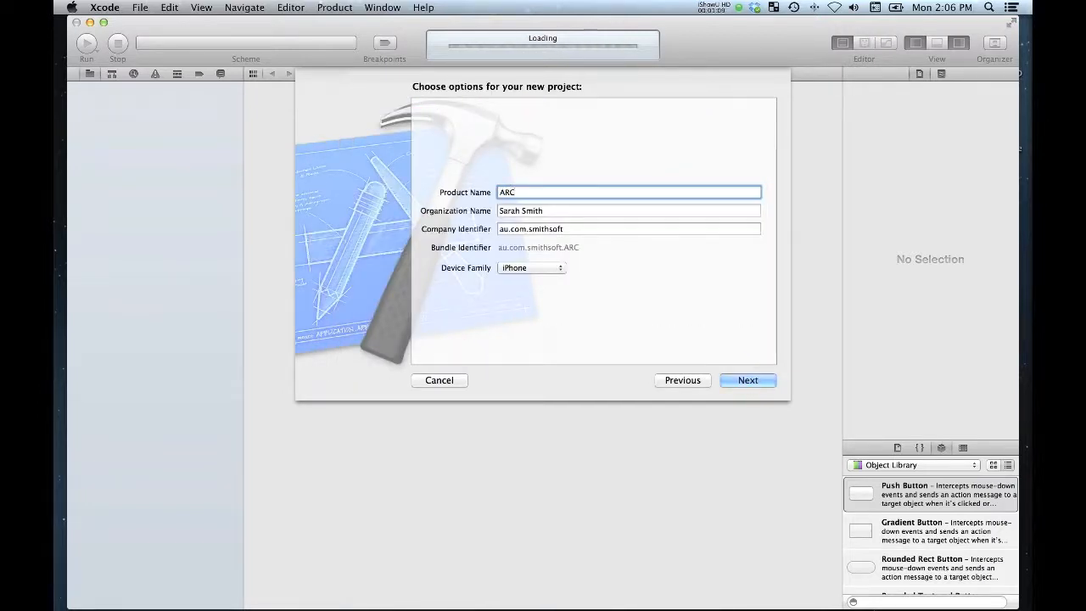
type("Tut")
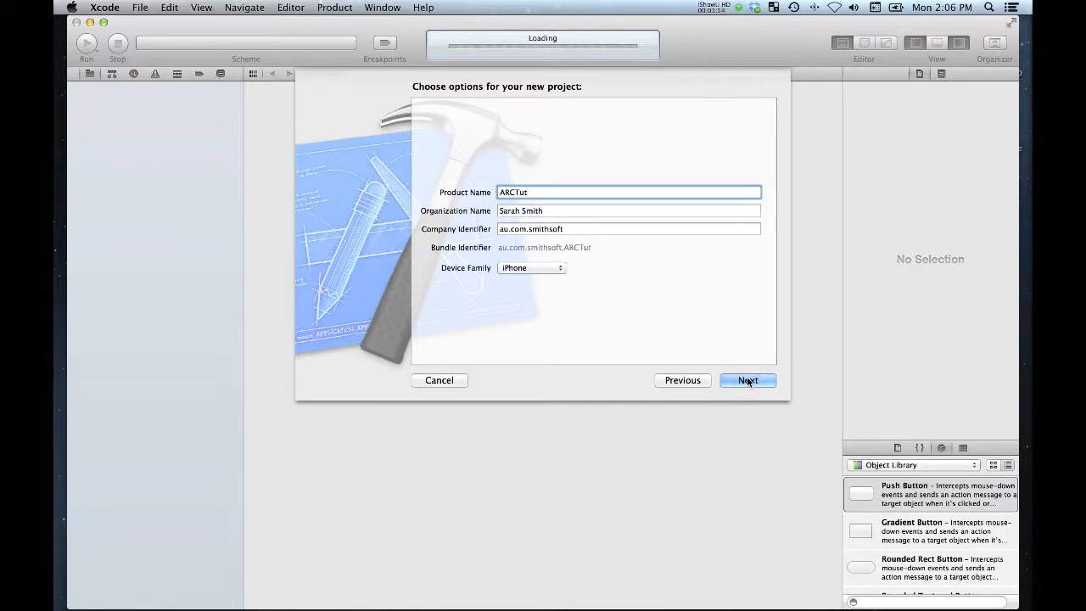
left_click(747, 380)
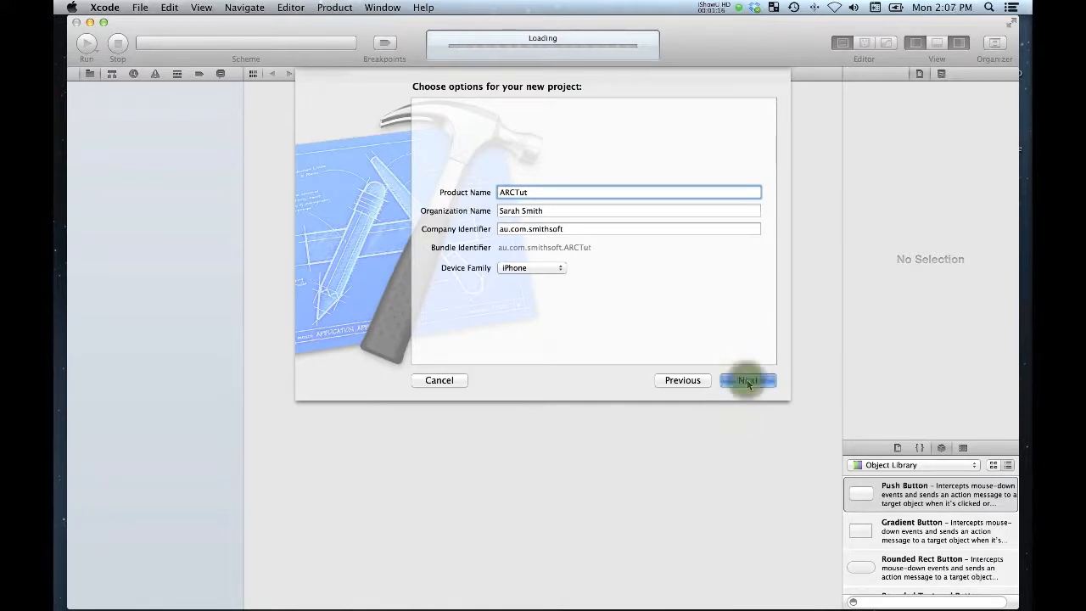
left_click(746, 381)
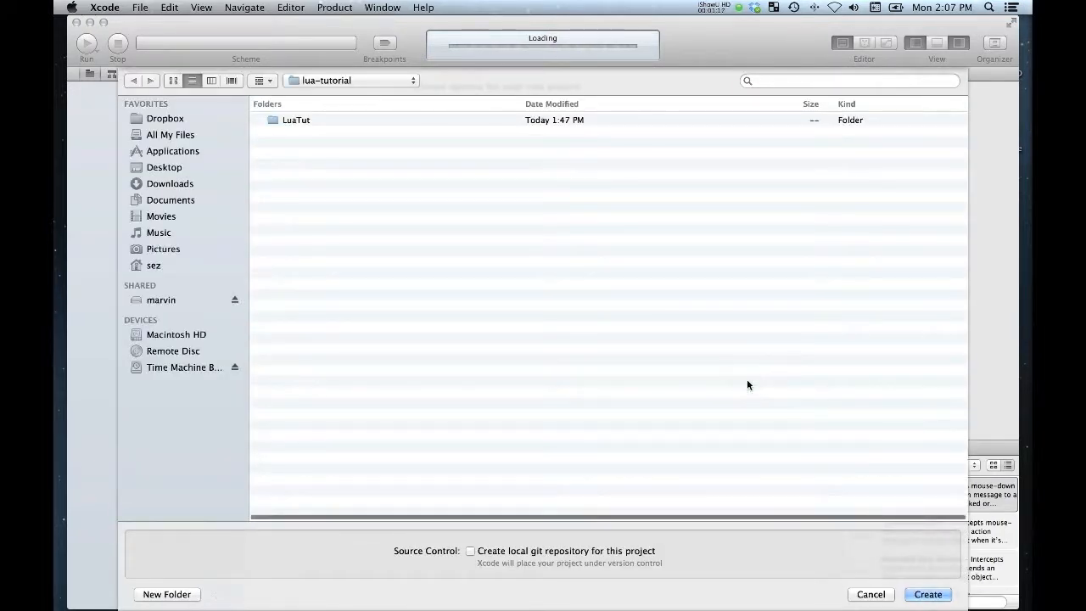
Create the ARCTut project inside the scratch folder of the home directory.
left_click(351, 80)
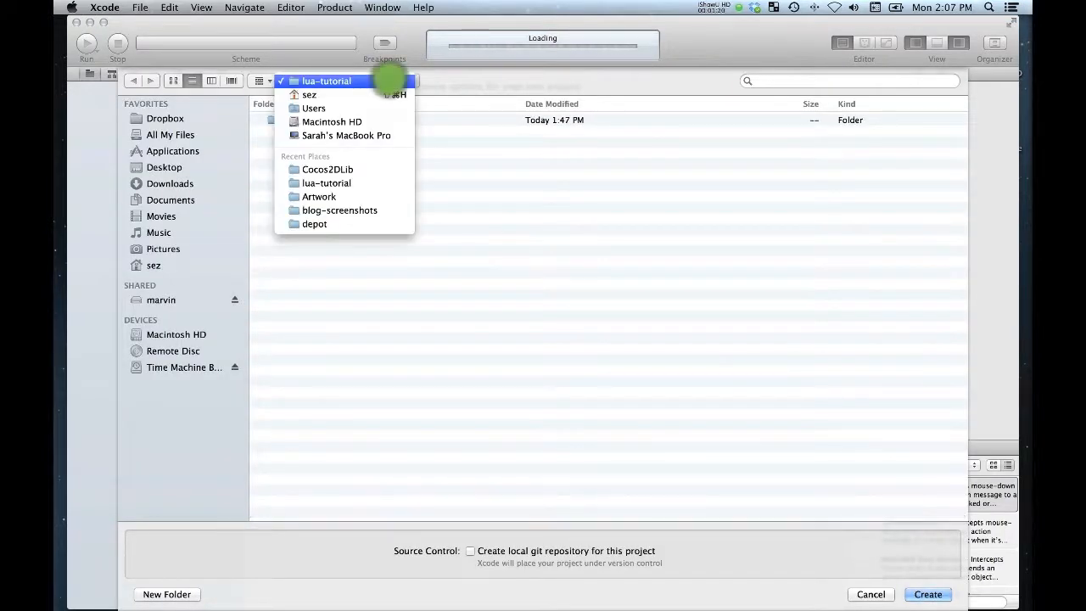
left_click(308, 95)
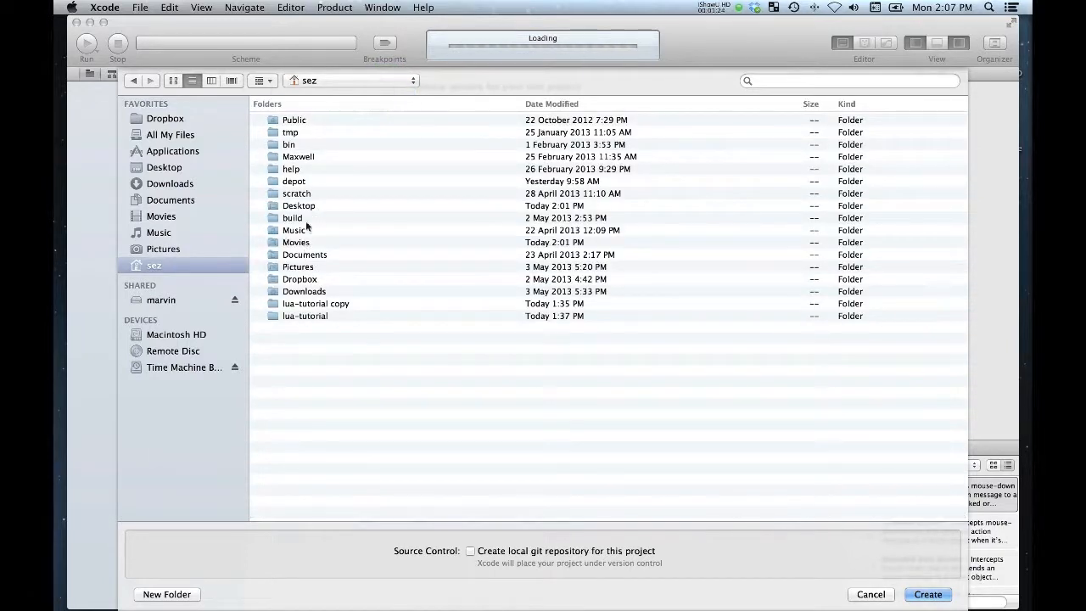
double_click(295, 193)
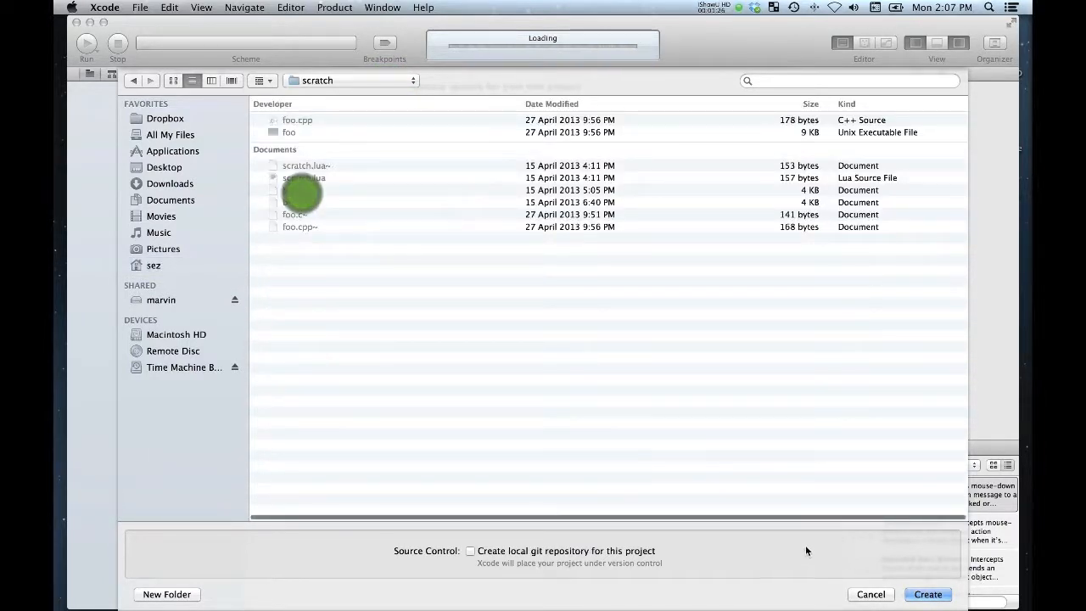
left_click(926, 594)
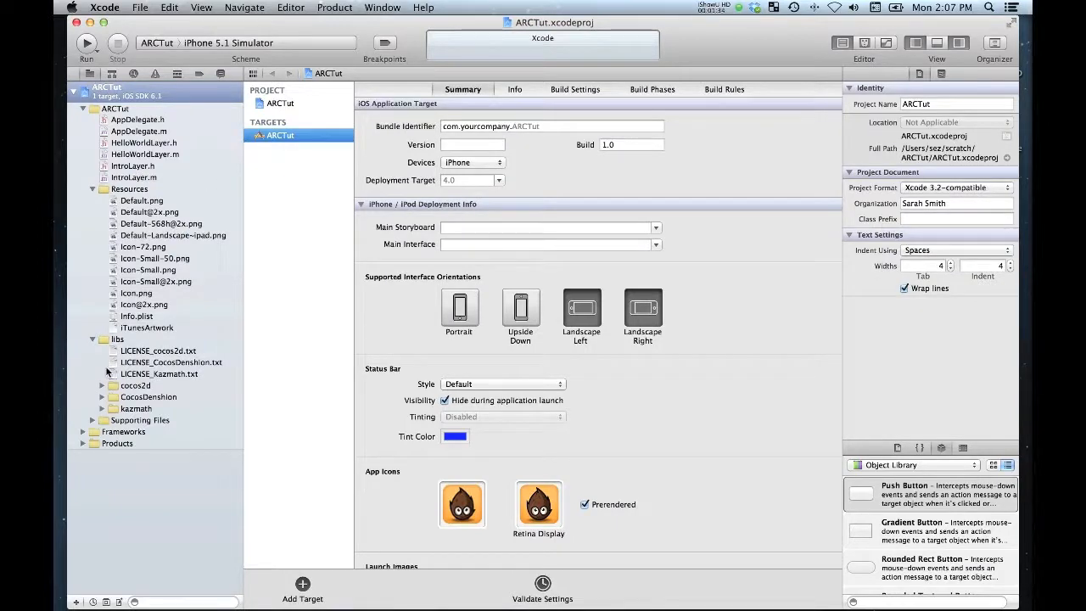
Browse the bundled cocos2d and CocosDenshion sources, viewing CCAction.m and CCActionCatmullRom.m.
left_click(102, 386)
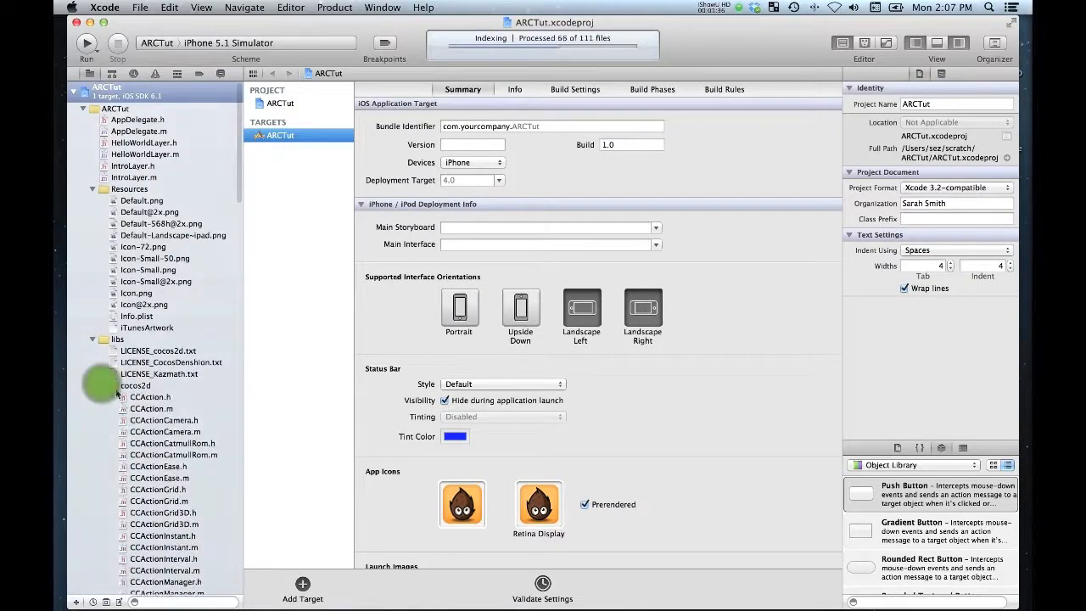
left_click(150, 407)
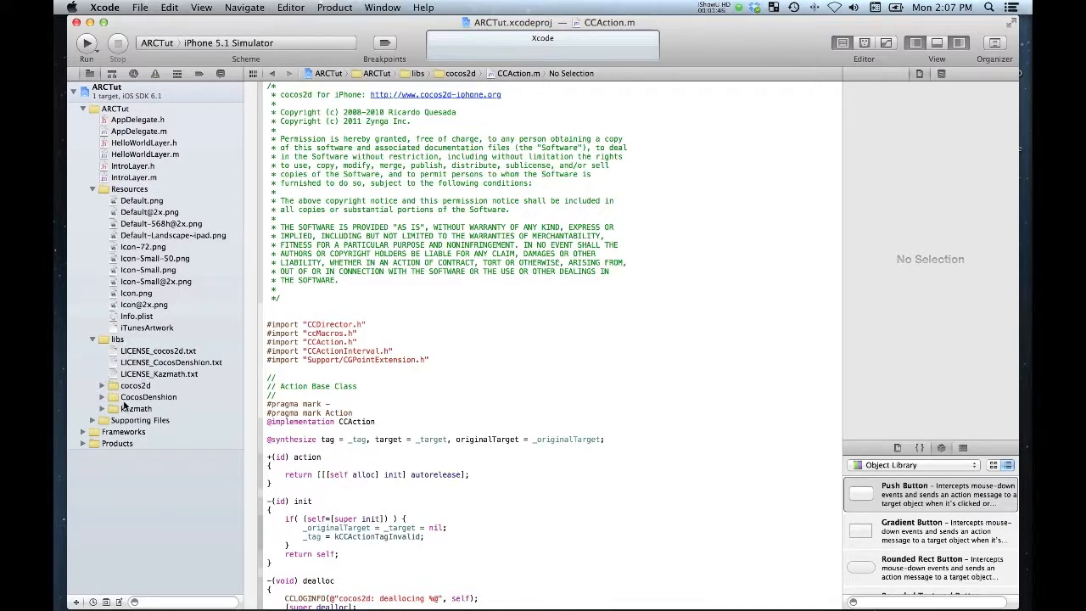
left_click(102, 397)
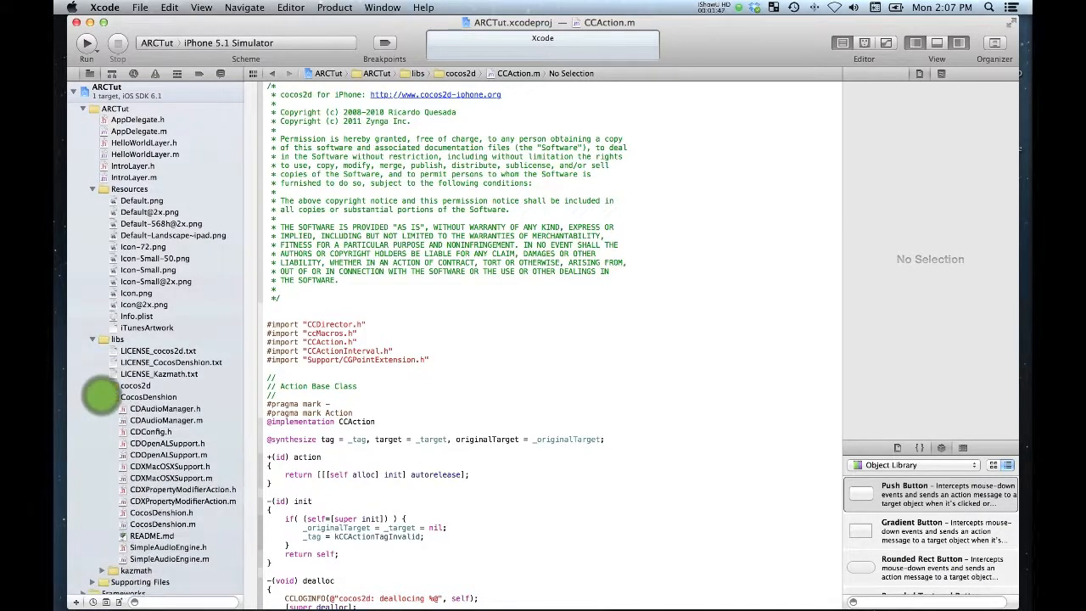
left_click(102, 385)
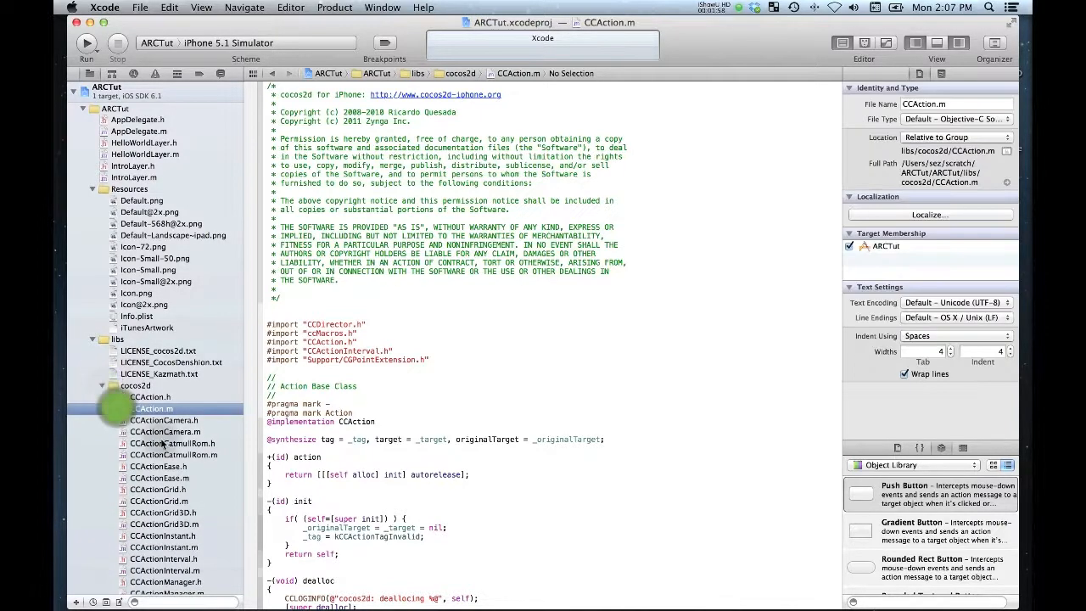
left_click(173, 443)
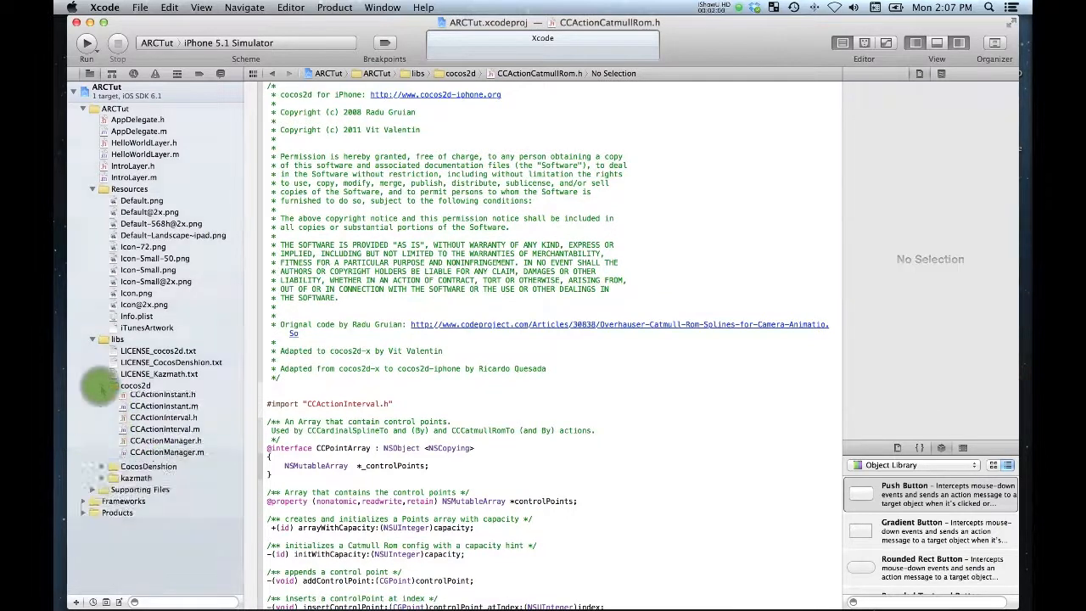
left_click(102, 385)
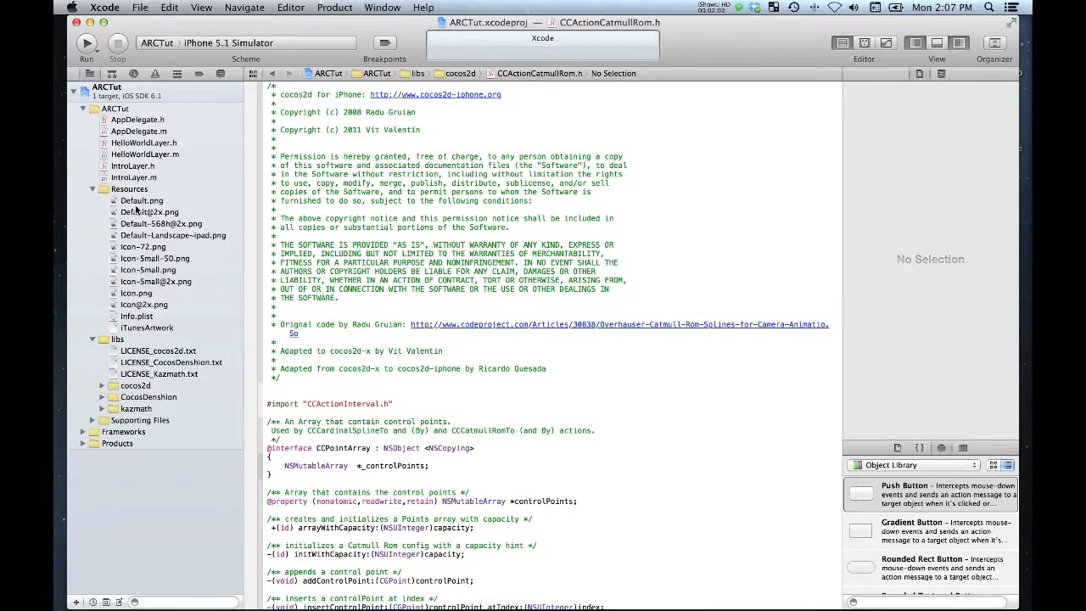
Show AppDelegate.m in the editor.
left_click(137, 119)
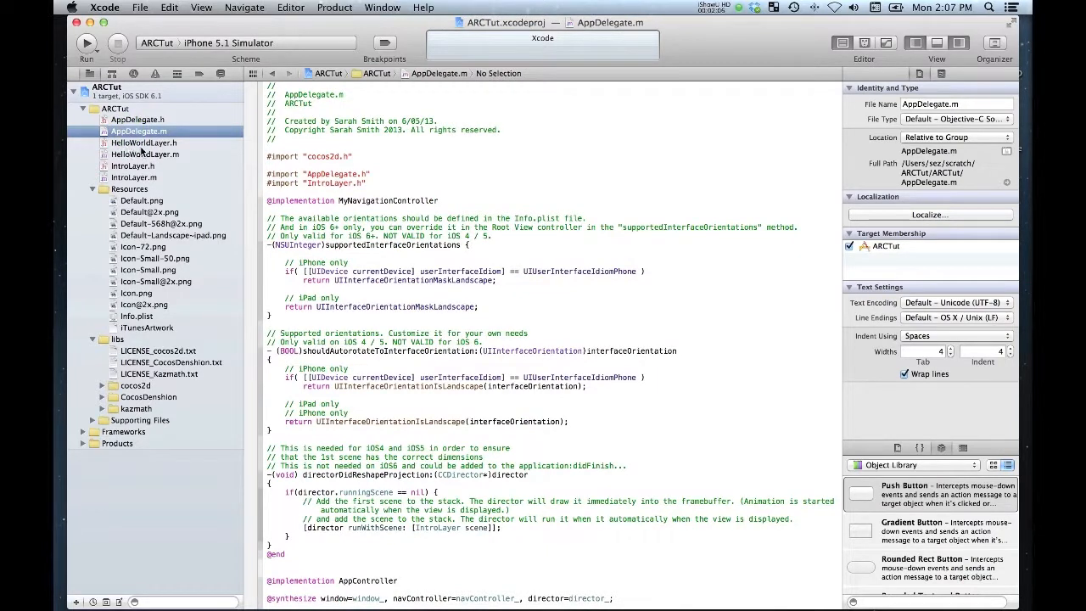
mouse_move(126, 258)
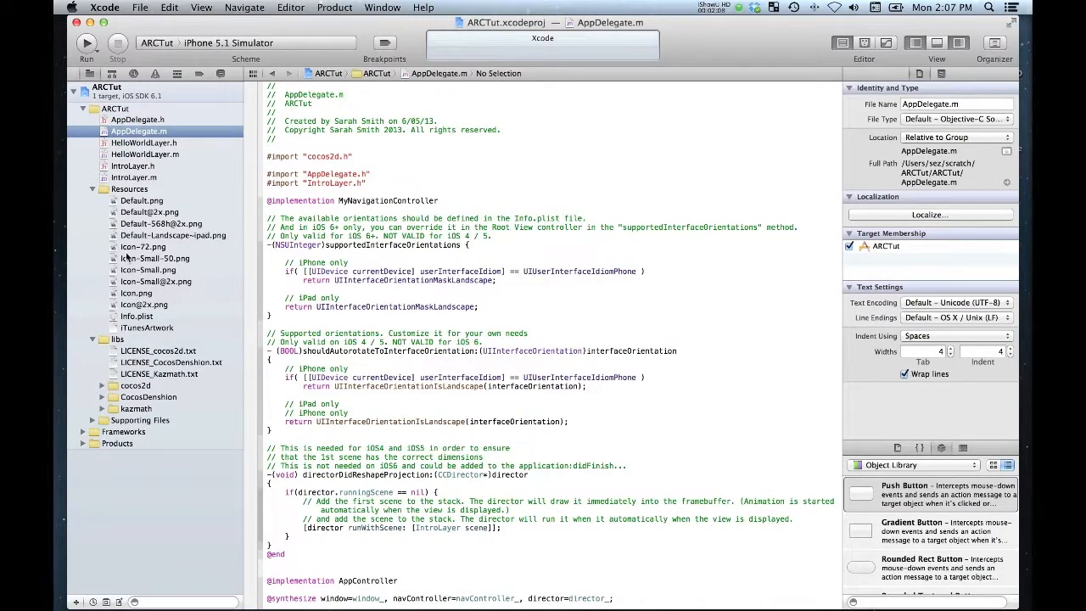
mouse_move(144, 86)
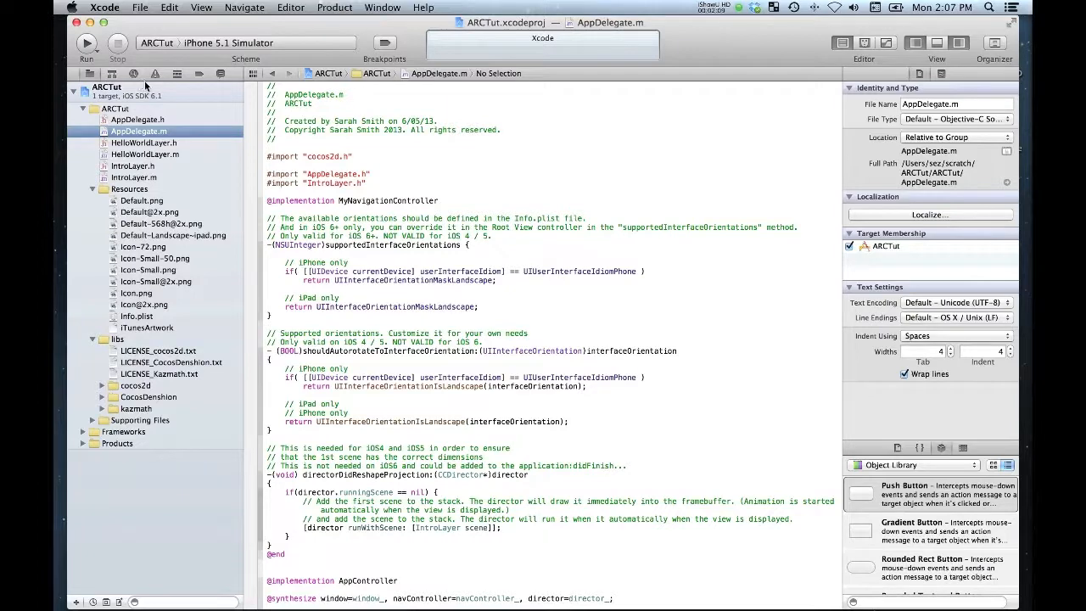
Select the ARCTut target and build and run it in the simulator.
left_click(105, 86)
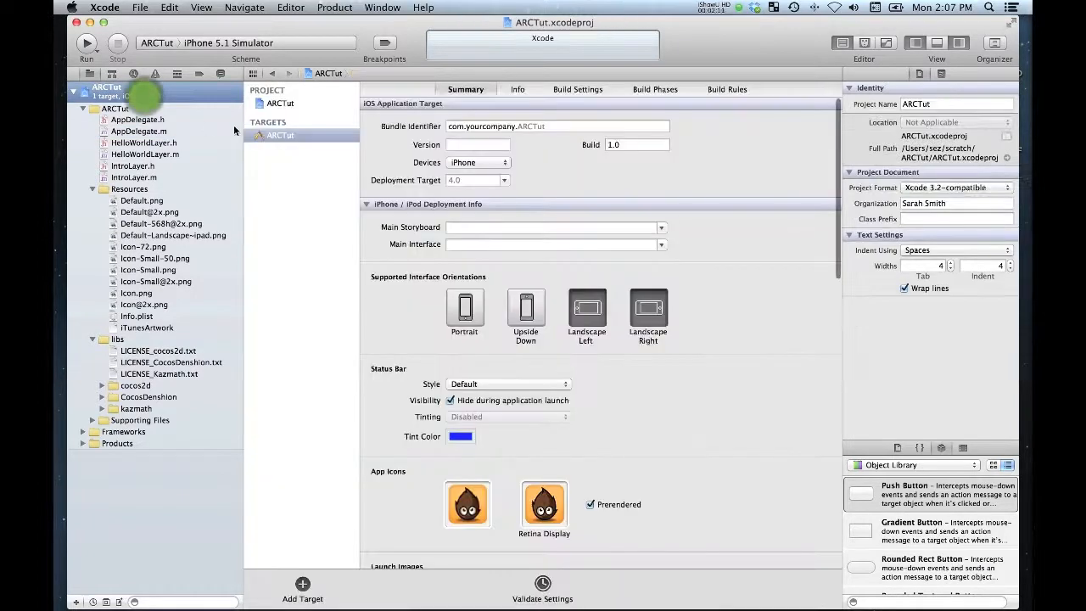
left_click(280, 136)
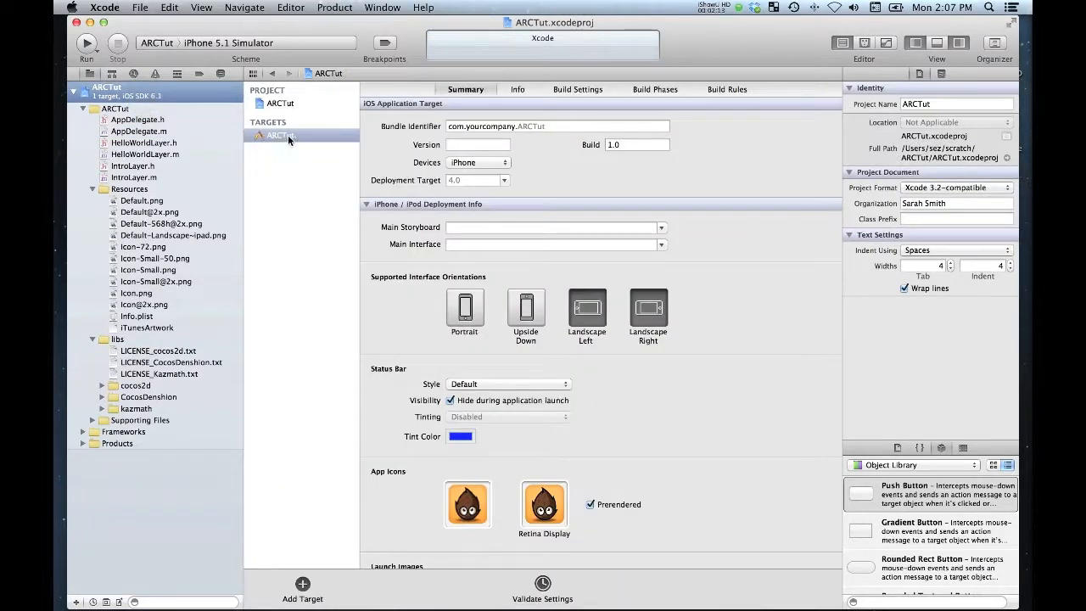
left_click(85, 42)
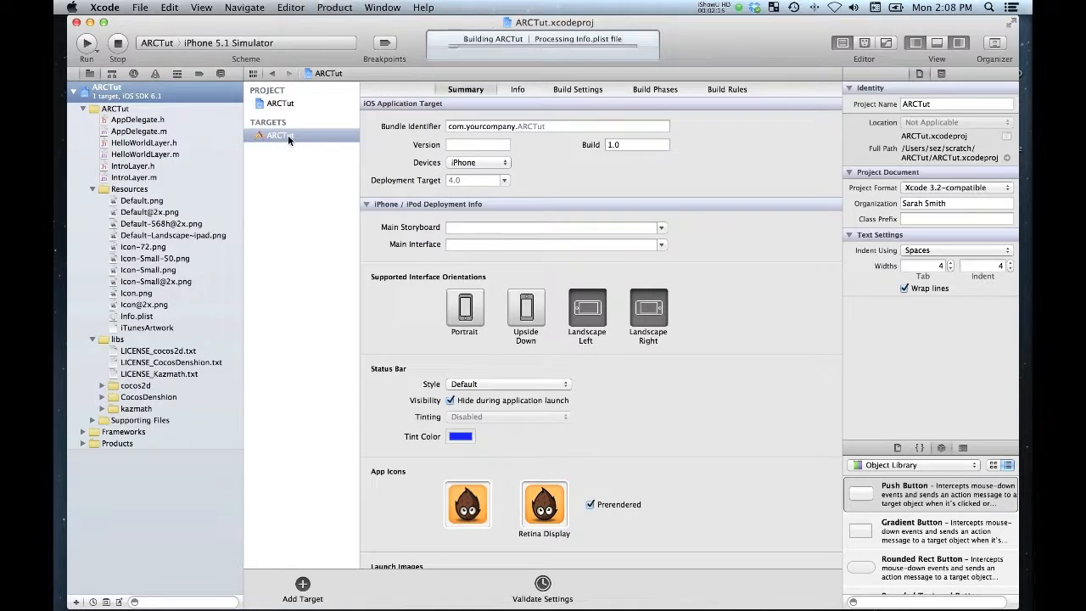
mouse_move(332, 139)
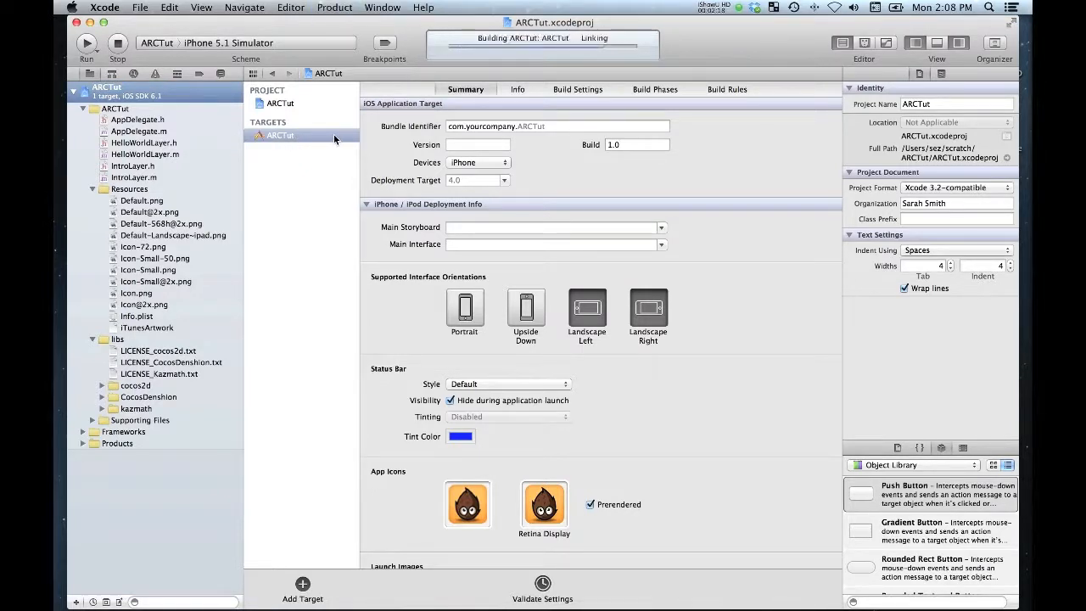
left_click(85, 42)
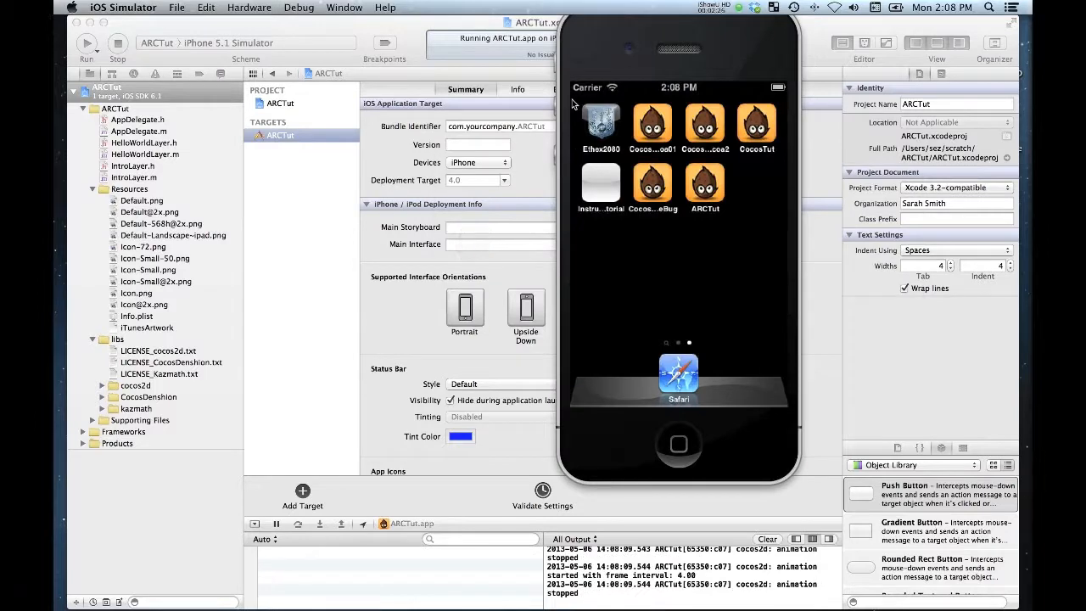
mouse_move(653, 127)
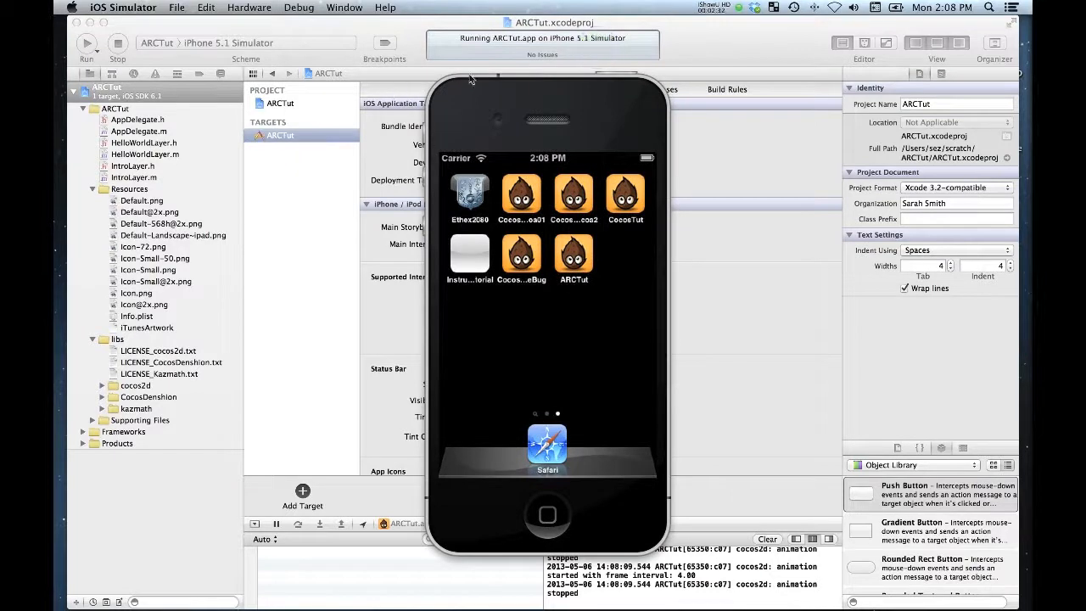
mouse_move(482, 99)
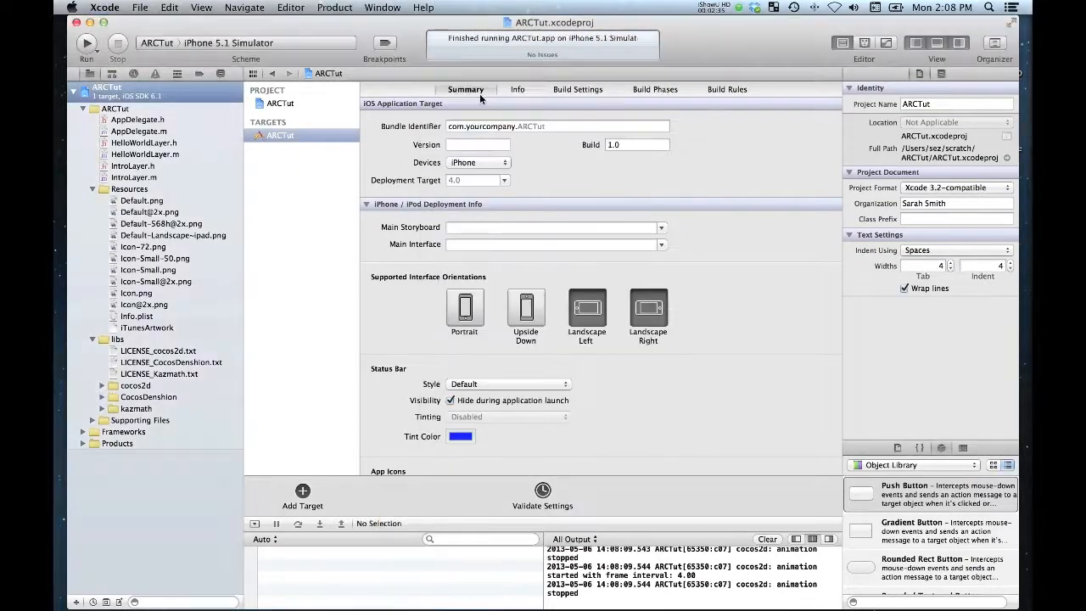
mouse_move(356, 27)
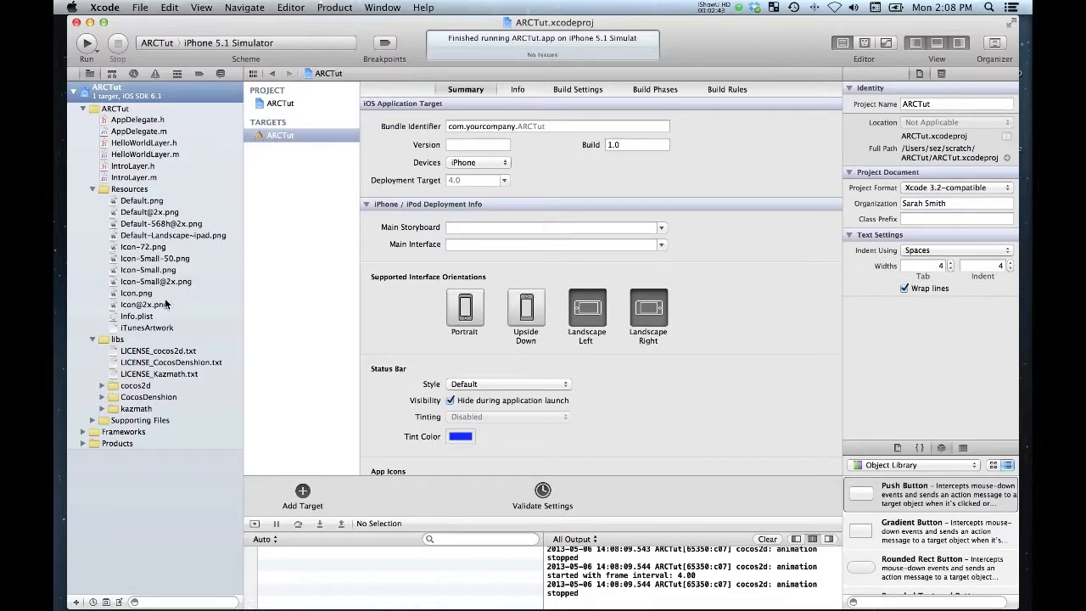
mouse_move(462, 598)
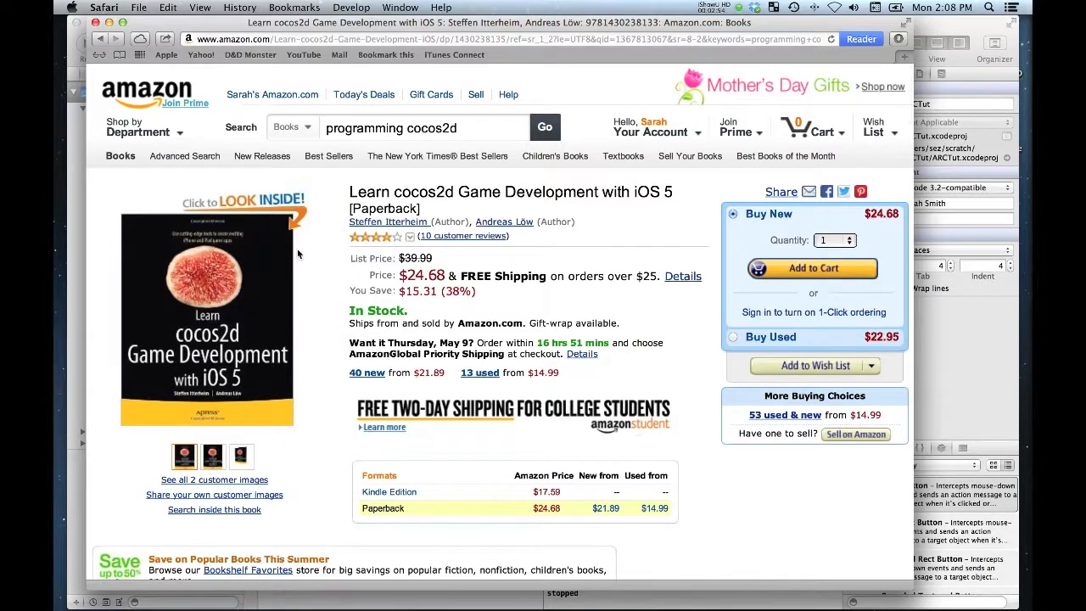
mouse_move(709, 489)
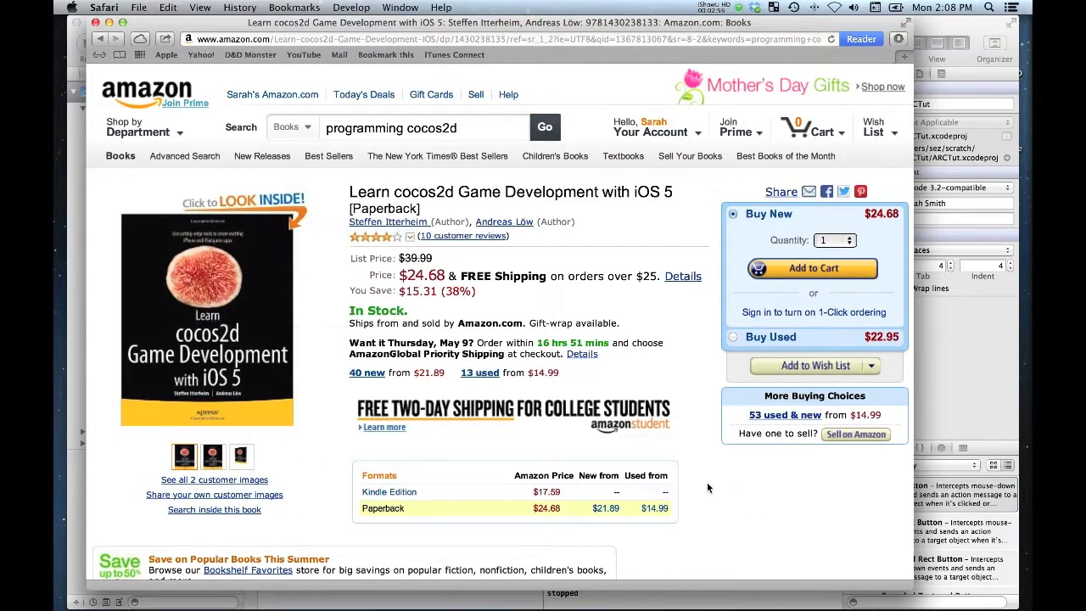
mouse_move(730, 469)
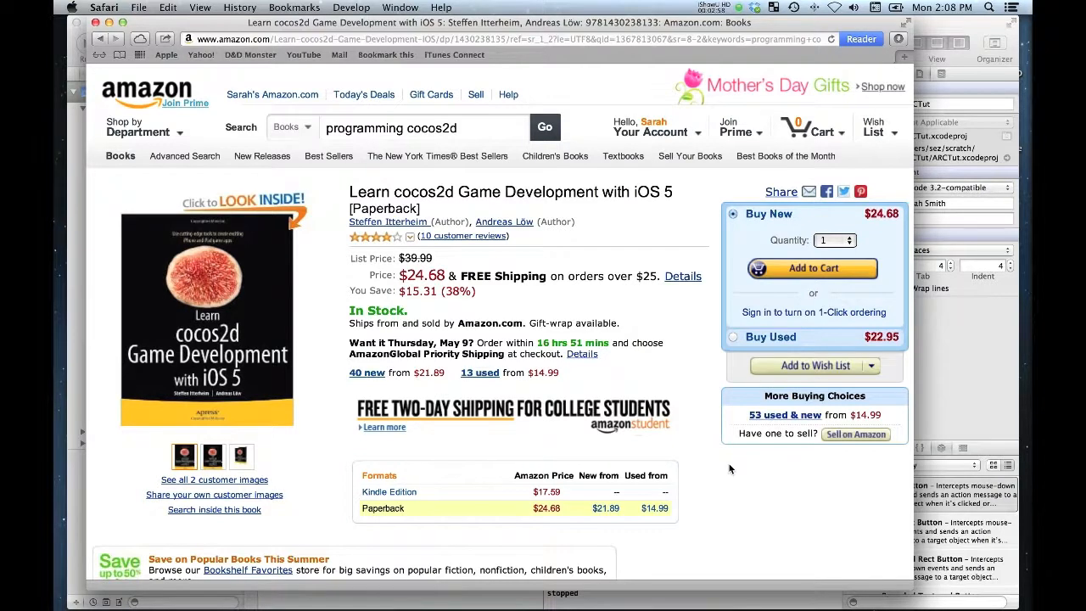
mouse_move(835, 149)
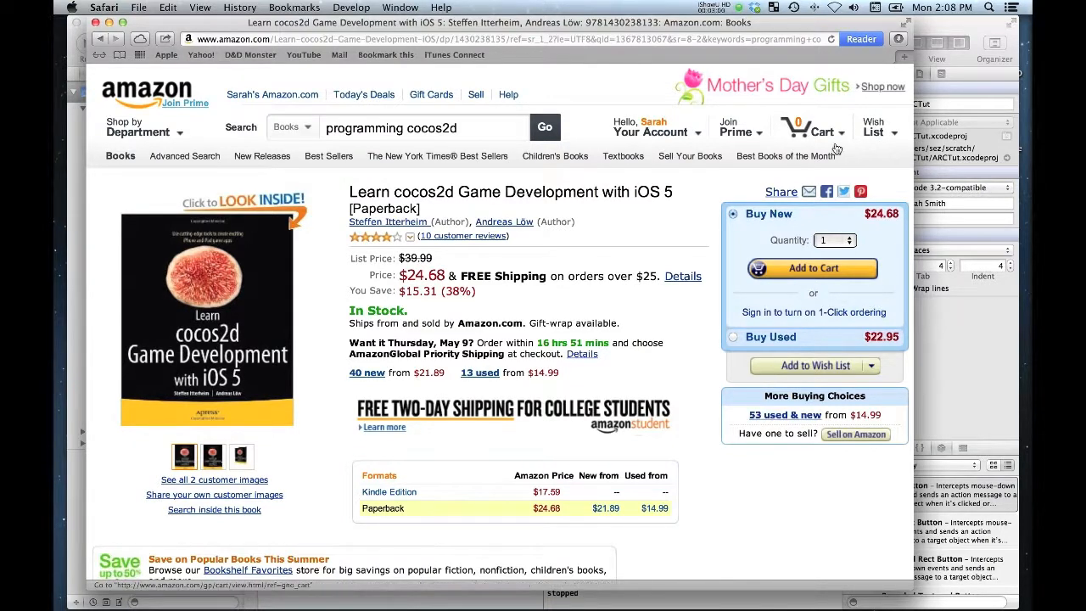
mouse_move(949, 31)
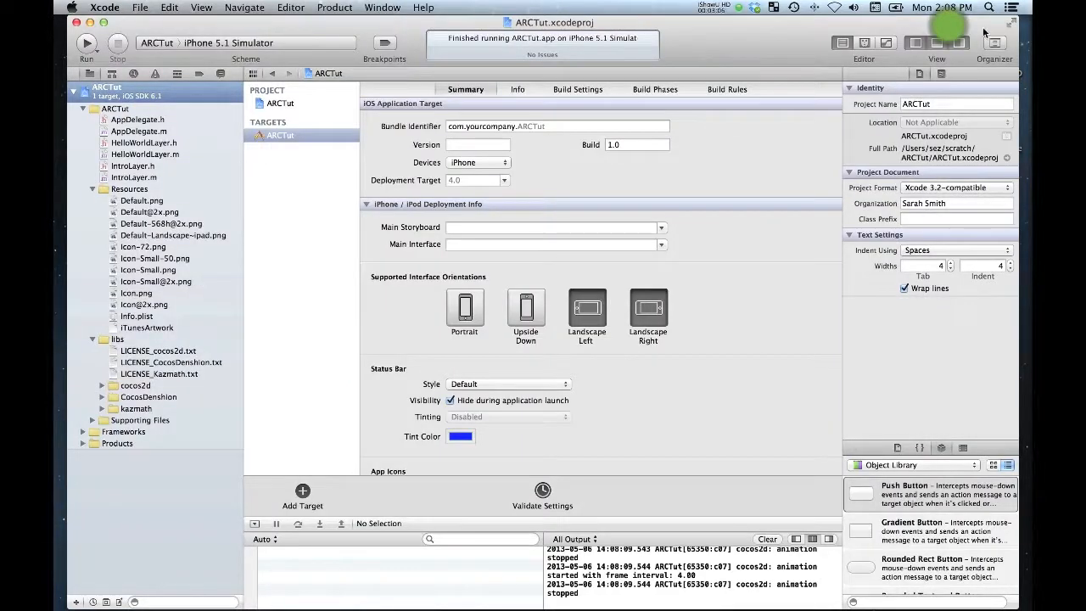
mouse_move(964, 27)
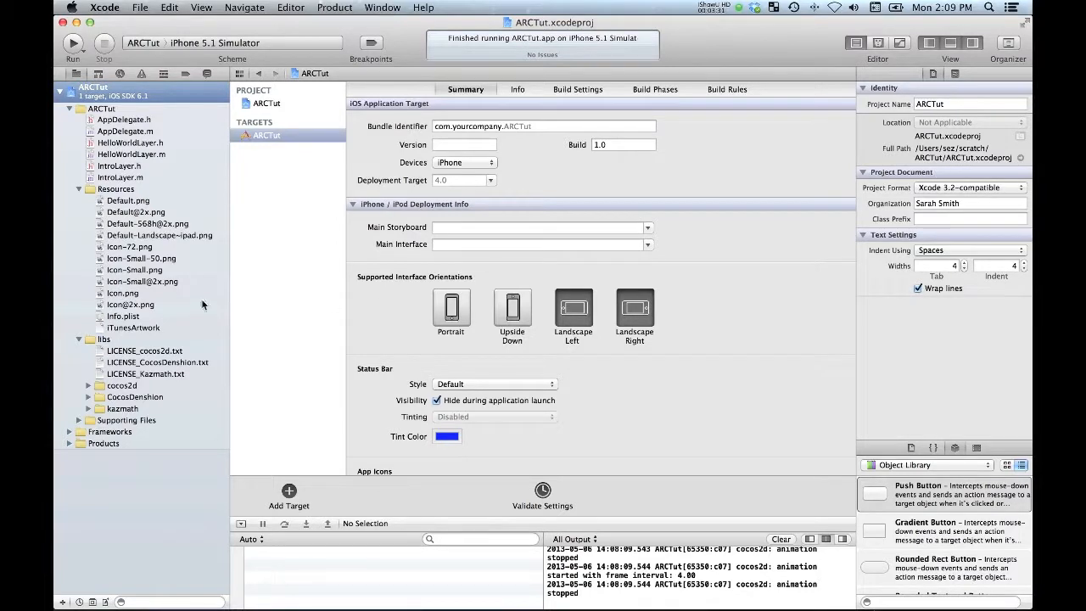
Delete the libs group from ARCTut, removing references only and keeping the files.
left_click(78, 339)
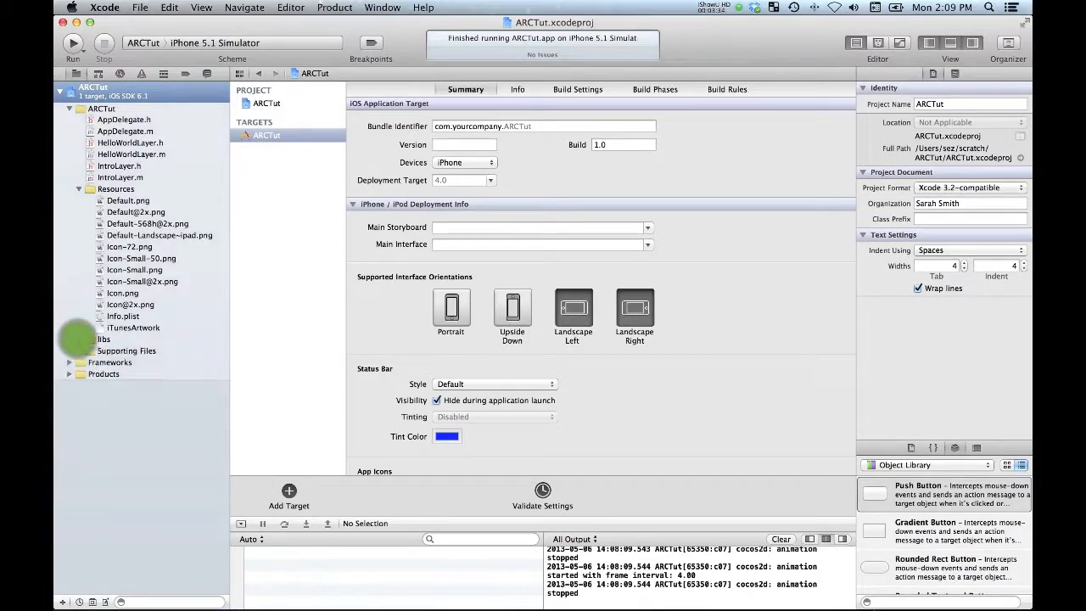
left_click(103, 339)
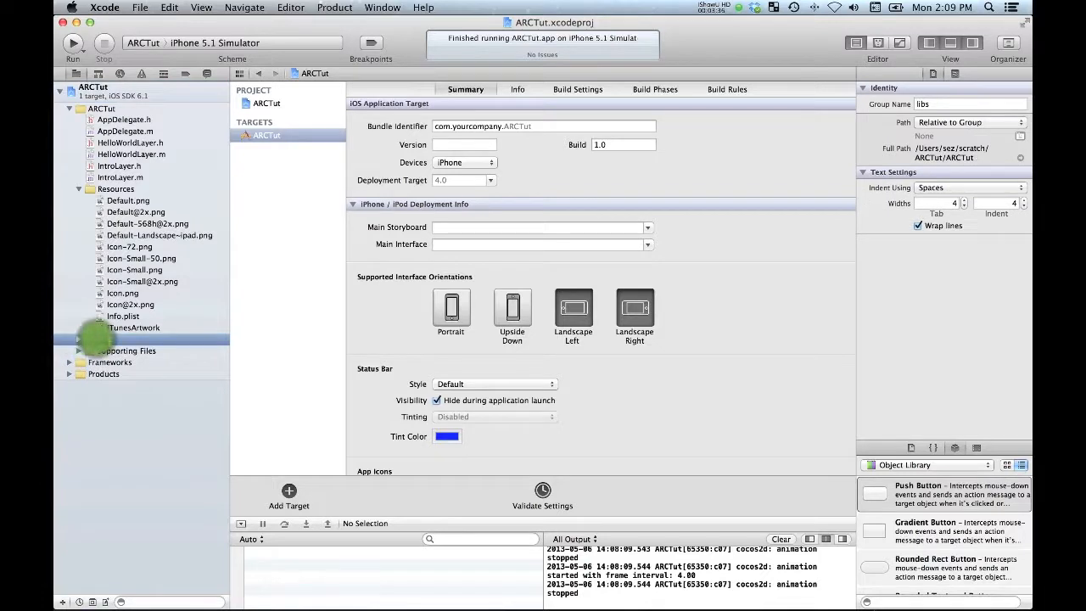
right_click(99, 338)
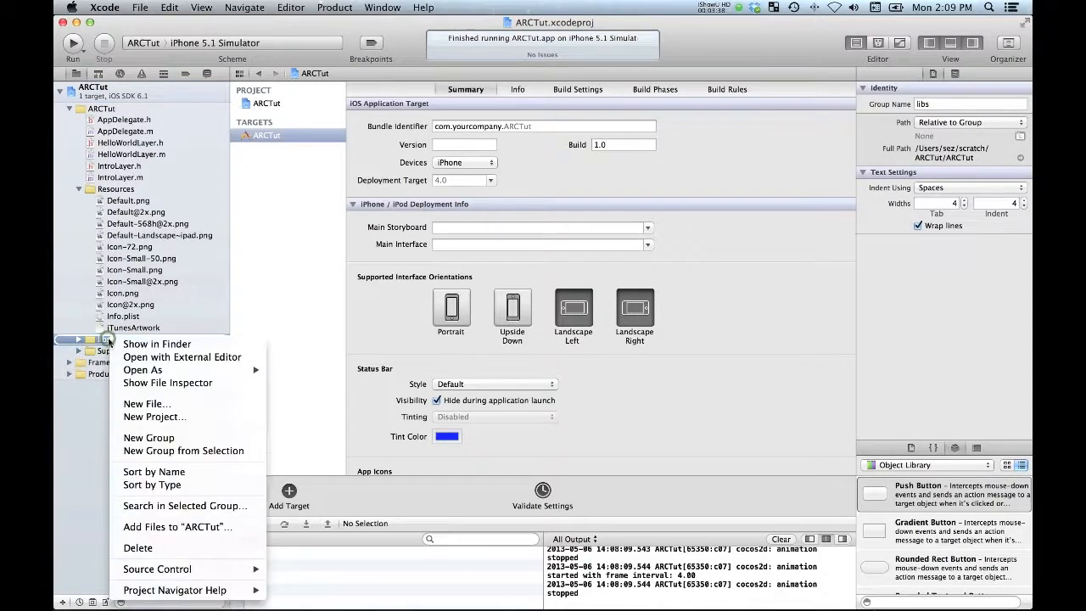
mouse_move(138, 547)
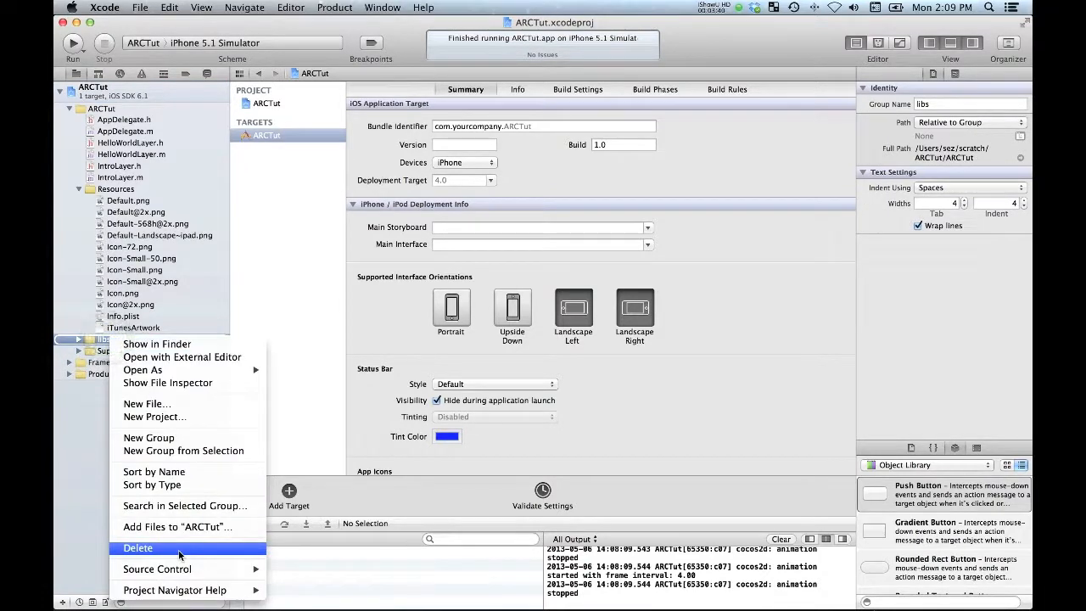
left_click(137, 546)
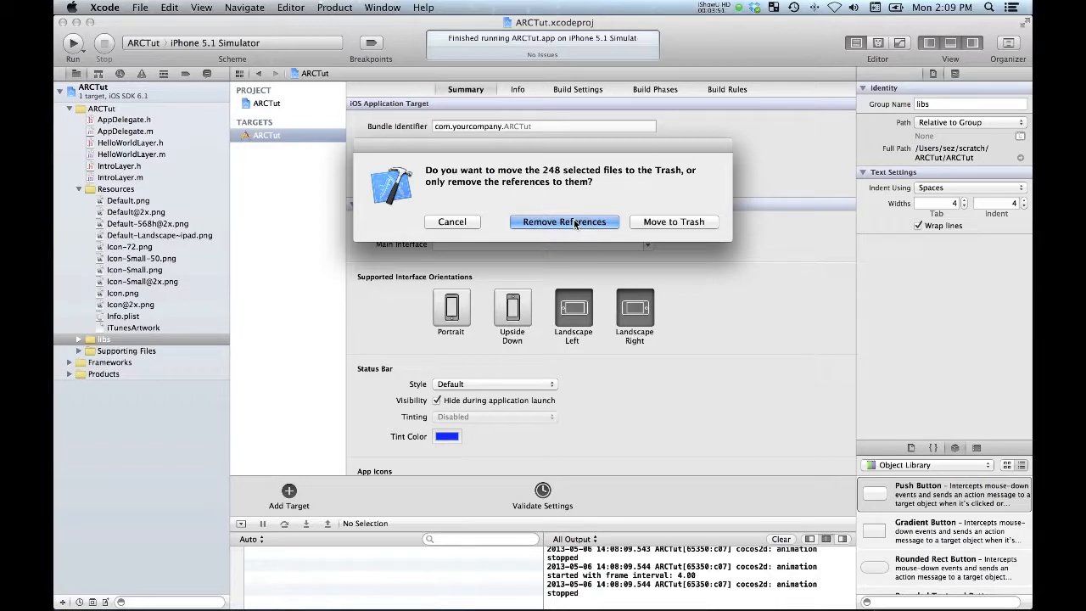
left_click(564, 221)
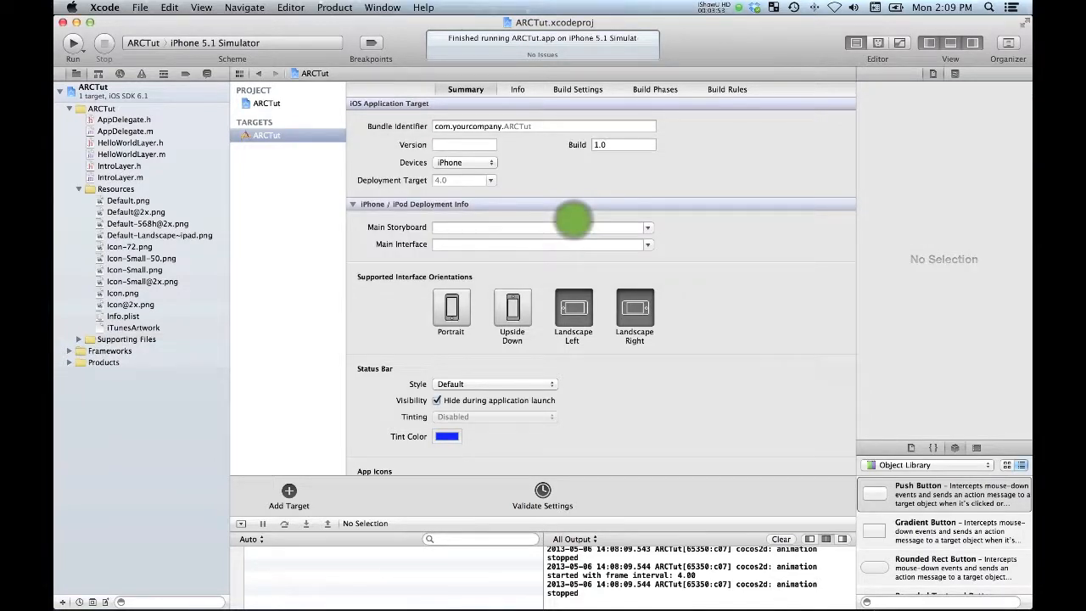
mouse_move(210, 110)
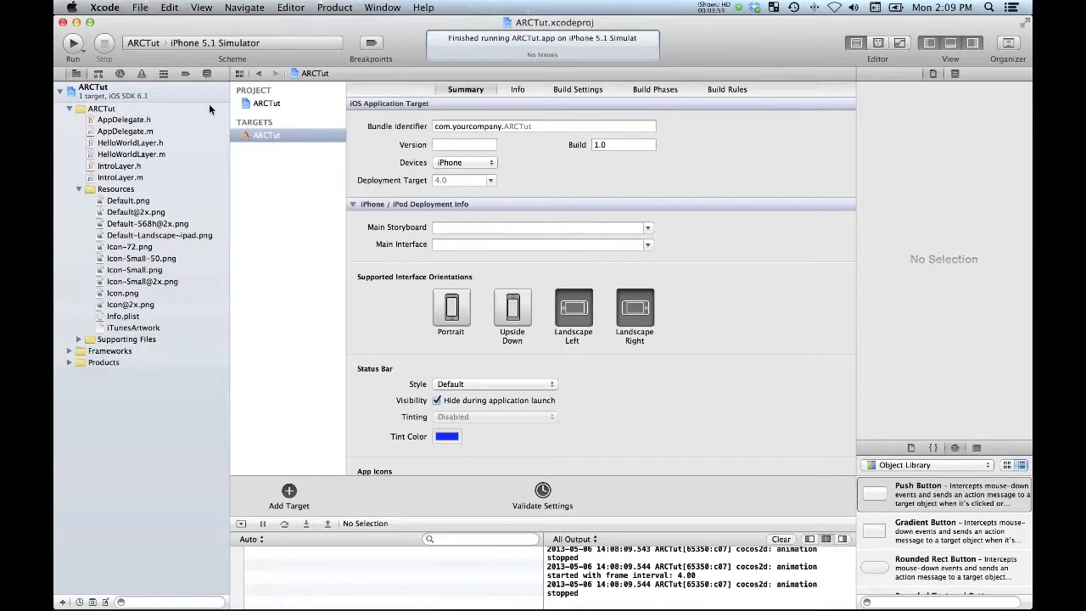
Add a Cocoa Touch Static Library target named Cocos2DLibs with ARC left off.
left_click(93, 87)
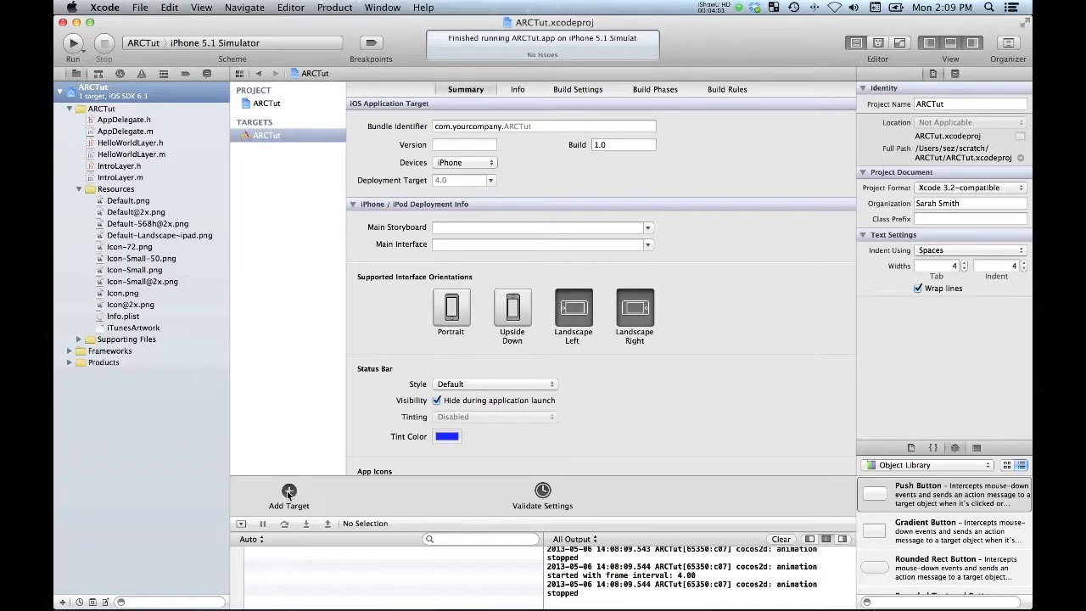
left_click(289, 496)
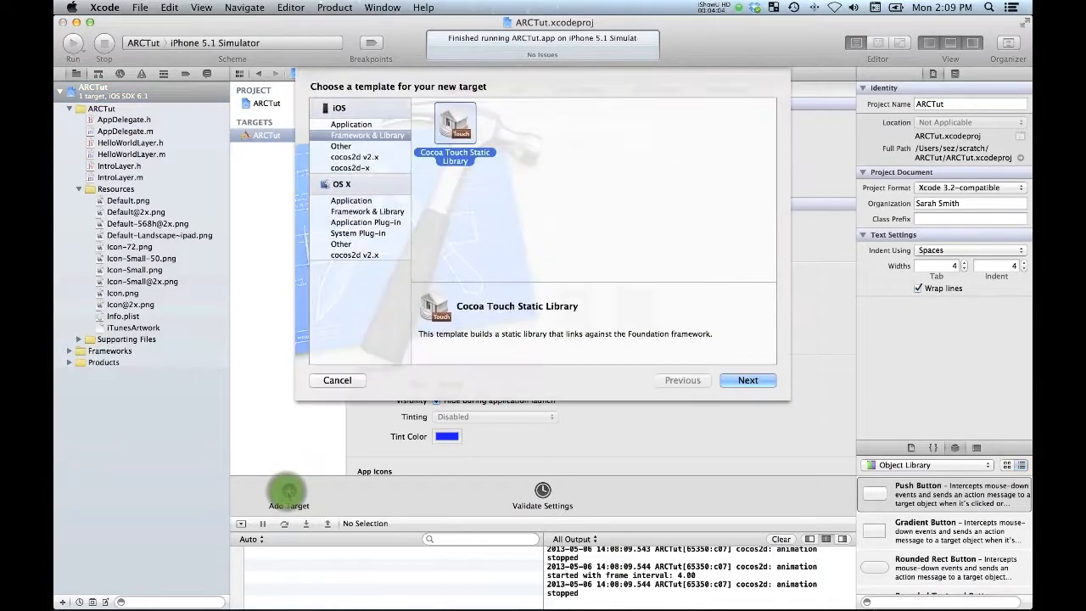
mouse_move(556, 248)
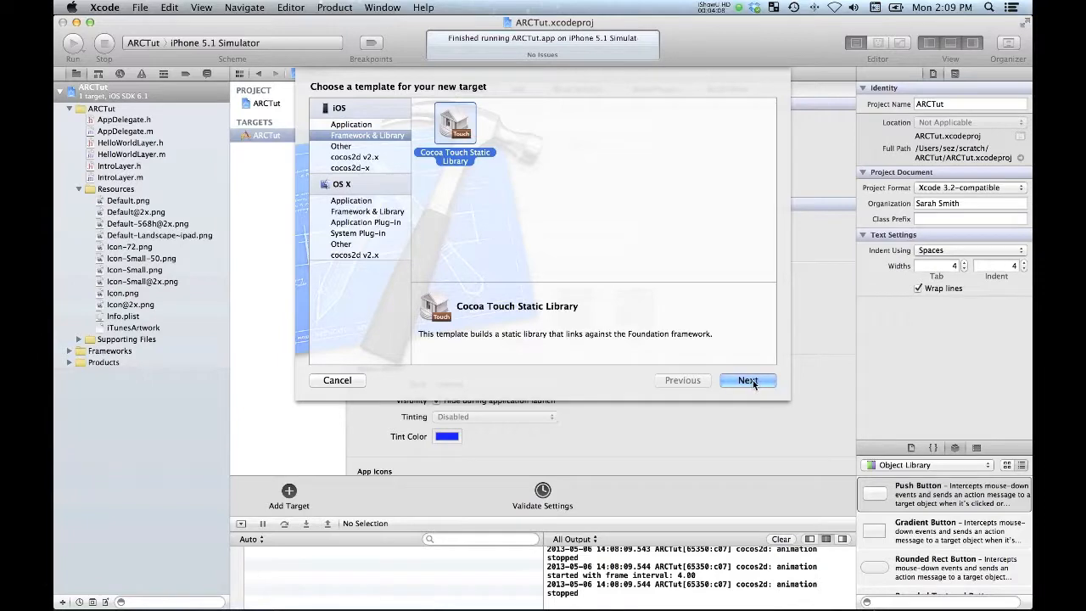
left_click(746, 380)
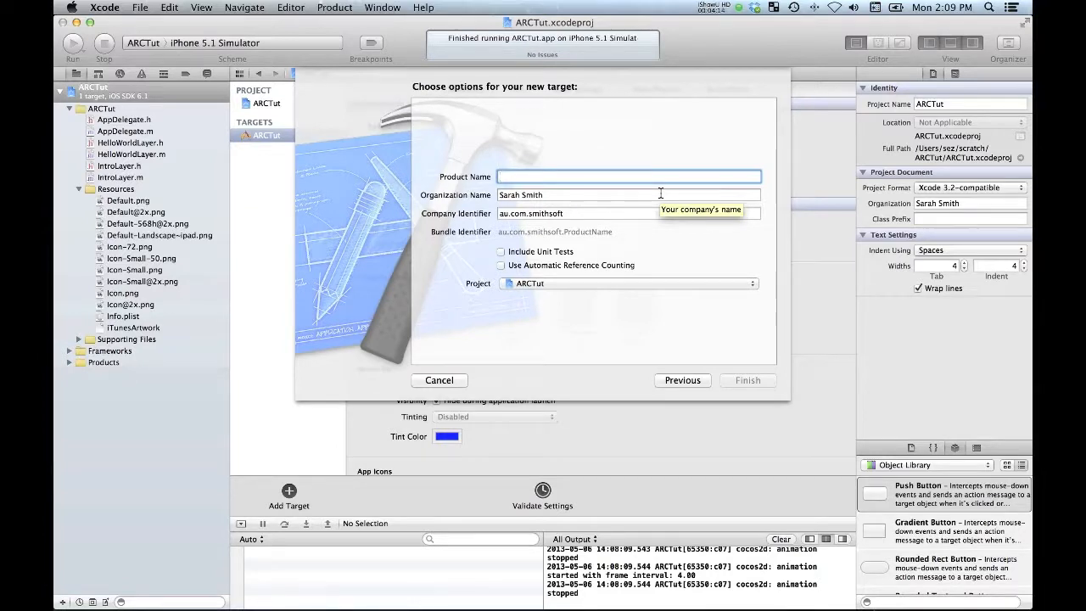
type("Co")
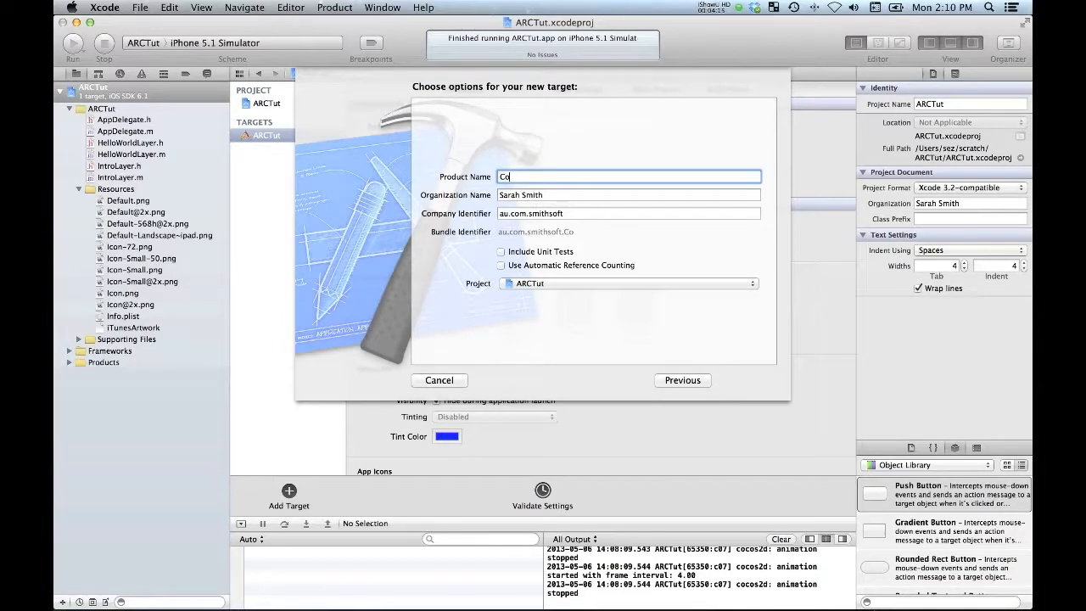
type("cos")
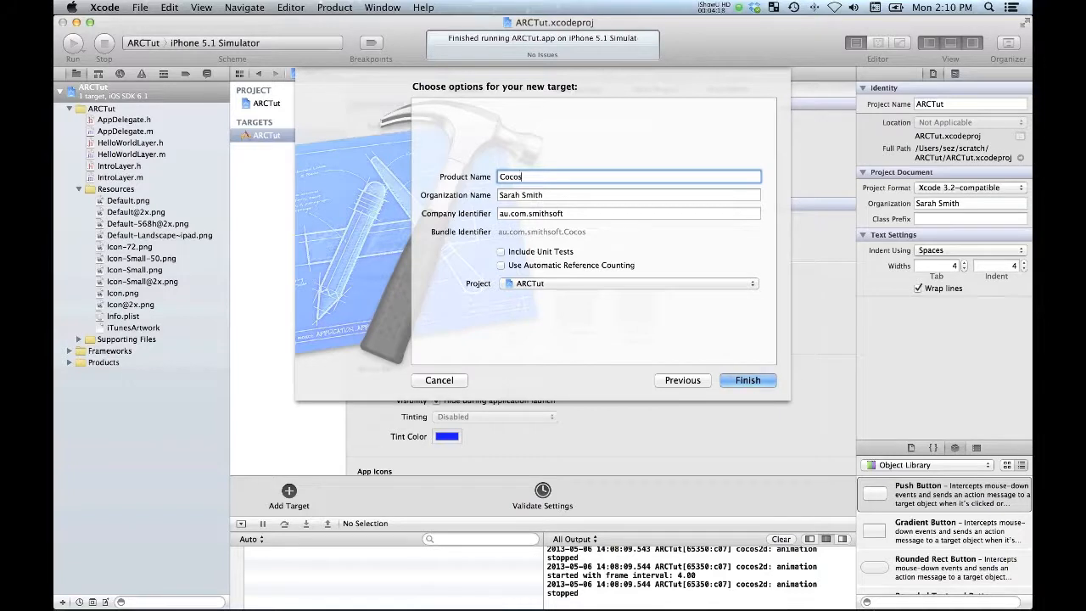
type("2D")
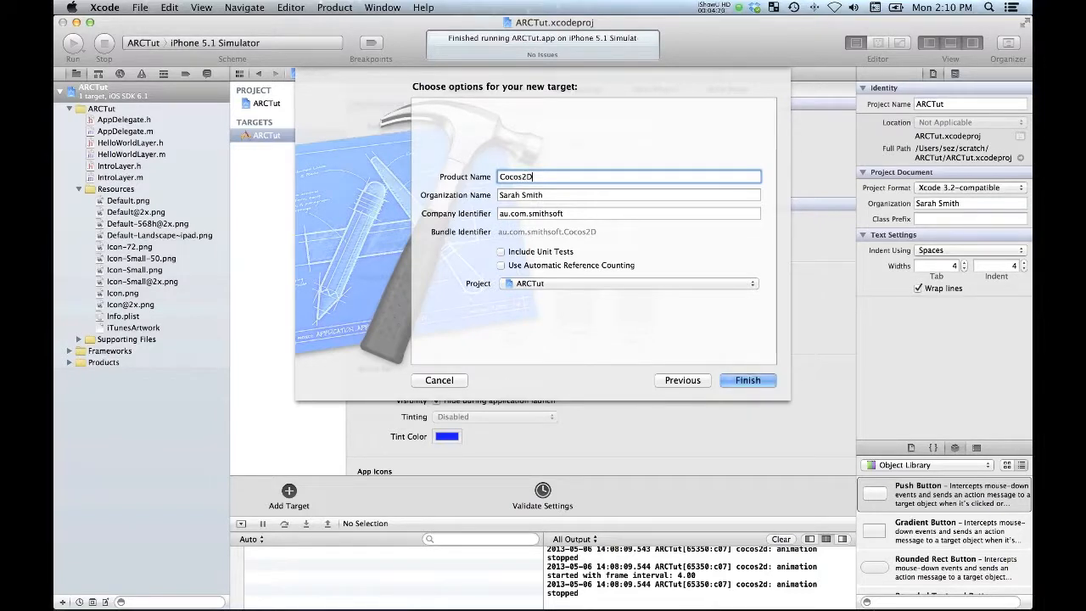
type("Libs")
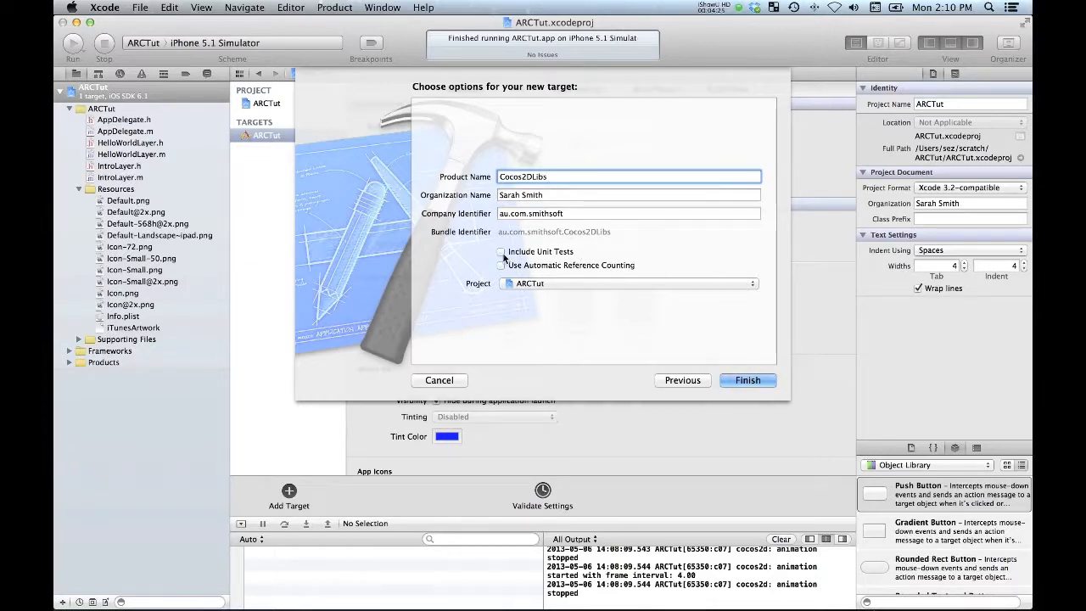
mouse_move(550, 264)
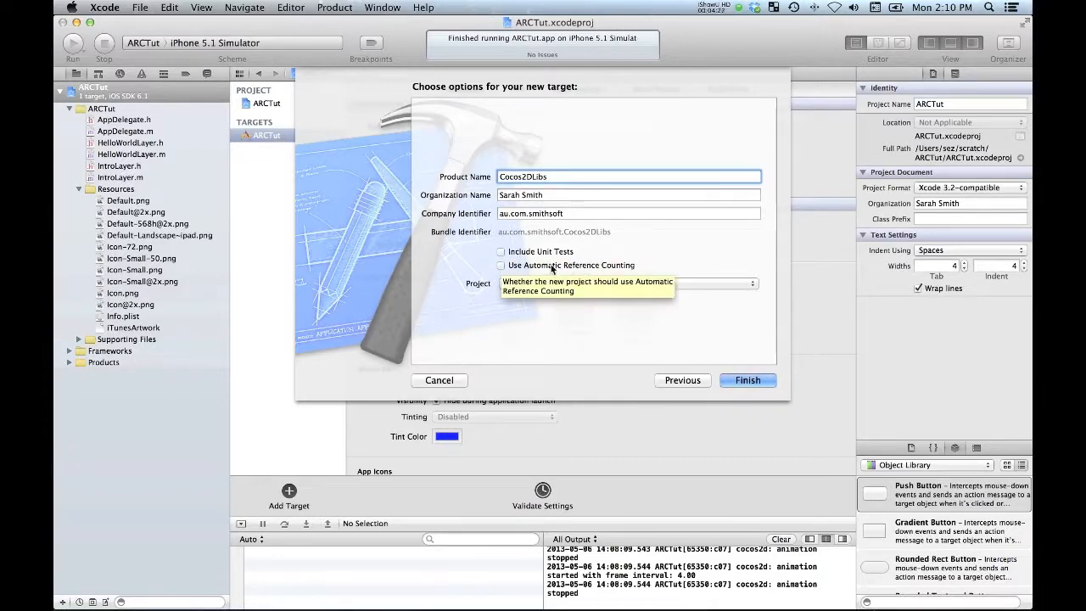
mouse_move(608, 339)
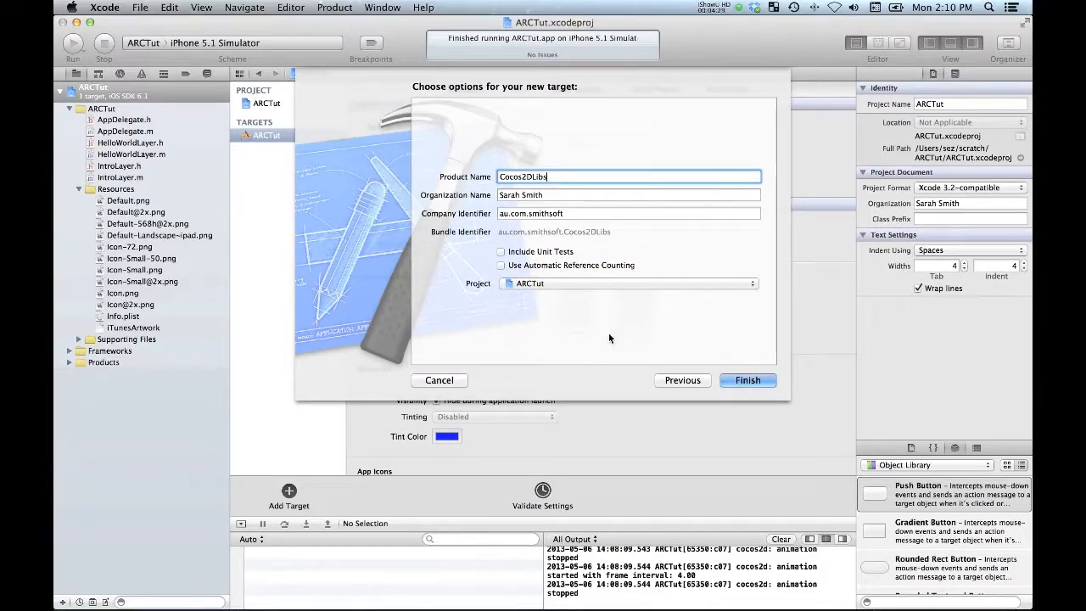
mouse_move(747, 380)
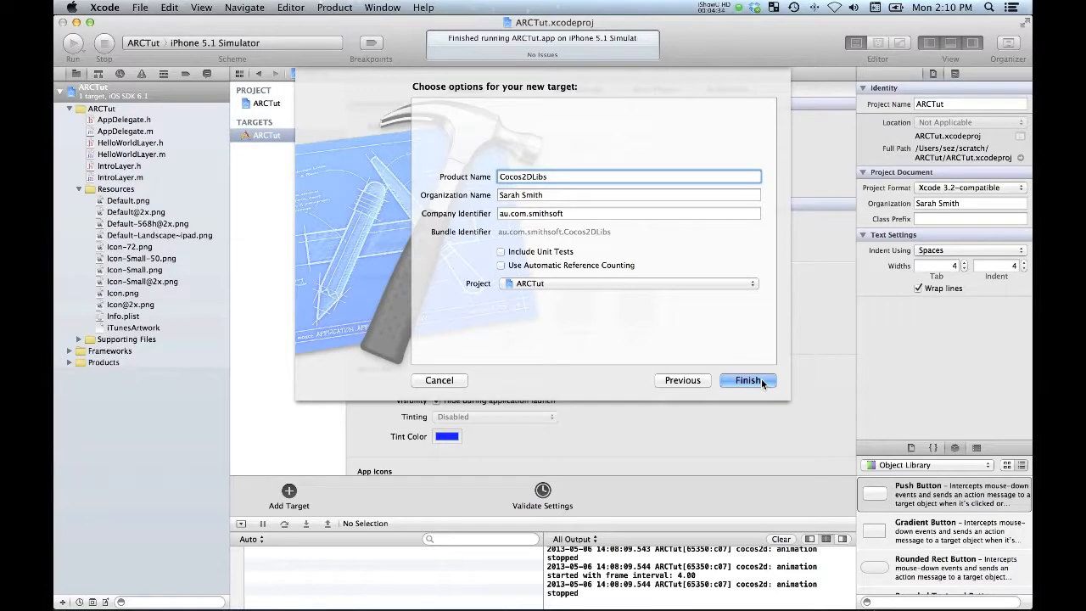
left_click(747, 380)
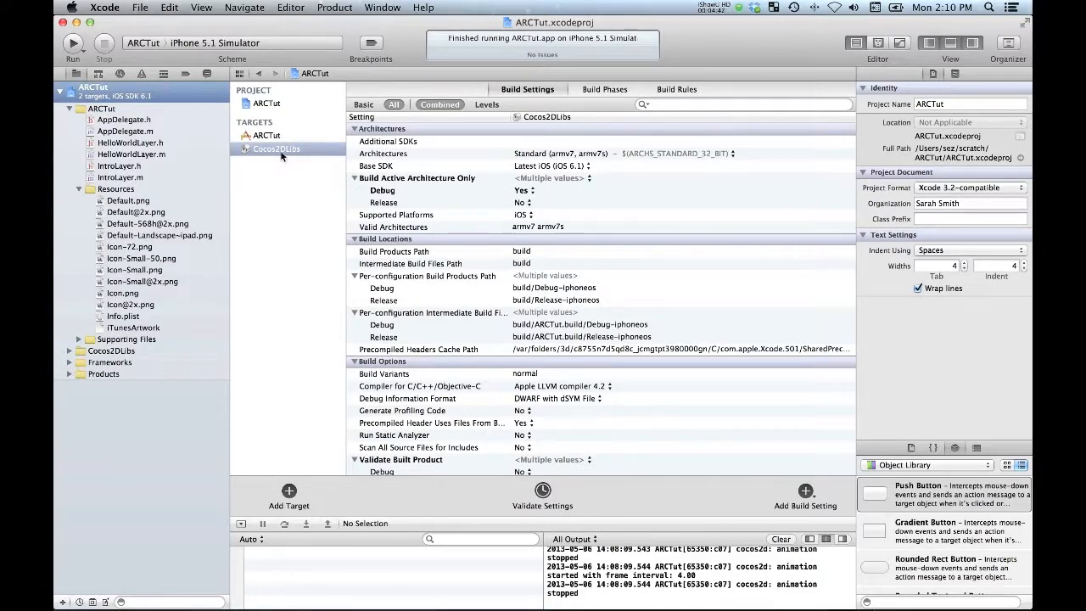
mouse_move(272, 156)
type("s")
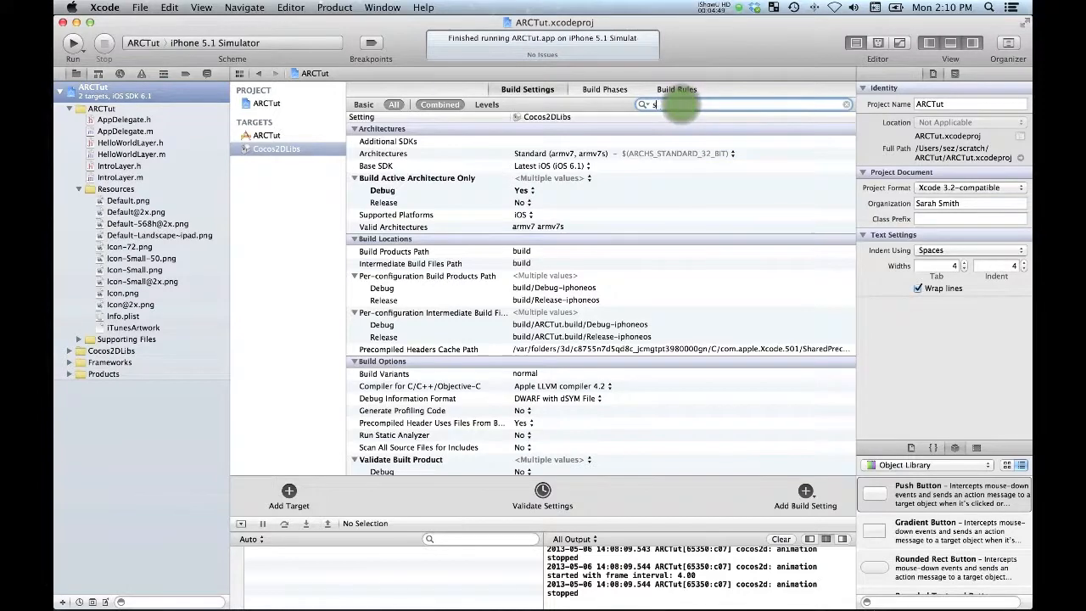
Set Cocos2DLibs Always Search User Paths to Yes and Header Search Paths to ./**.
type("earch")
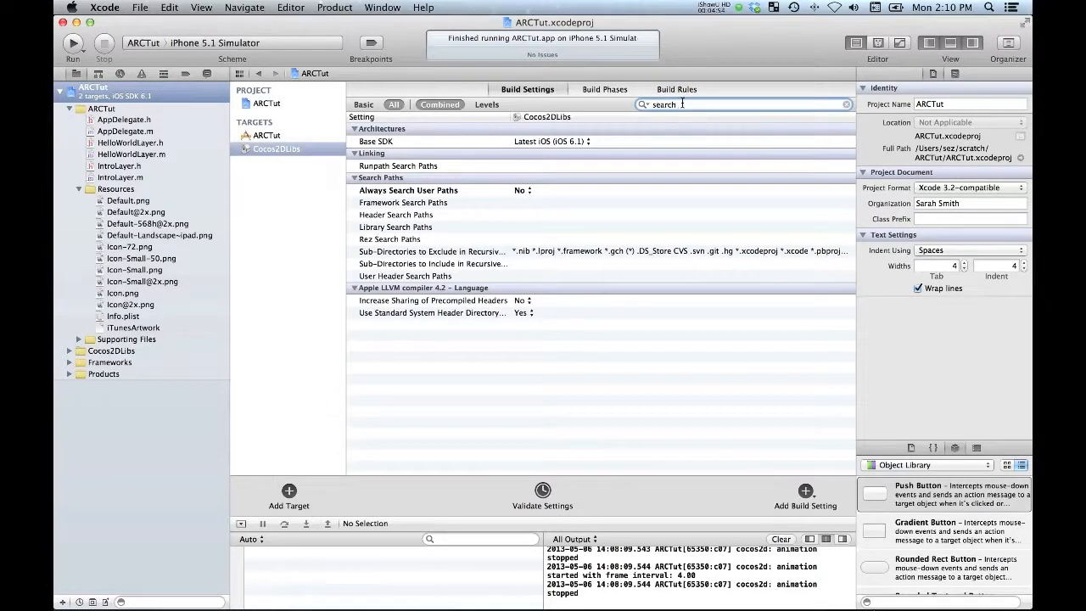
mouse_move(522, 190)
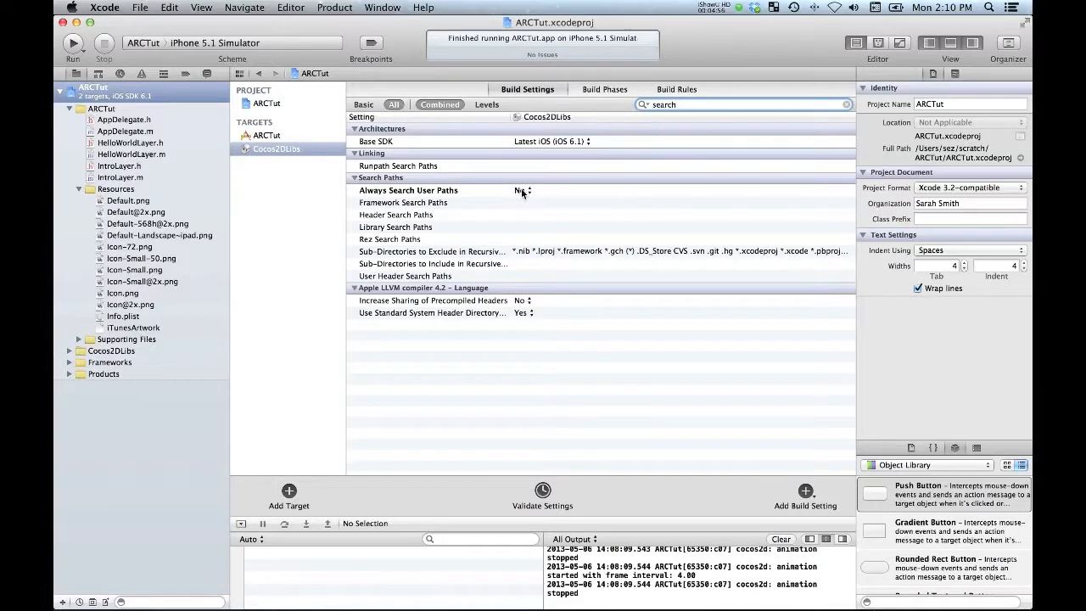
left_click(523, 190)
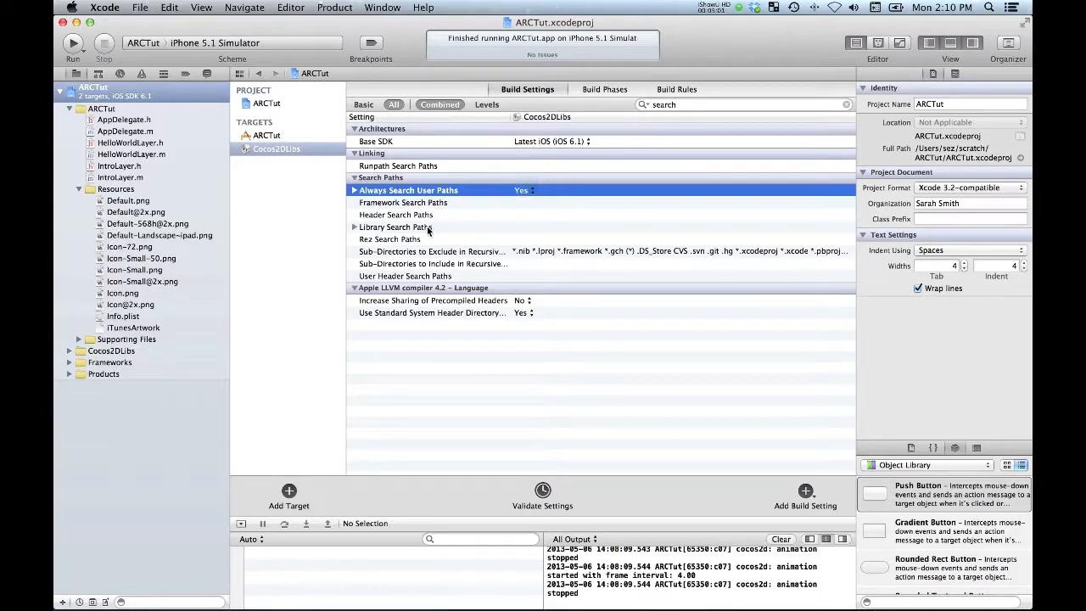
mouse_move(431, 227)
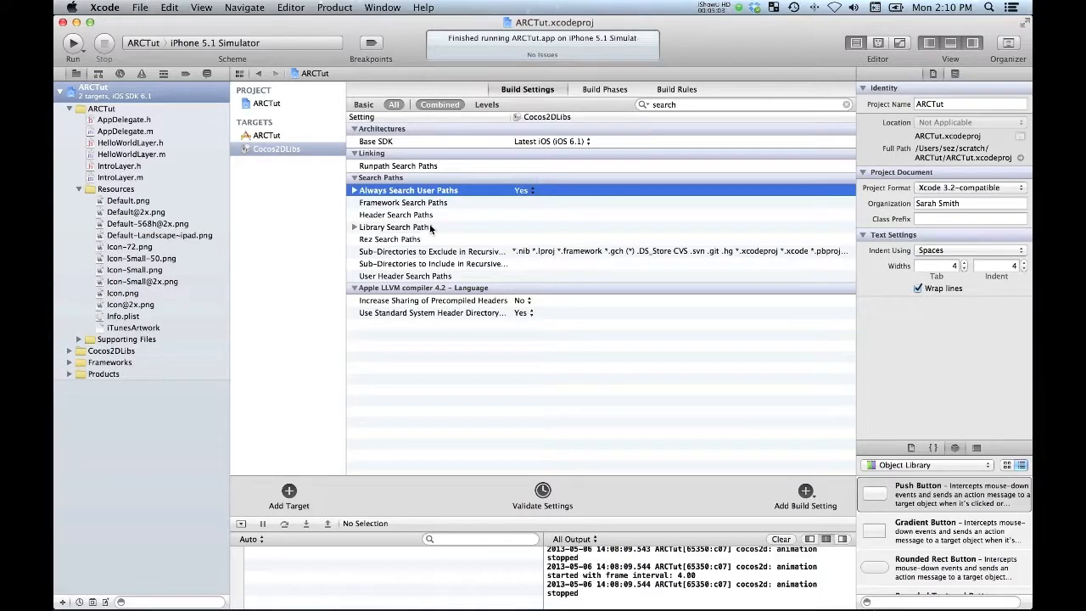
left_click(424, 214)
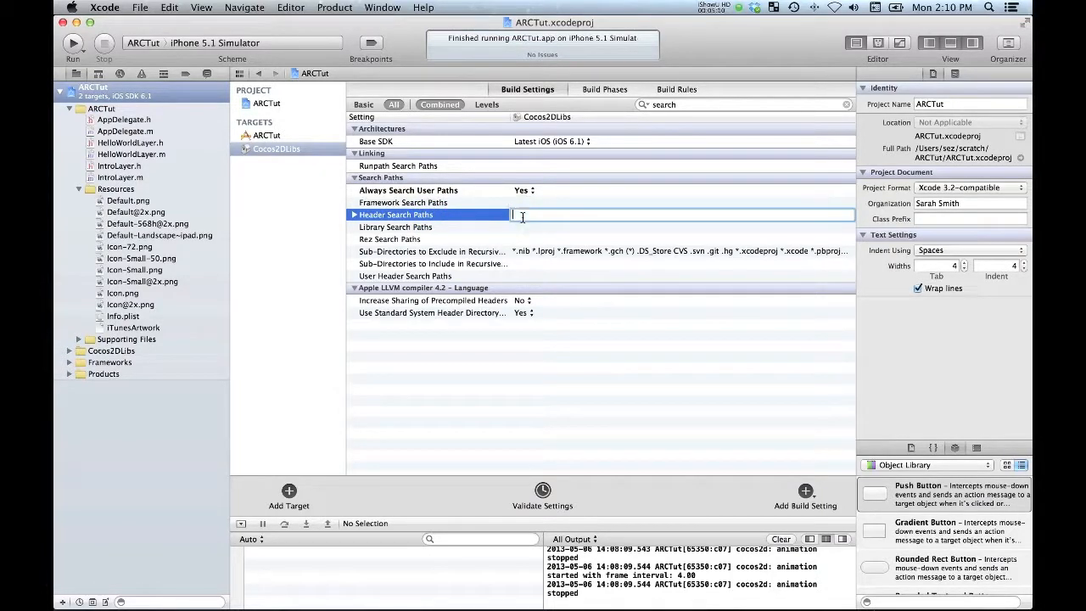
type("./**")
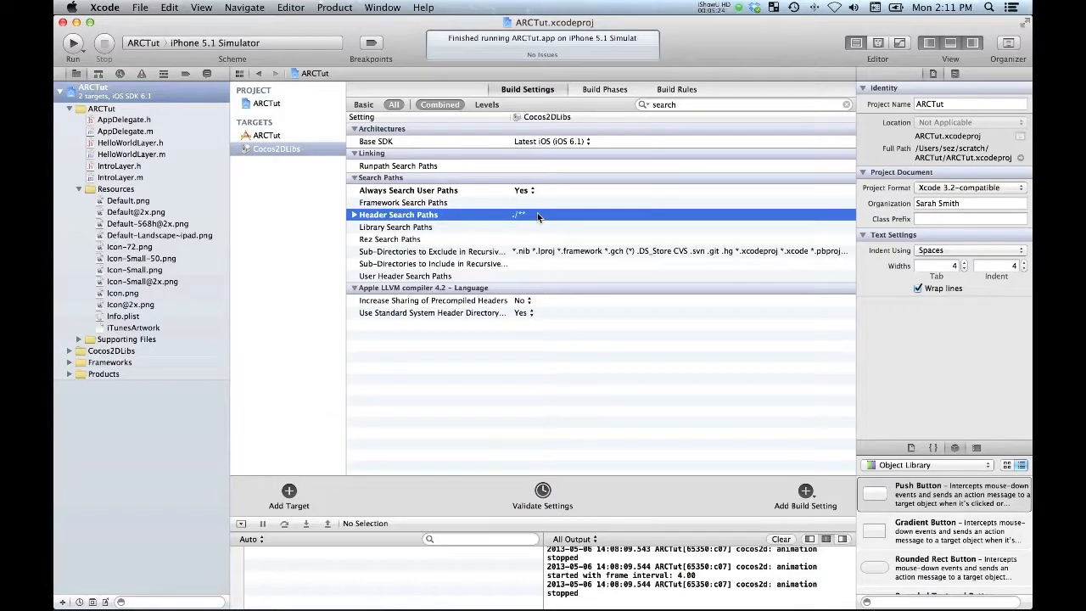
mouse_move(511, 224)
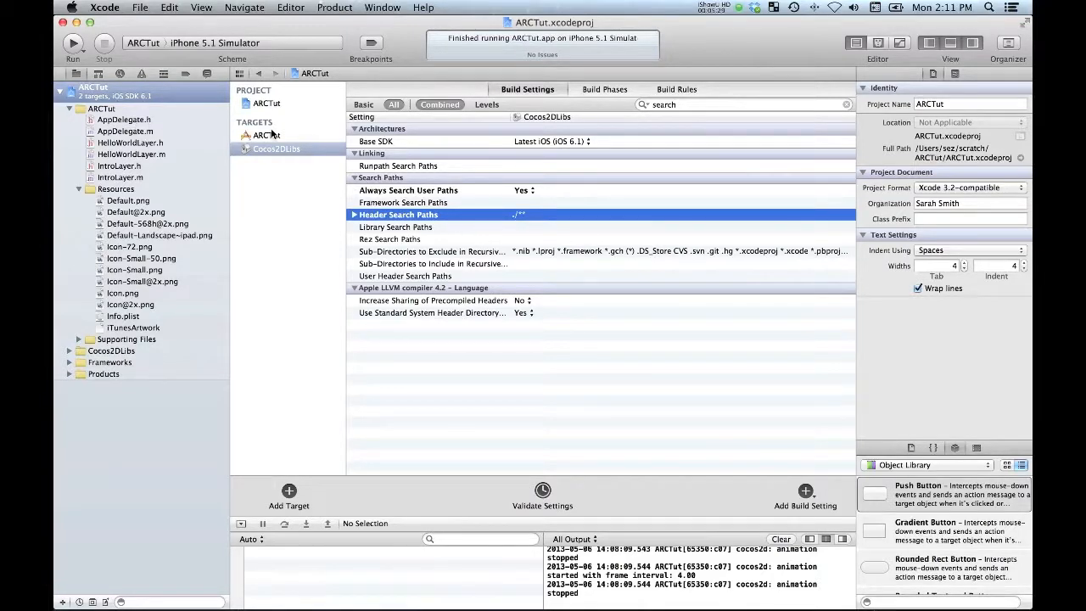
Show the ARCTut target's Link Binary With Libraries build phase.
left_click(267, 135)
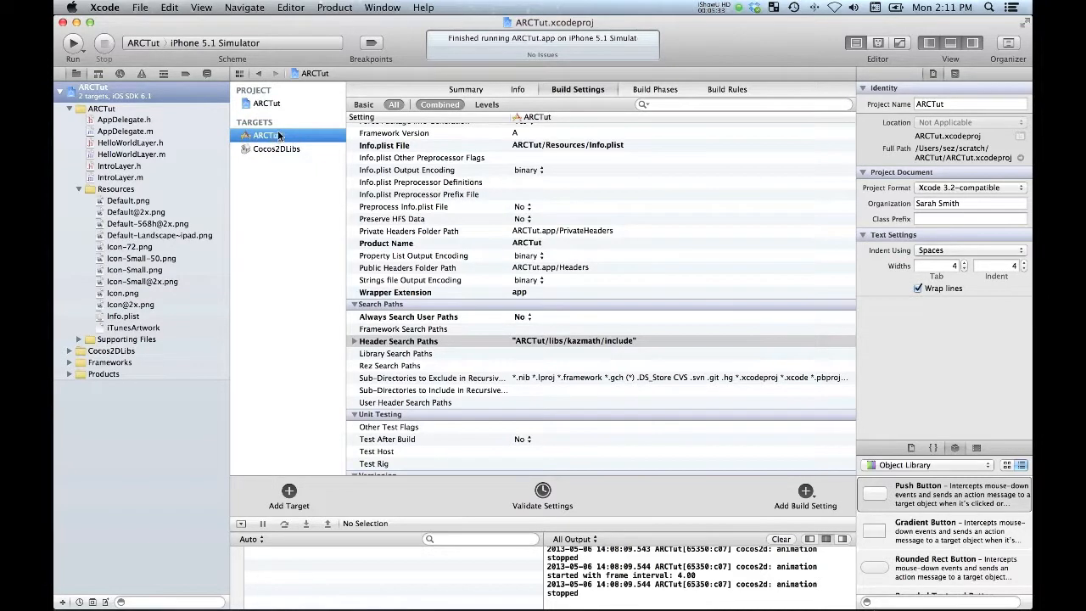
mouse_move(404, 122)
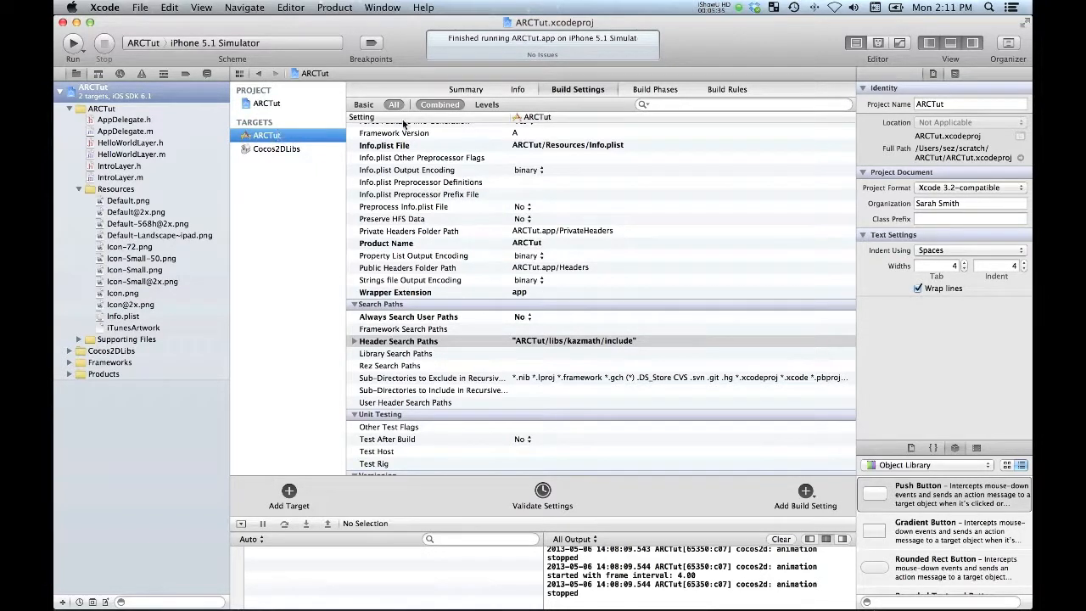
left_click(644, 88)
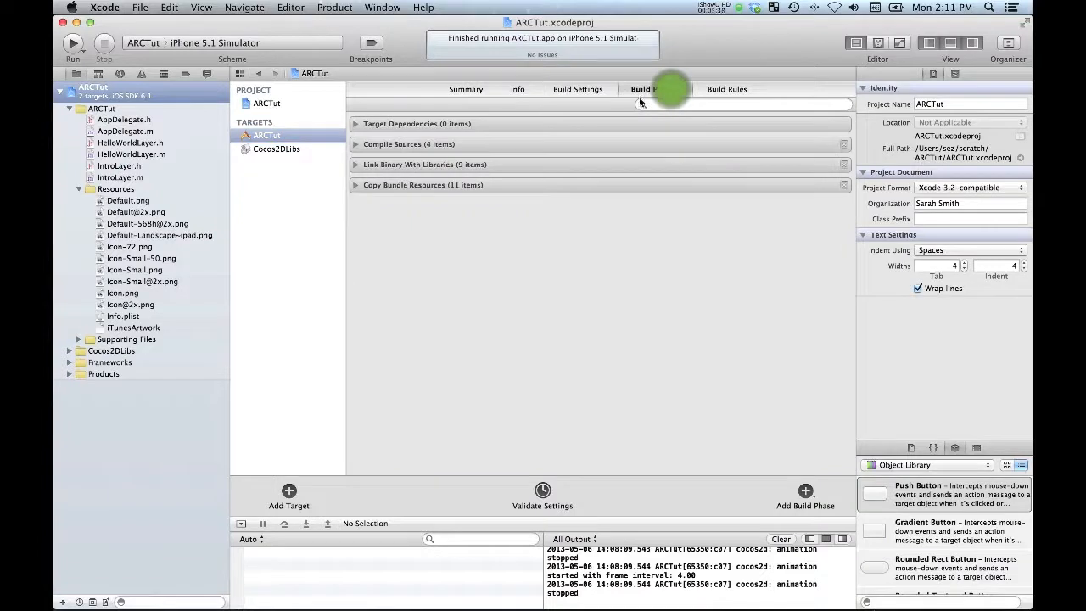
left_click(655, 88)
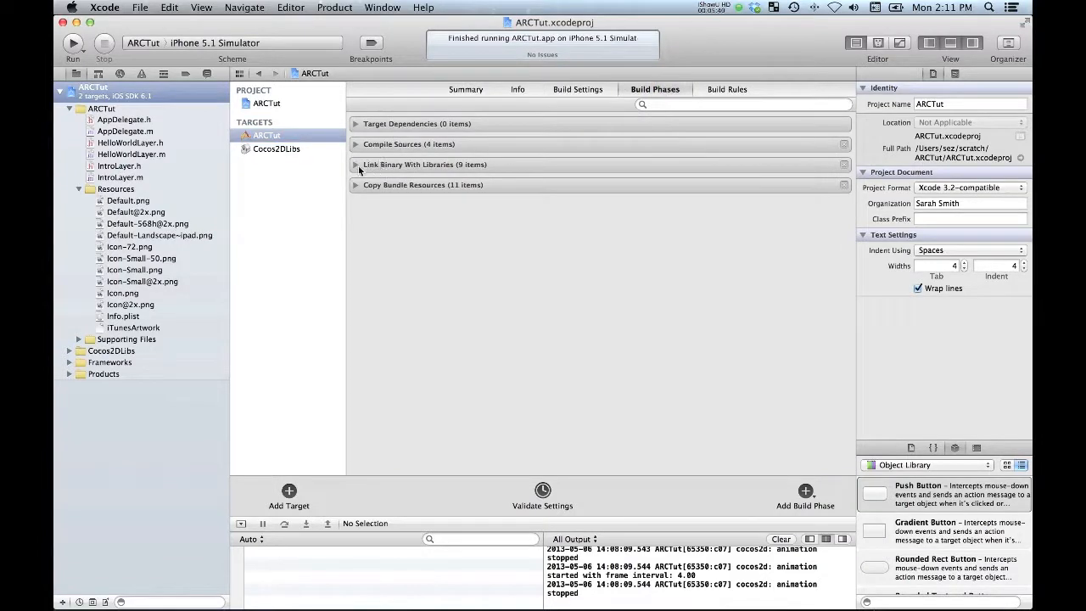
left_click(356, 165)
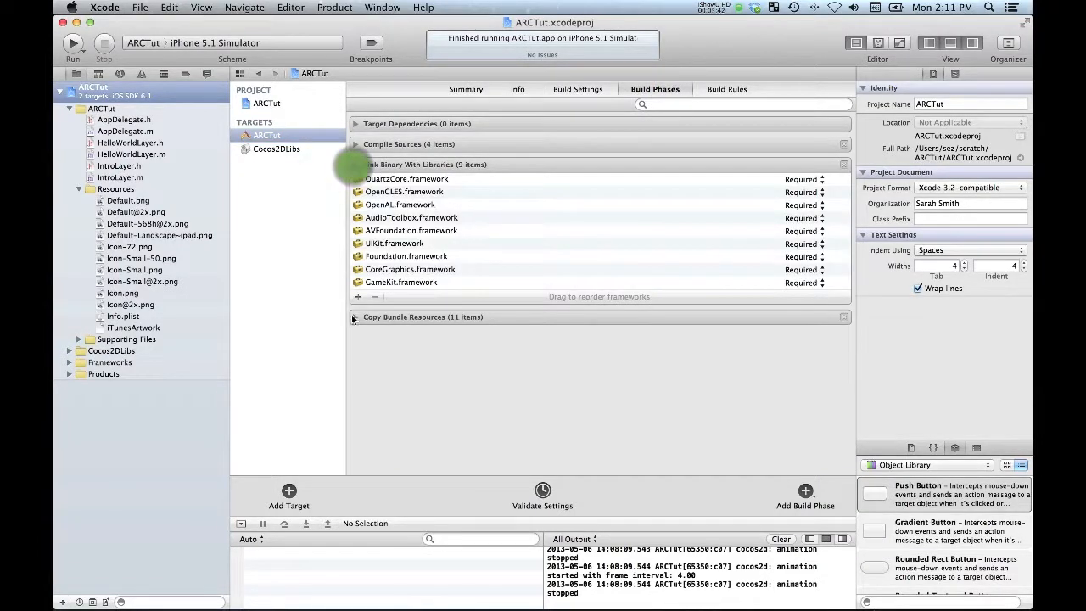
Link libCocos2DLibs.a into the ARCTut app target.
left_click(358, 295)
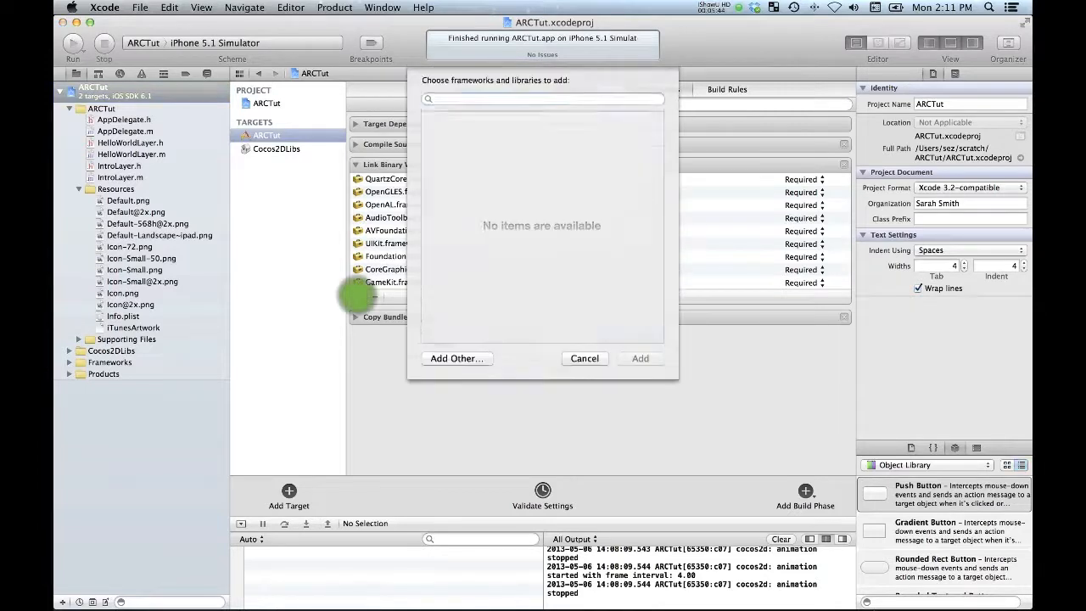
left_click(541, 98)
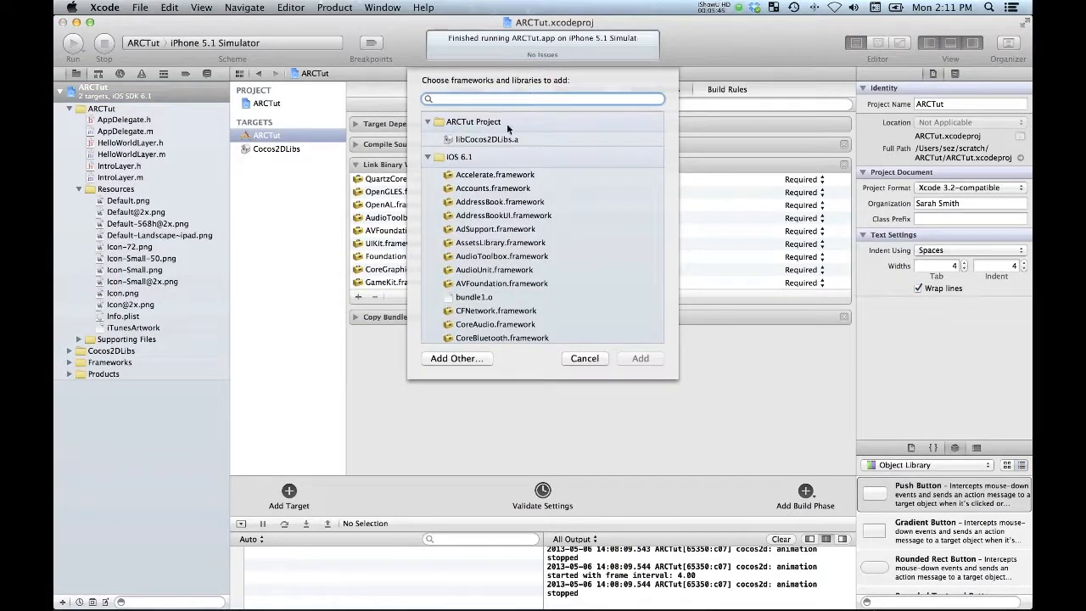
left_click(487, 139)
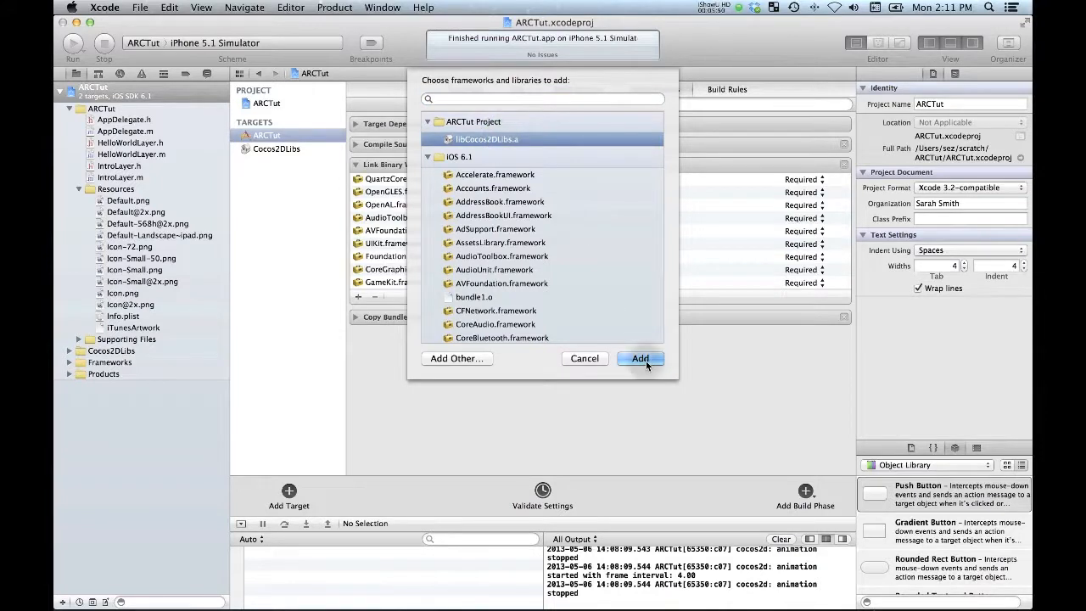
left_click(639, 358)
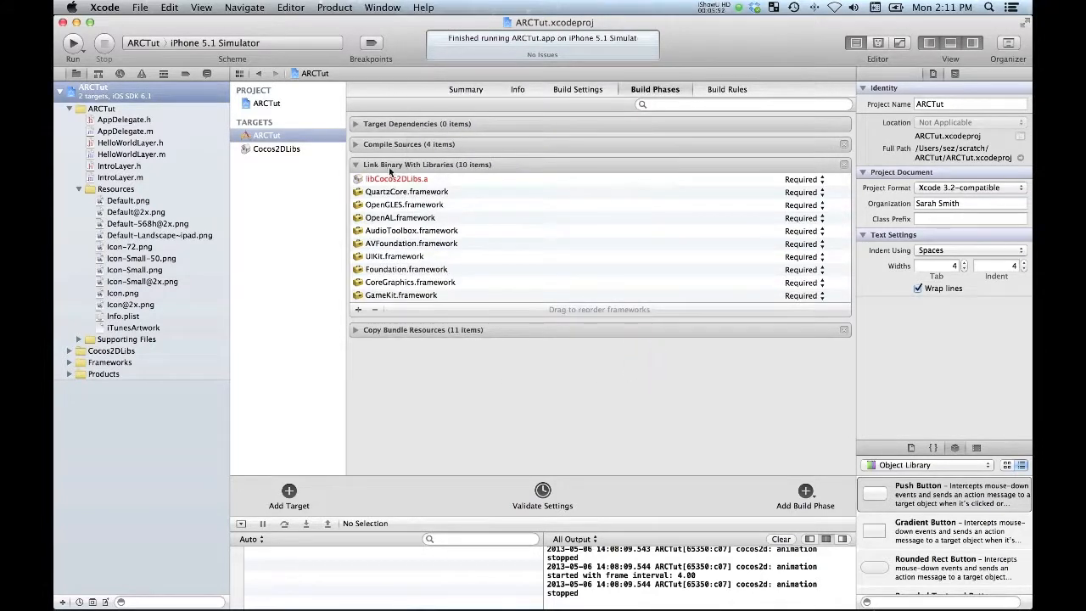
mouse_move(404, 180)
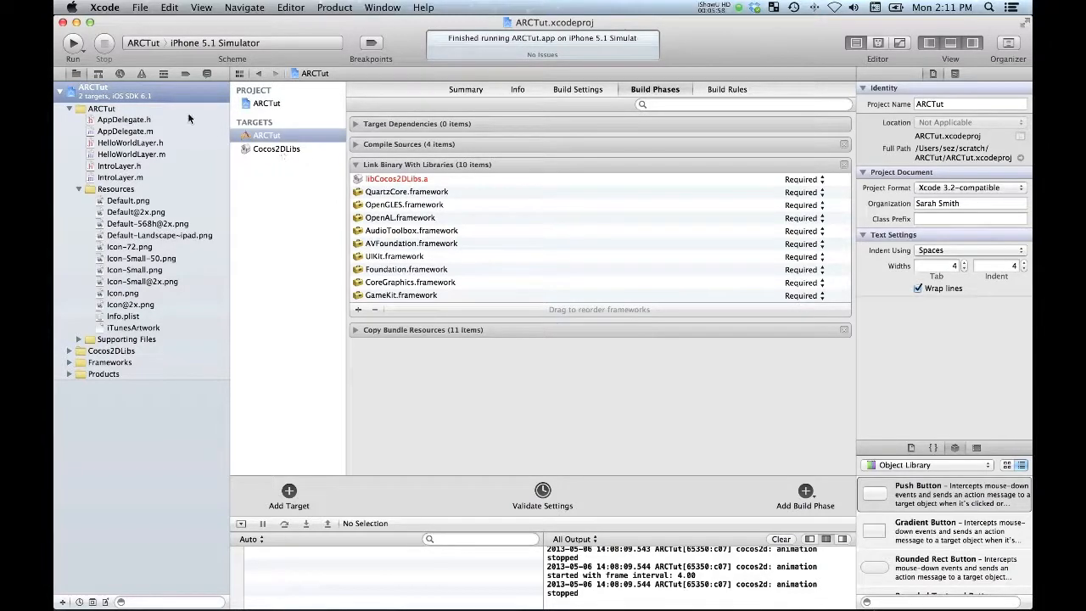
mouse_move(108, 188)
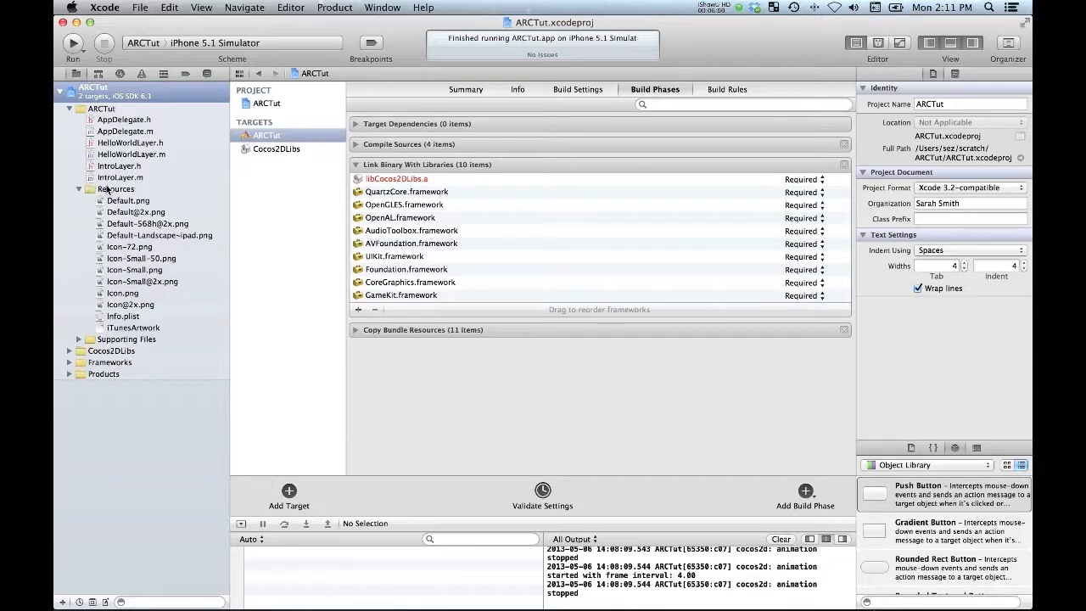
Collapse the Resources group and switch from Xcode to Finder.
left_click(78, 190)
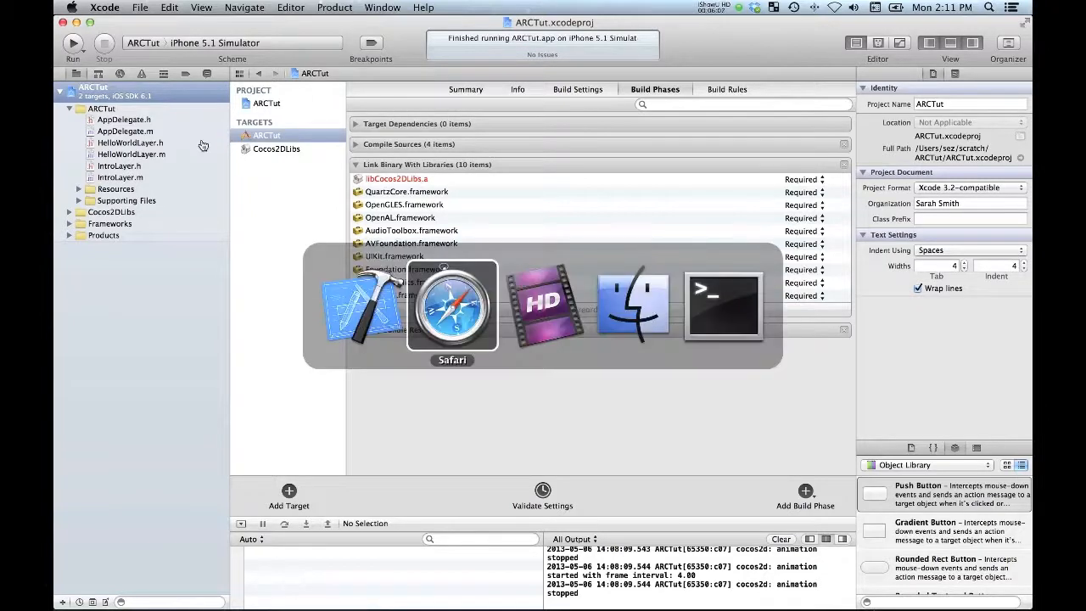
left_click(631, 304)
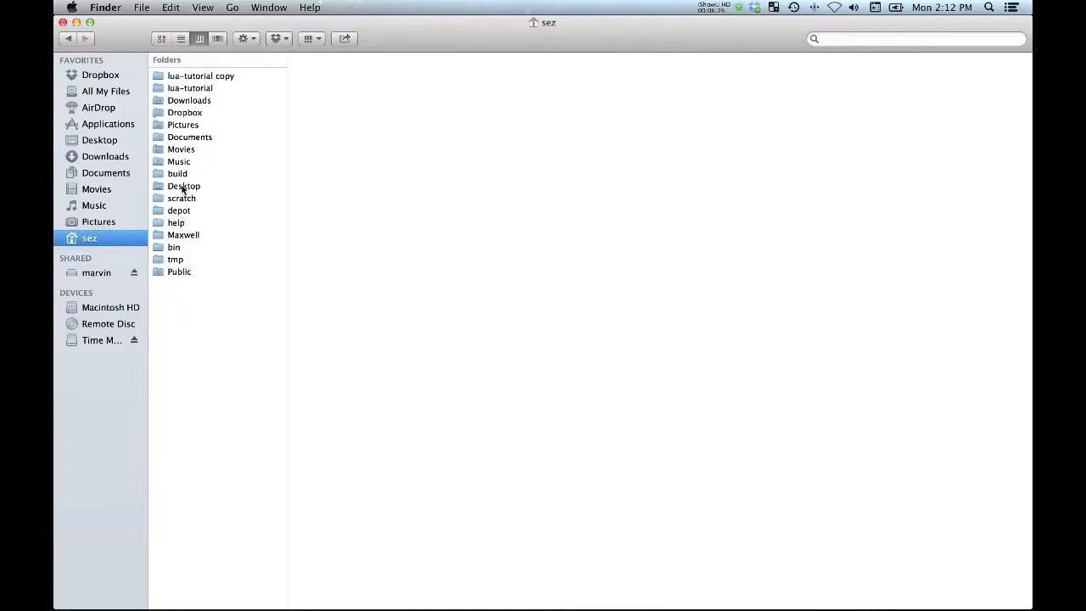
Browse scratch > ARCTut > ARCTut in Finder and drag the libs folder onto Cocos2DLibs.
left_click(181, 197)
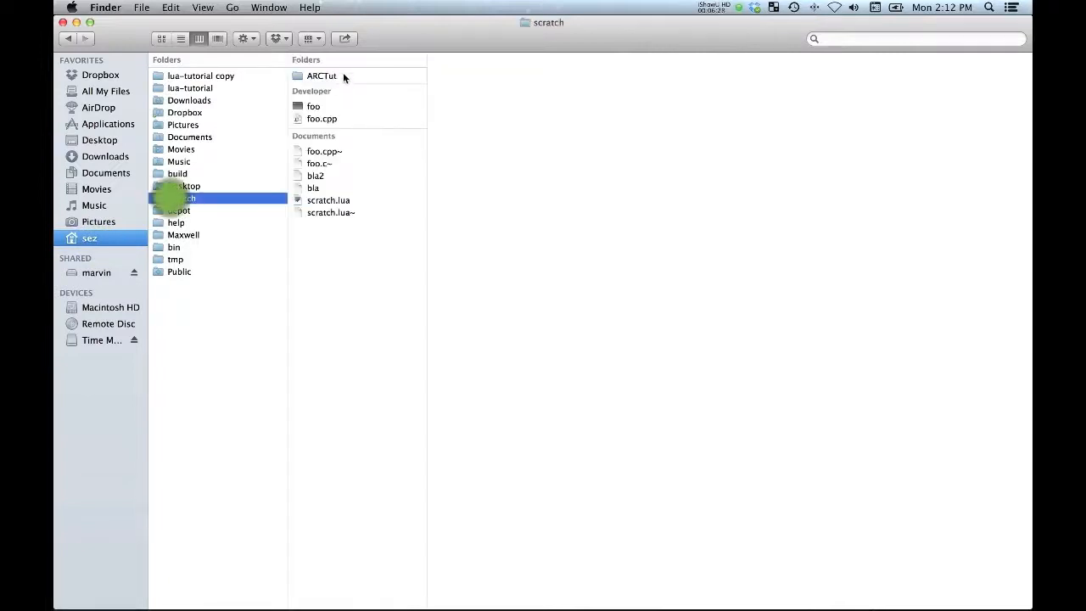
left_click(321, 74)
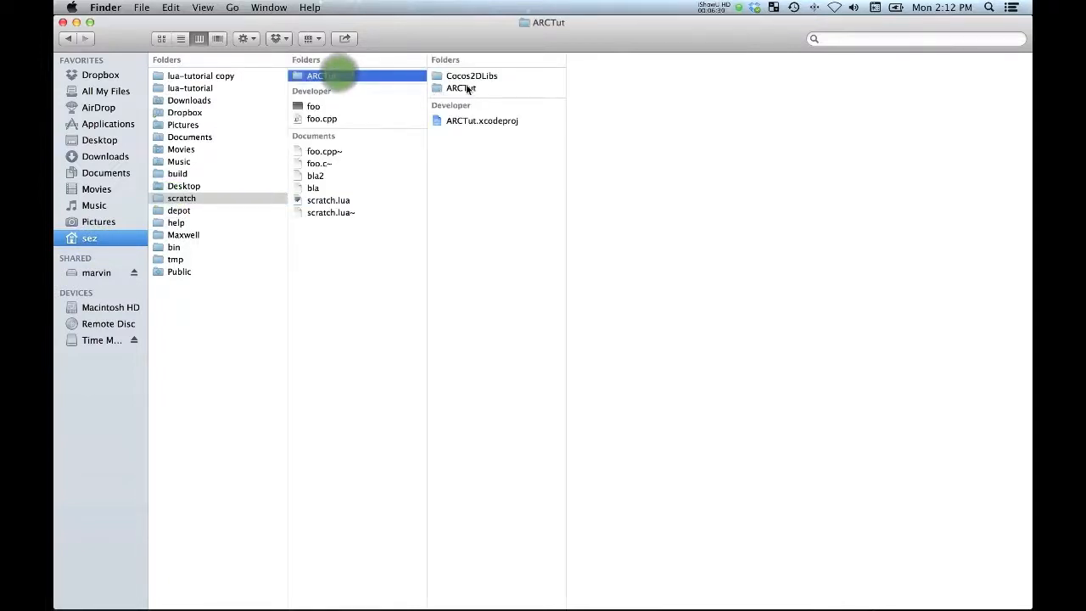
left_click(472, 75)
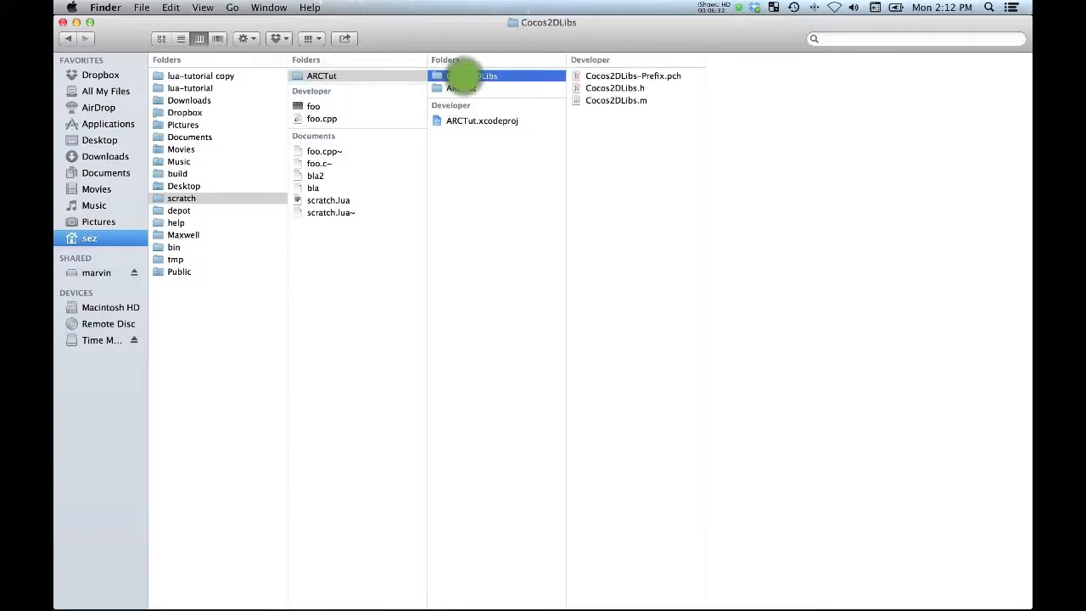
left_click(475, 89)
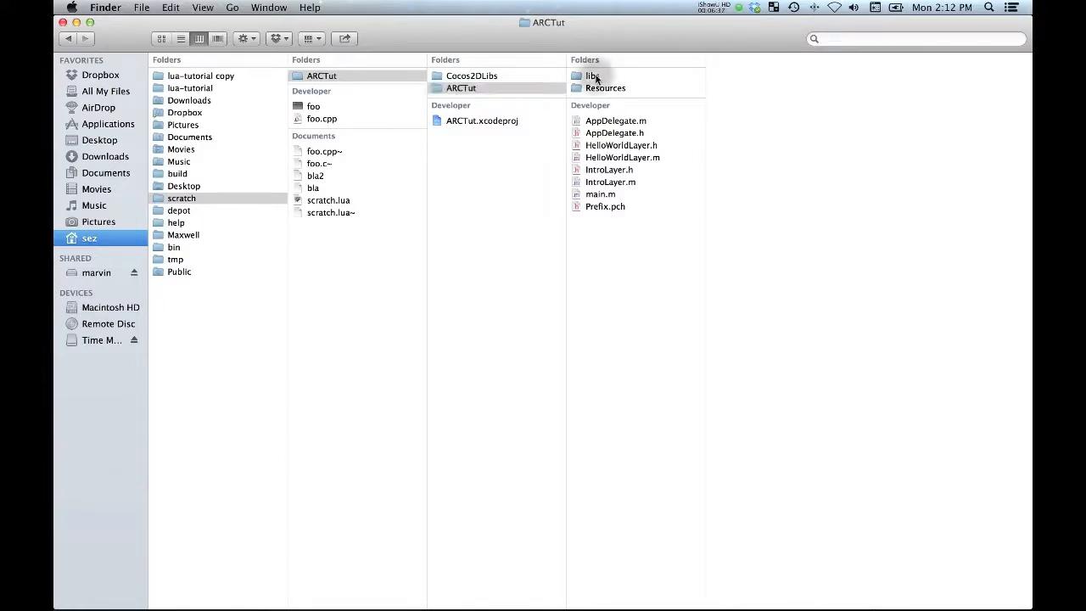
left_click(594, 77)
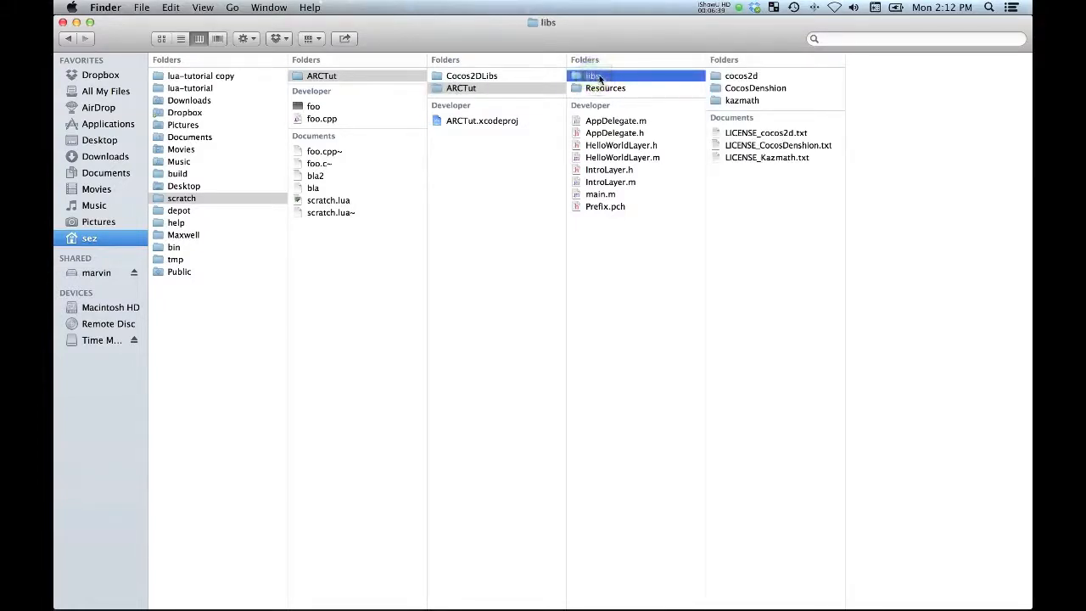
left_click(472, 75)
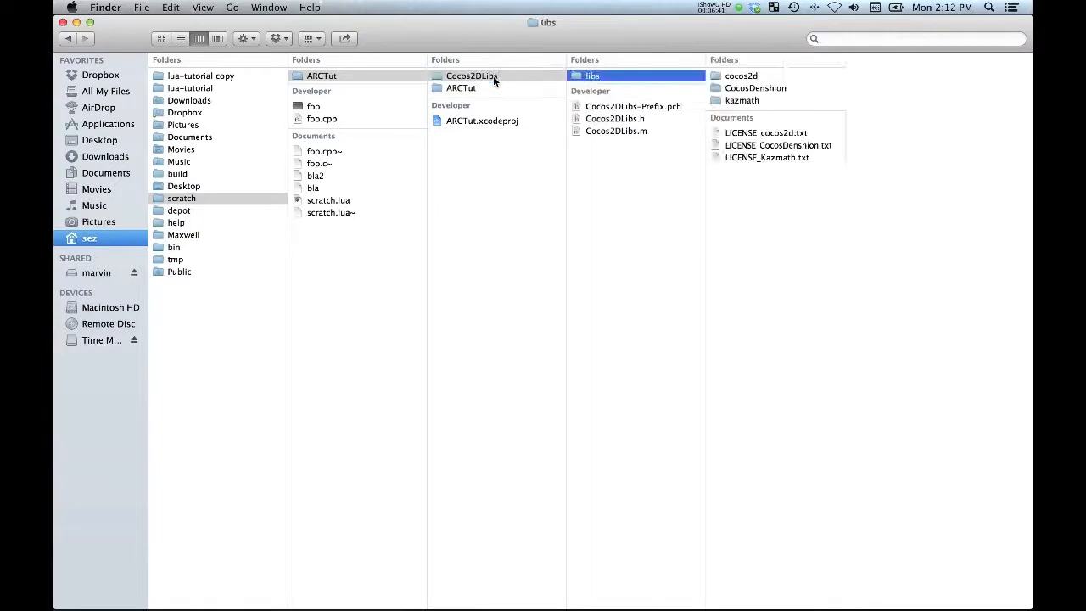
Verify libs now sits inside Cocos2DLibs and is gone from the inner ARCTut folder.
left_click(462, 88)
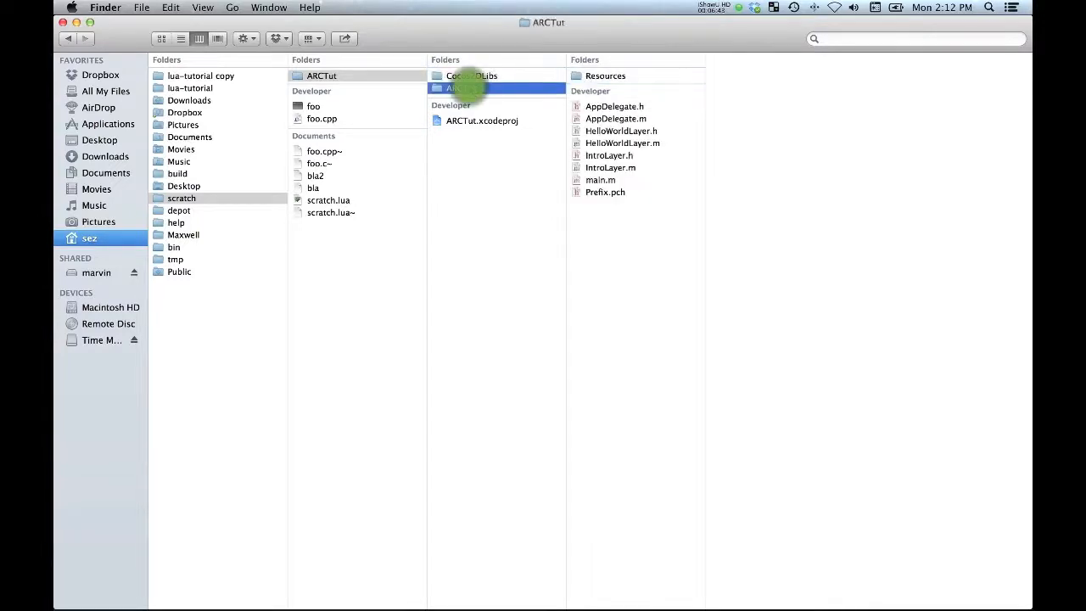
left_click(472, 74)
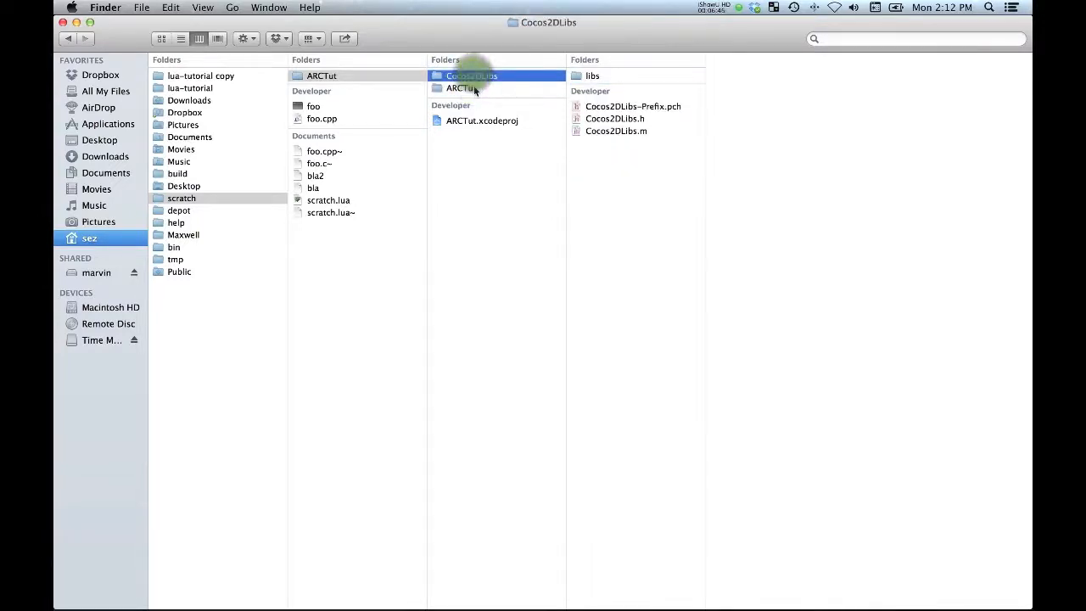
left_click(462, 88)
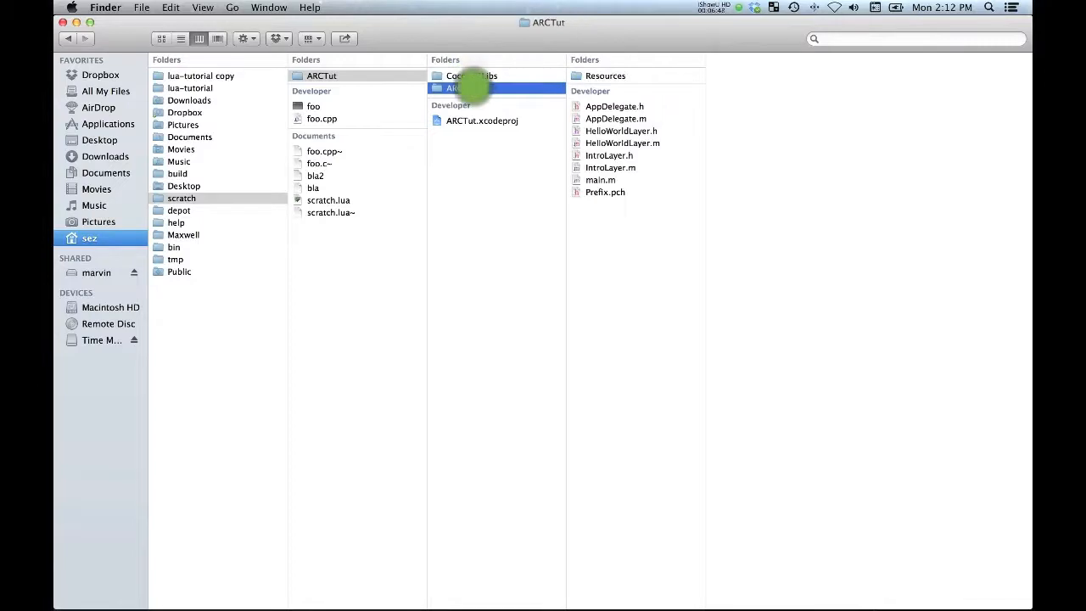
left_click(472, 74)
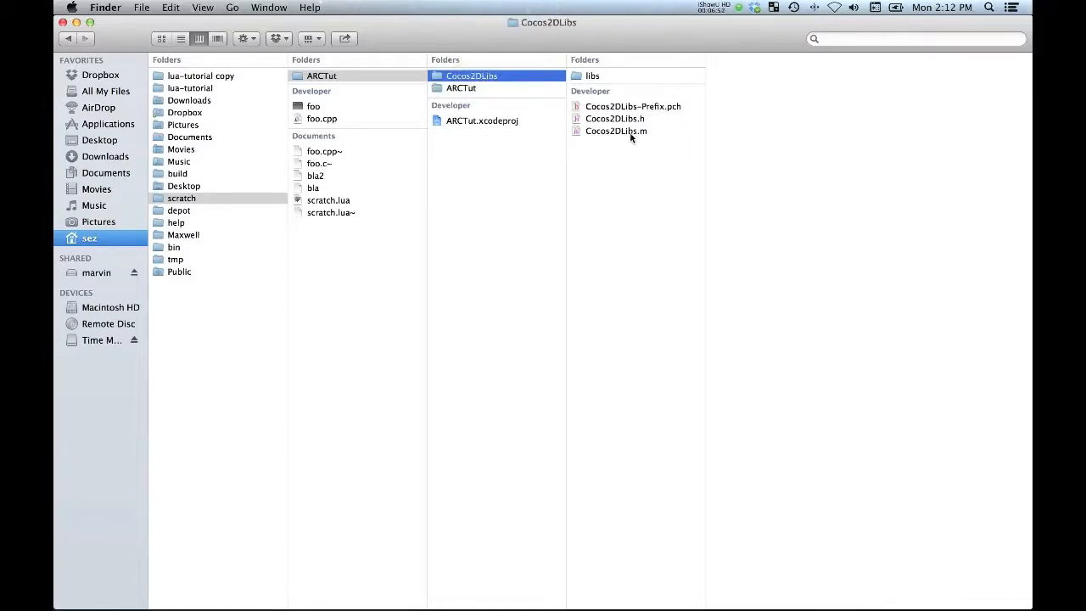
left_click(461, 88)
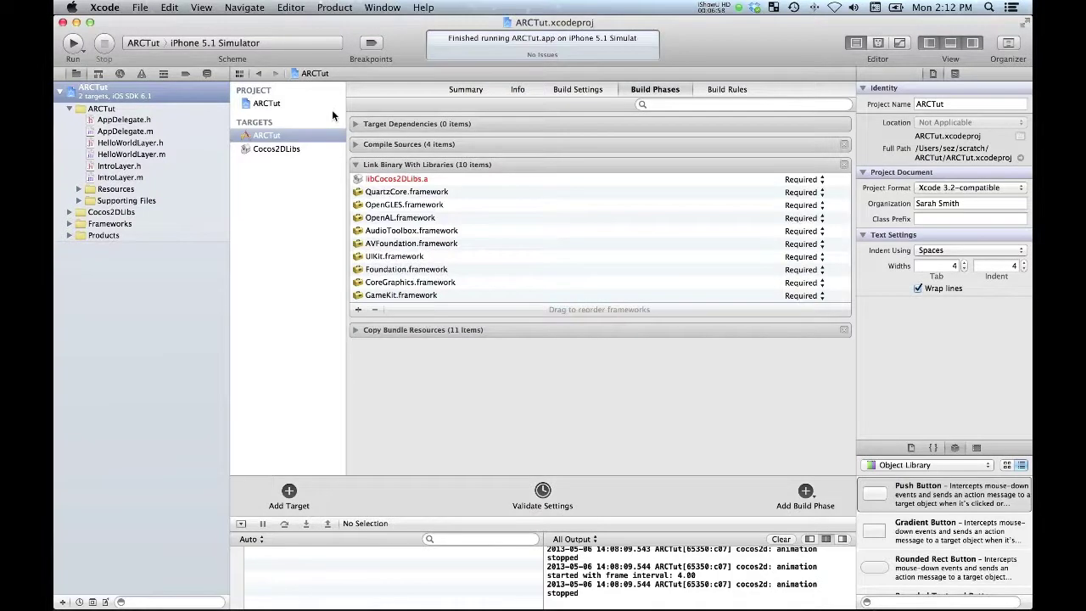
mouse_move(180, 126)
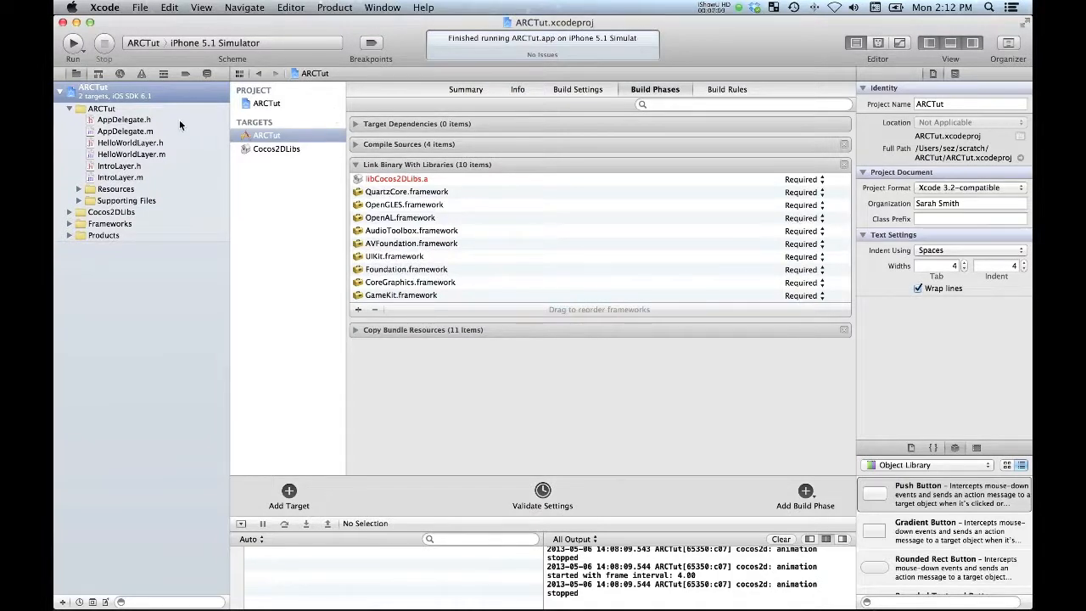
mouse_move(168, 156)
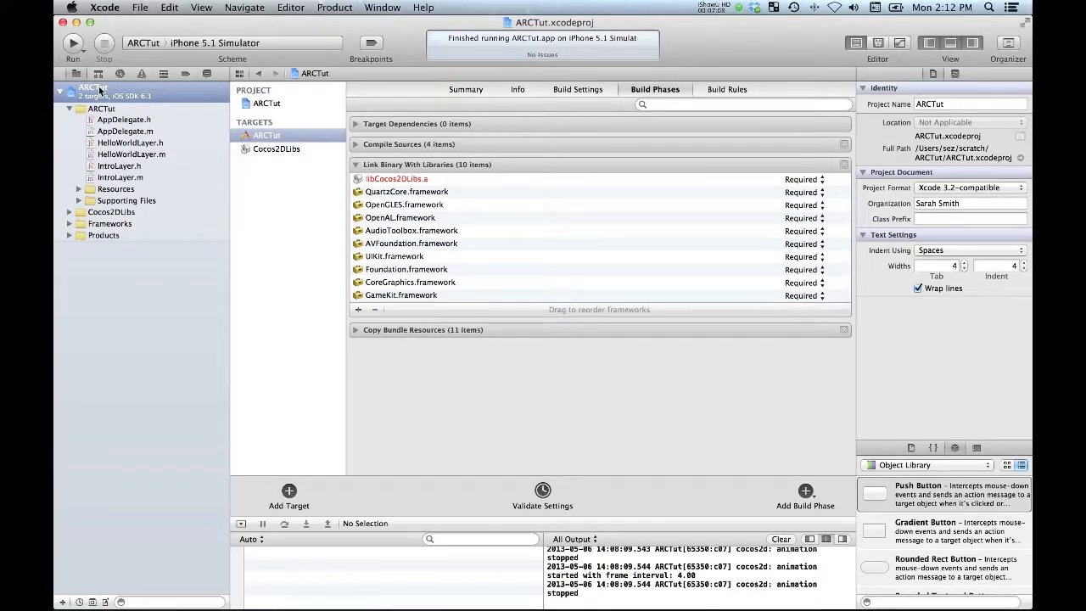
Start Add Files to ARCTut with only the Cocos2DLibs target ticked.
right_click(88, 88)
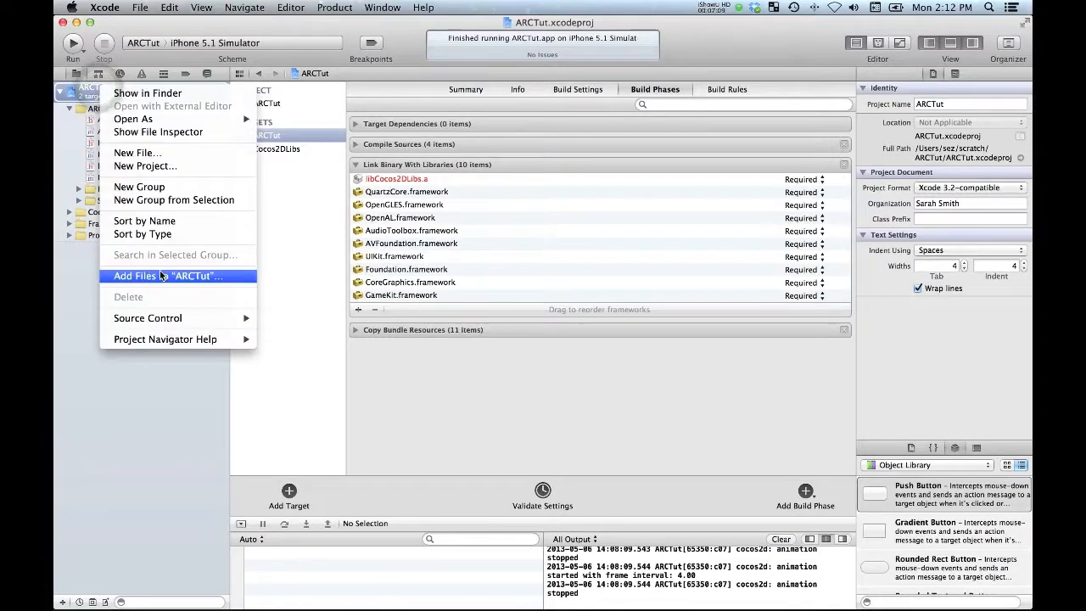
left_click(167, 275)
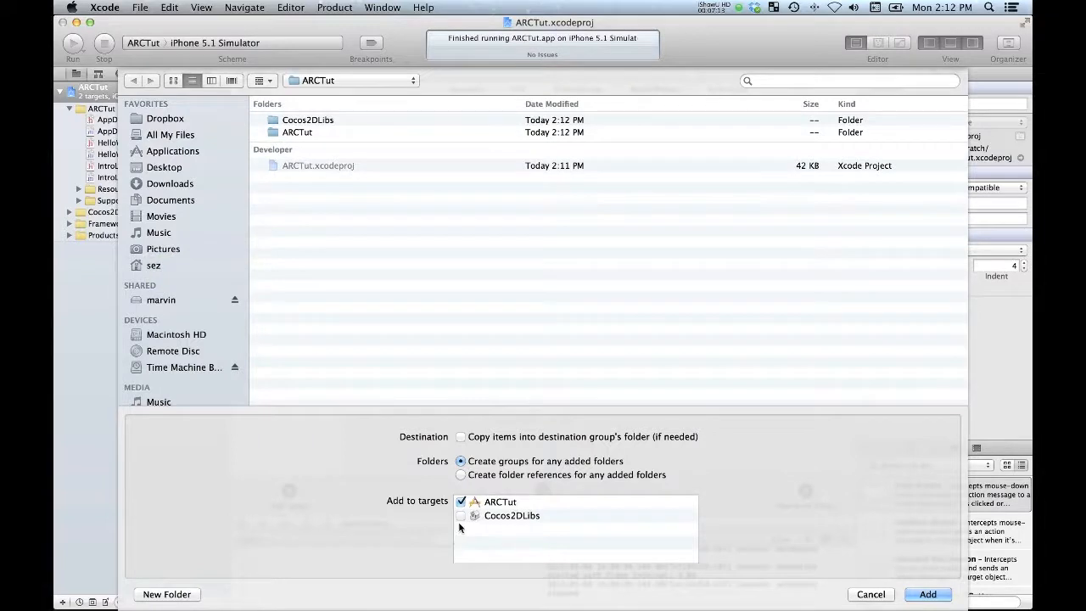
left_click(461, 502)
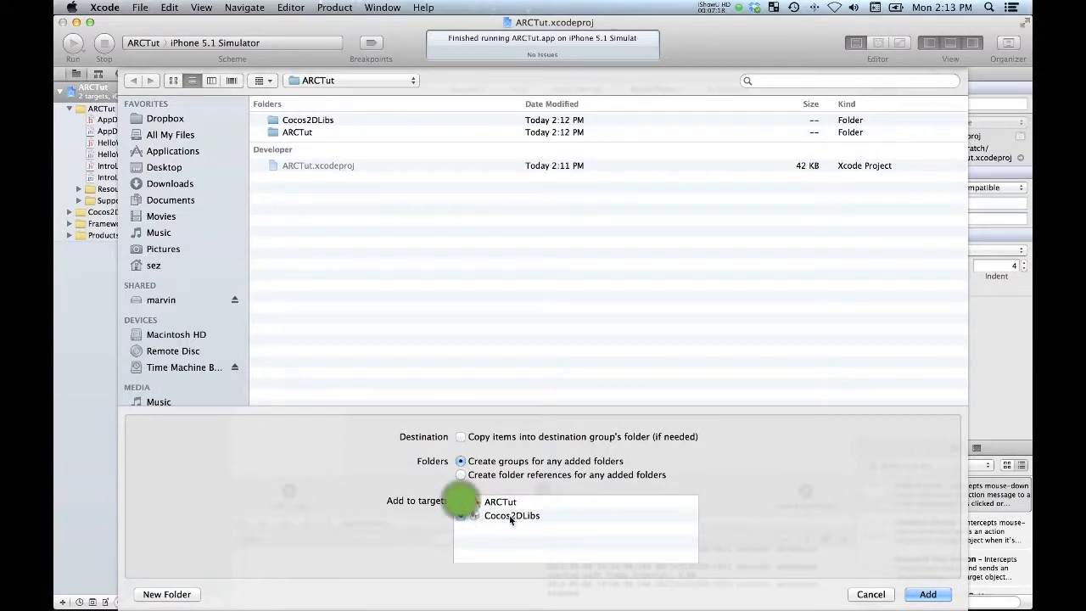
left_click(461, 516)
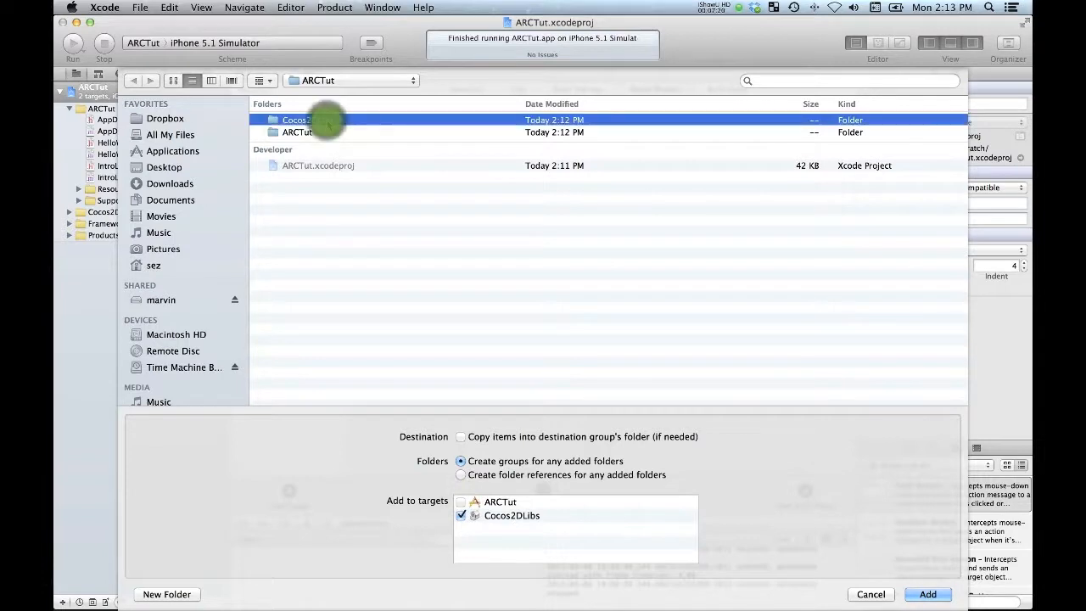
Choose the libs folder inside Cocos2DLibs and add it to the project as groups.
double_click(296, 119)
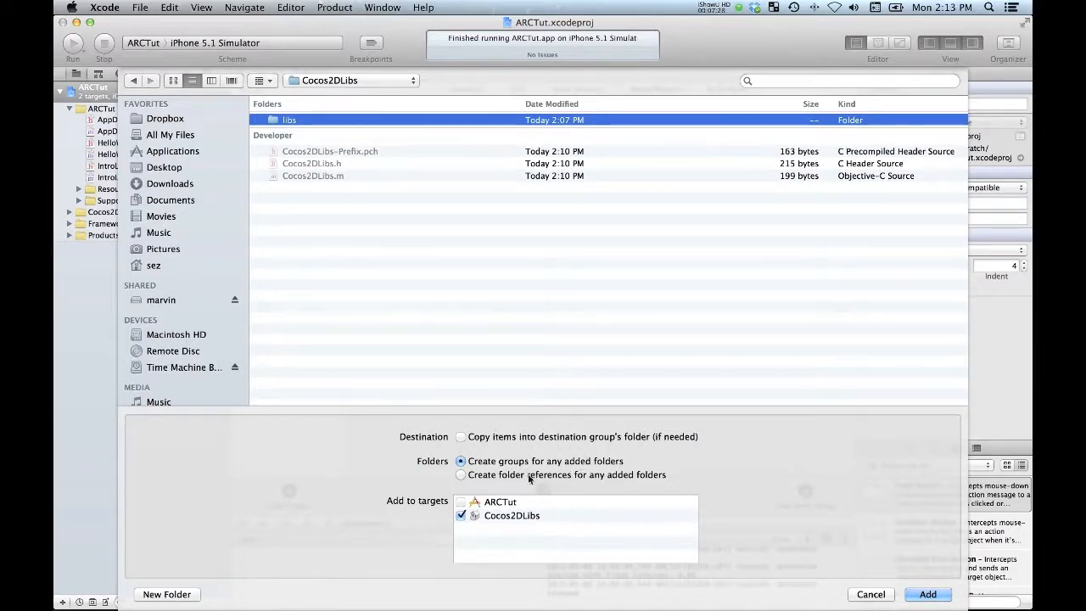
mouse_move(496, 459)
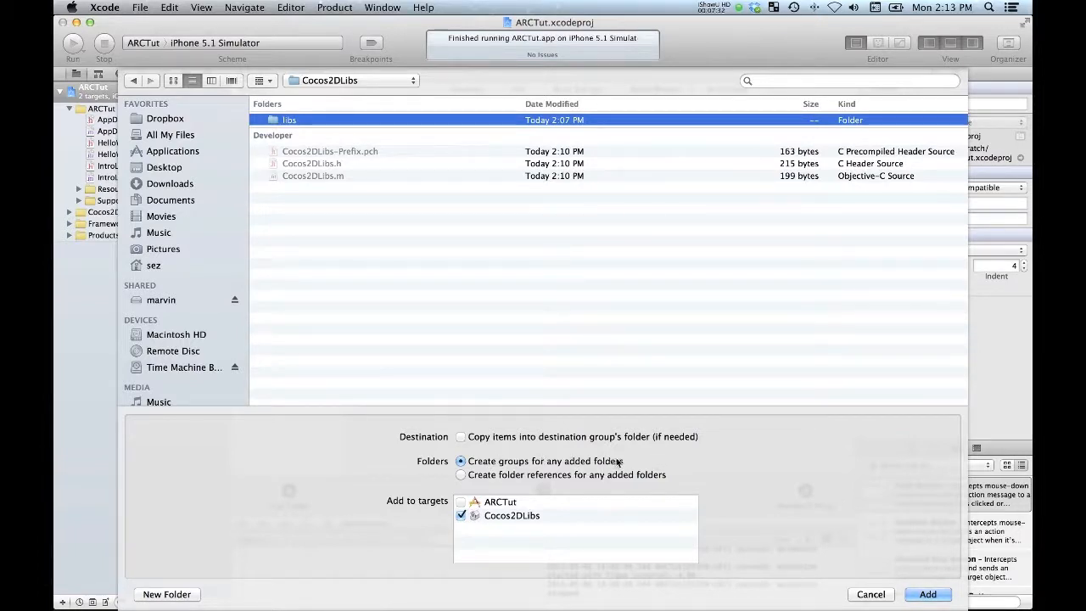
mouse_move(747, 494)
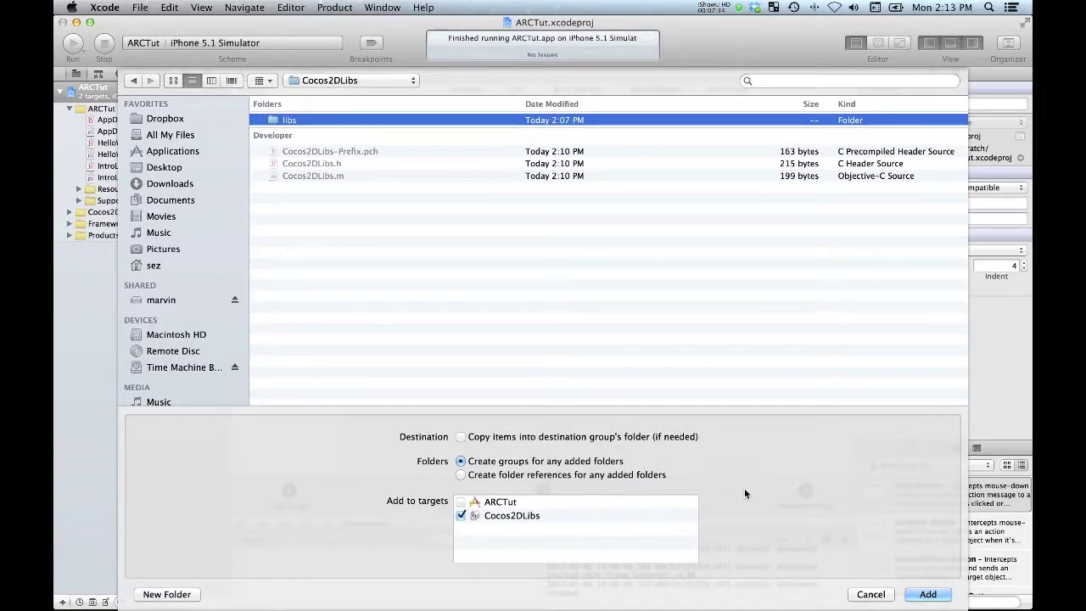
left_click(926, 594)
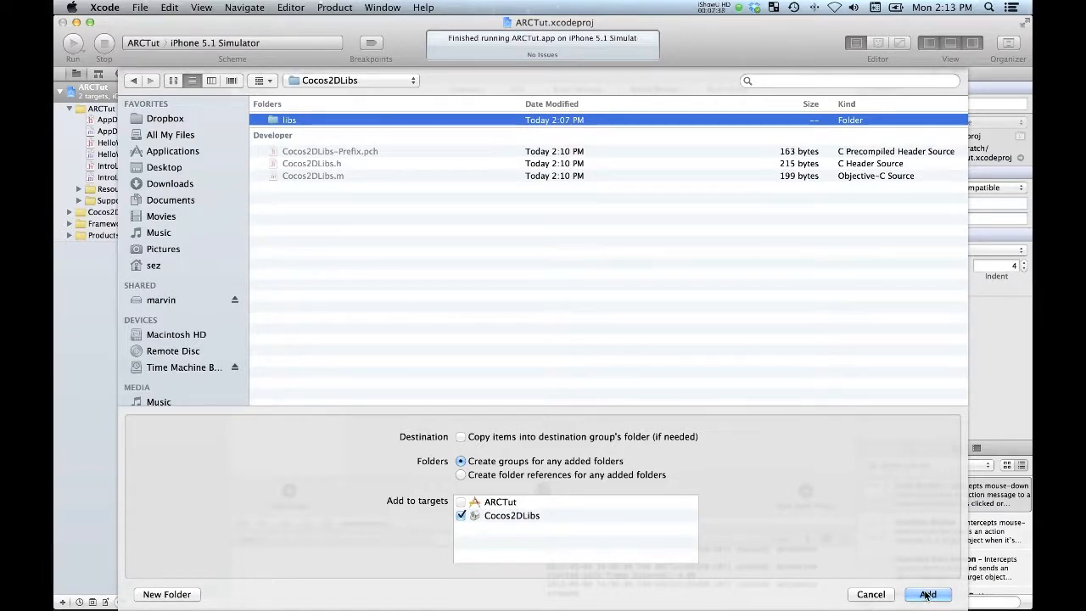
left_click(927, 594)
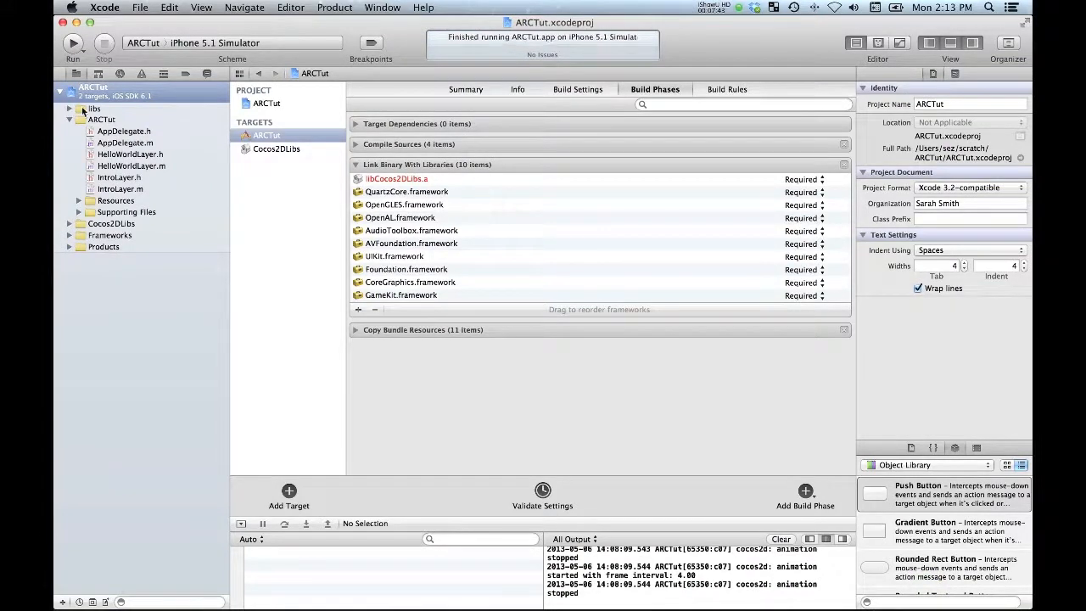
Expand the new libs and cocos2d groups and view CCAction.m from the cocos2d sources.
left_click(95, 109)
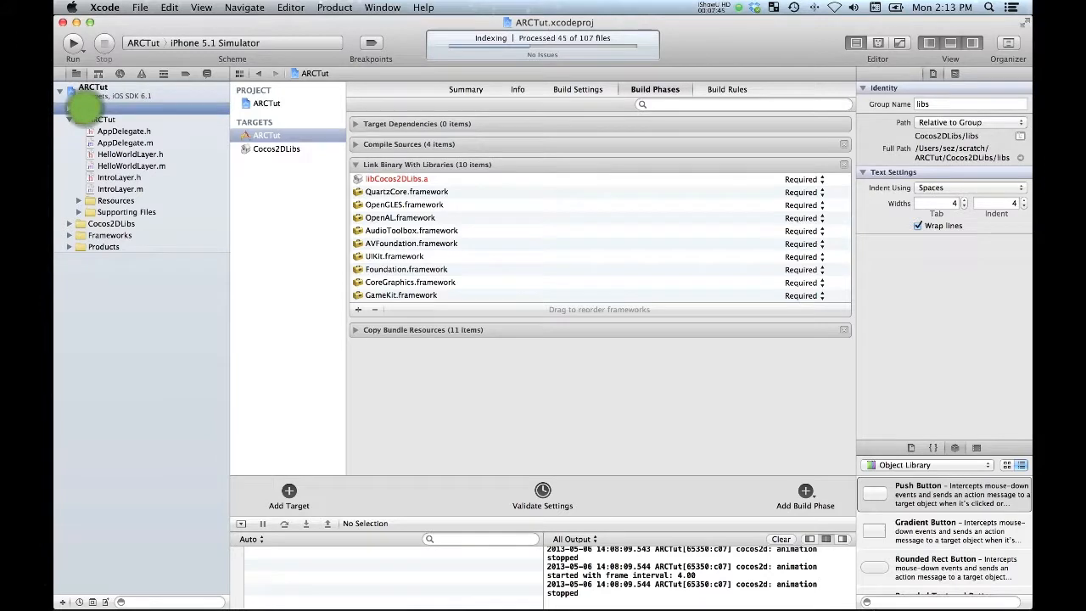
left_click(70, 108)
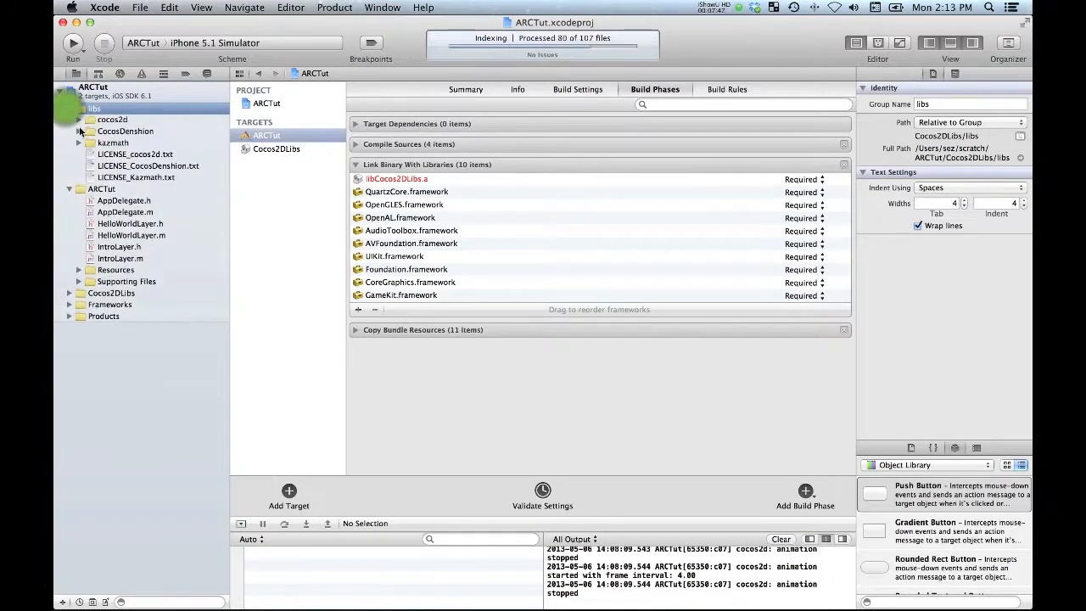
left_click(78, 119)
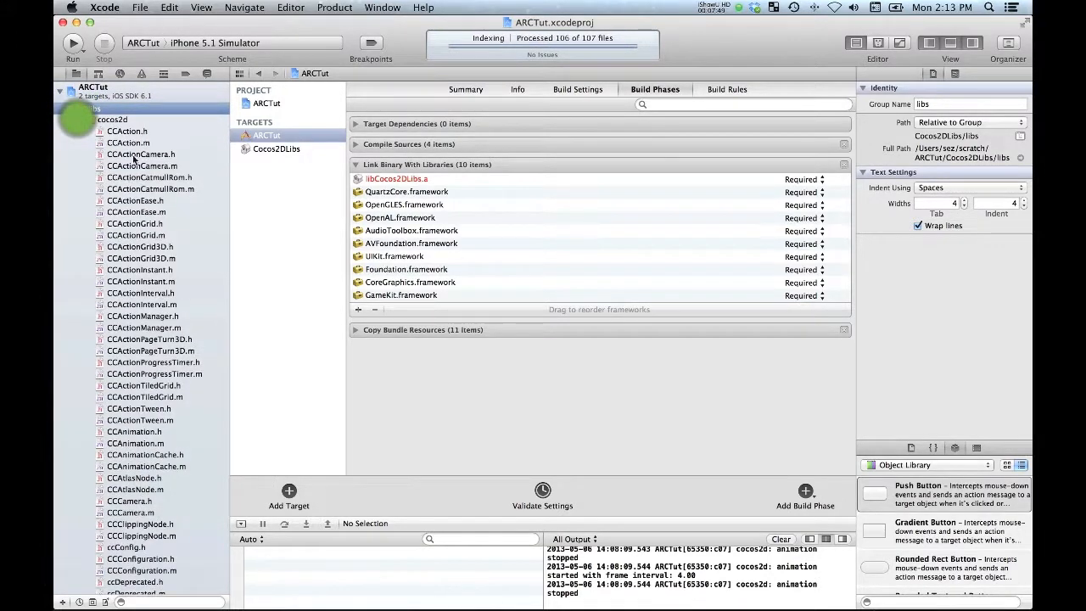
left_click(125, 131)
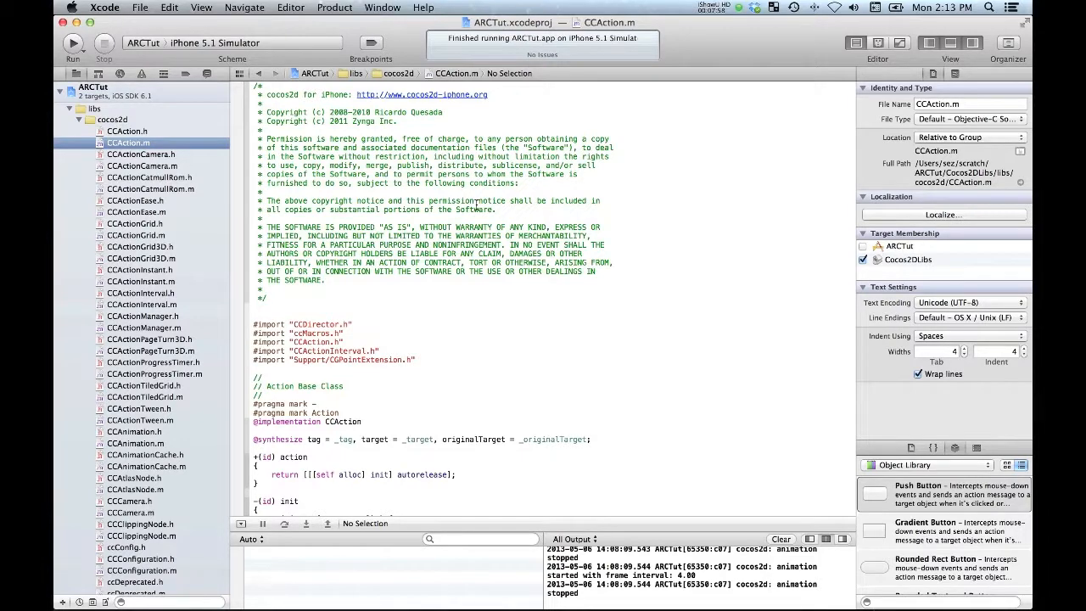
left_click(71, 119)
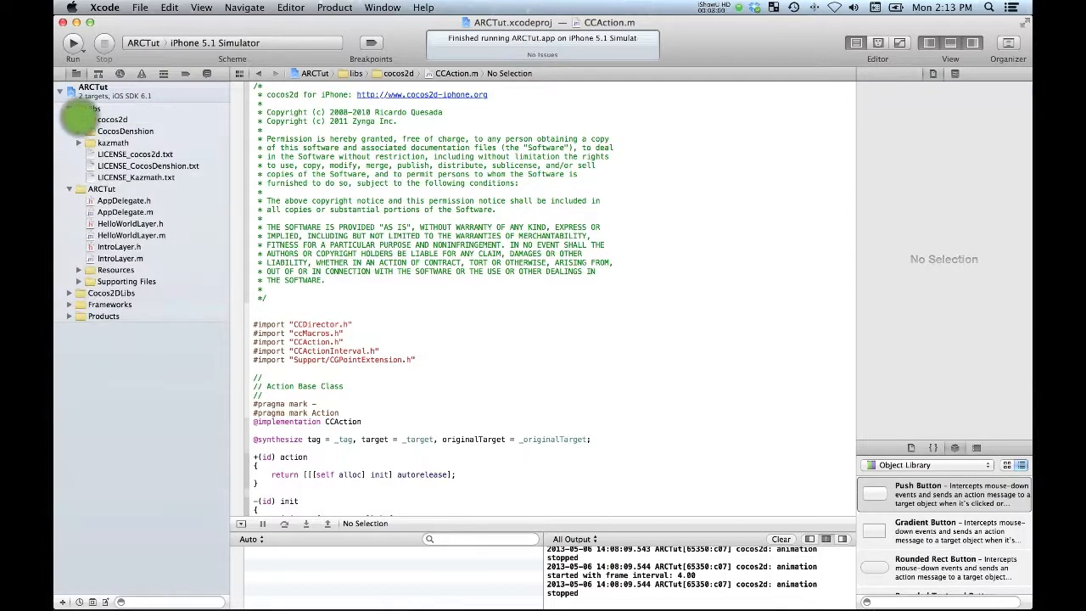
Drag the libs group into the Cocos2DLibs group beside Cocos2DLibs.h and Cocos2DLibs.m.
left_click(68, 109)
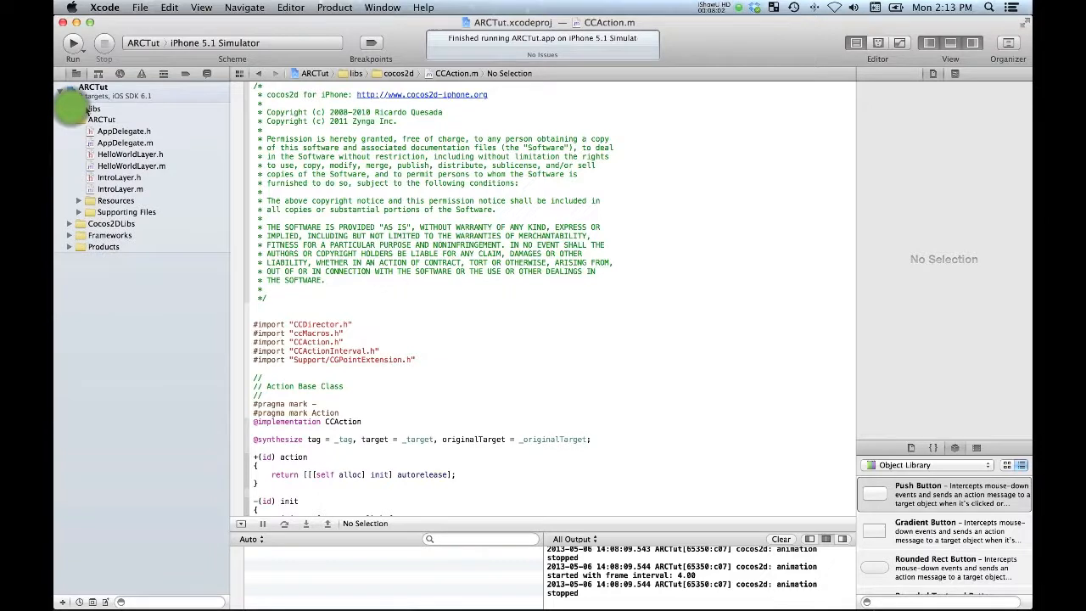
left_click(93, 109)
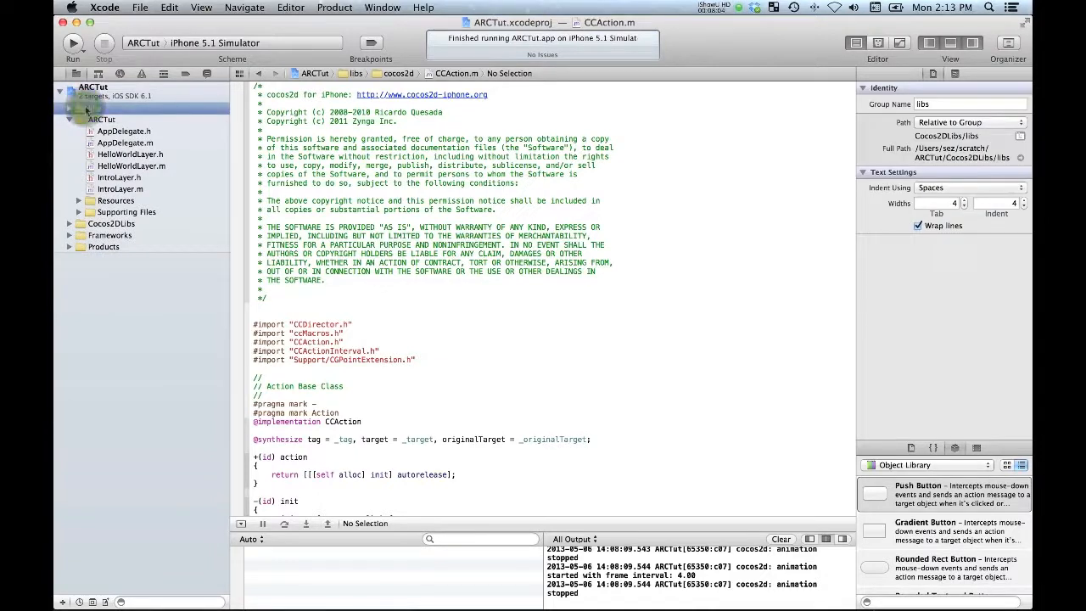
left_click(78, 211)
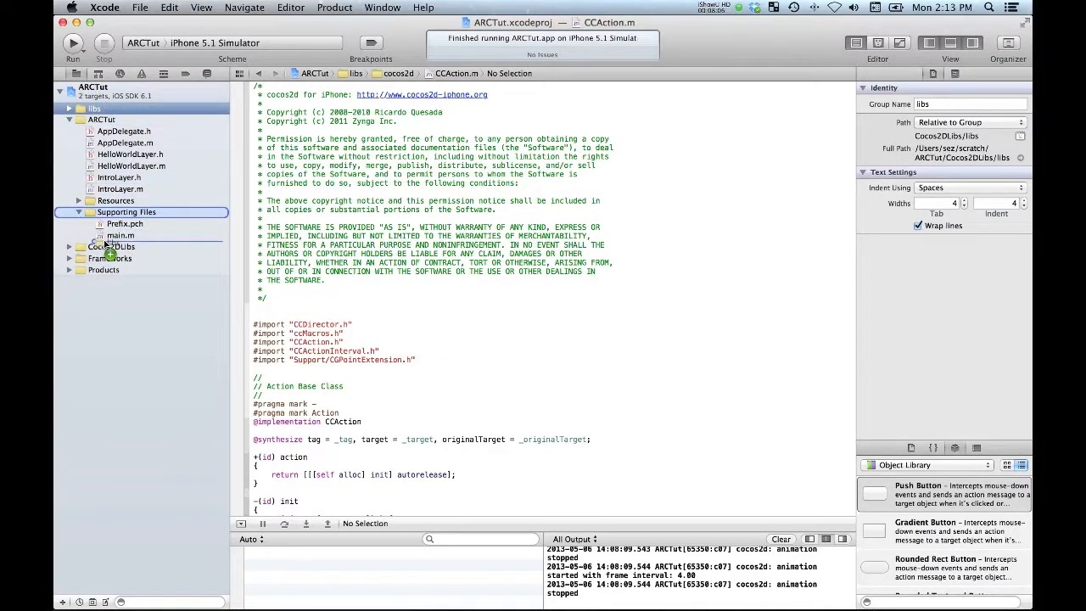
left_click(112, 246)
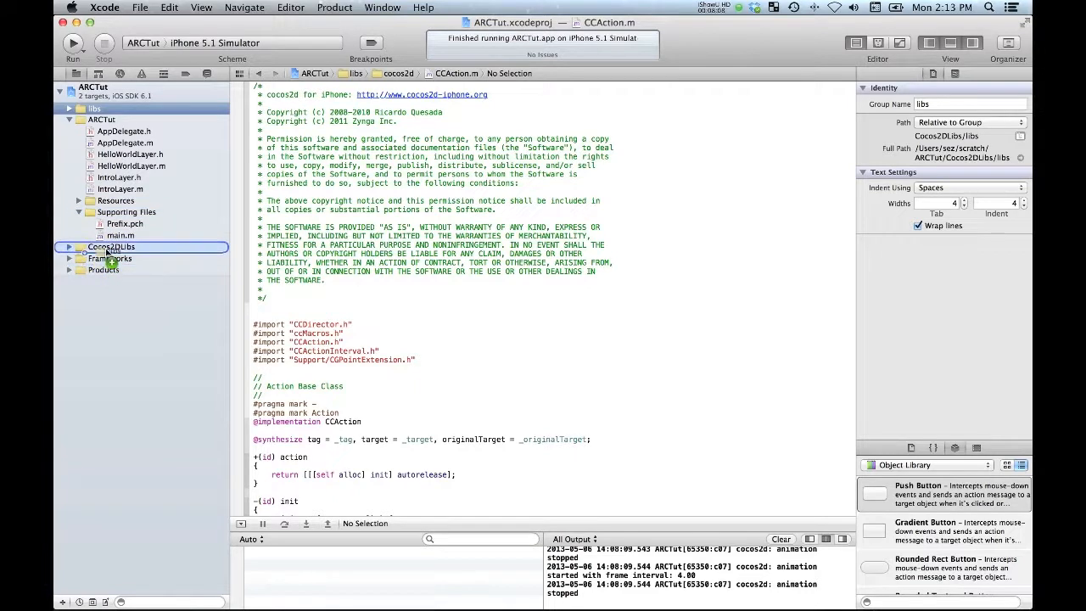
left_click(69, 246)
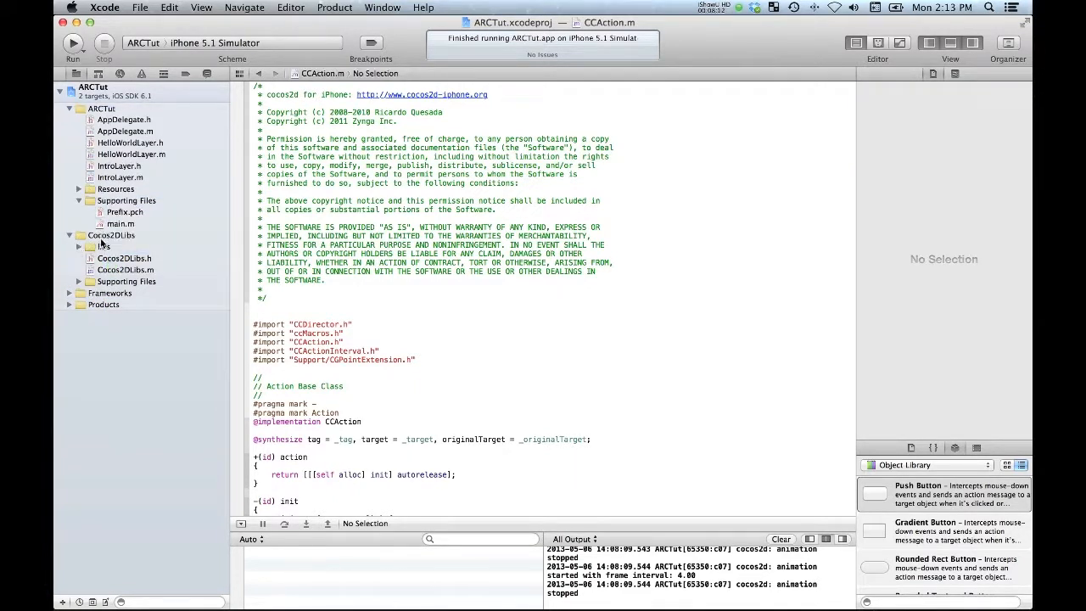
left_click(112, 234)
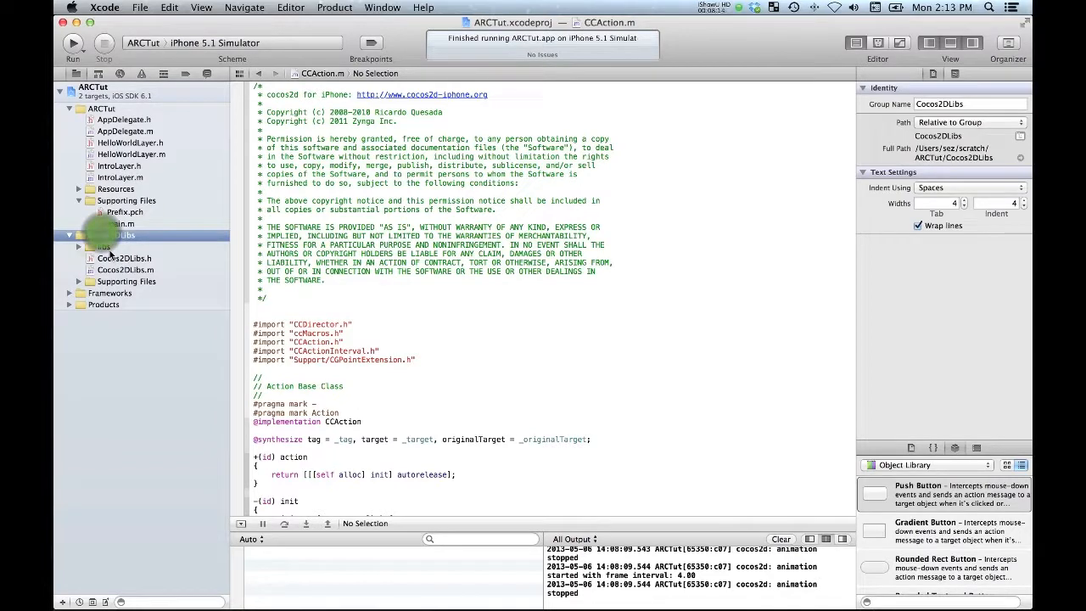
left_click(110, 234)
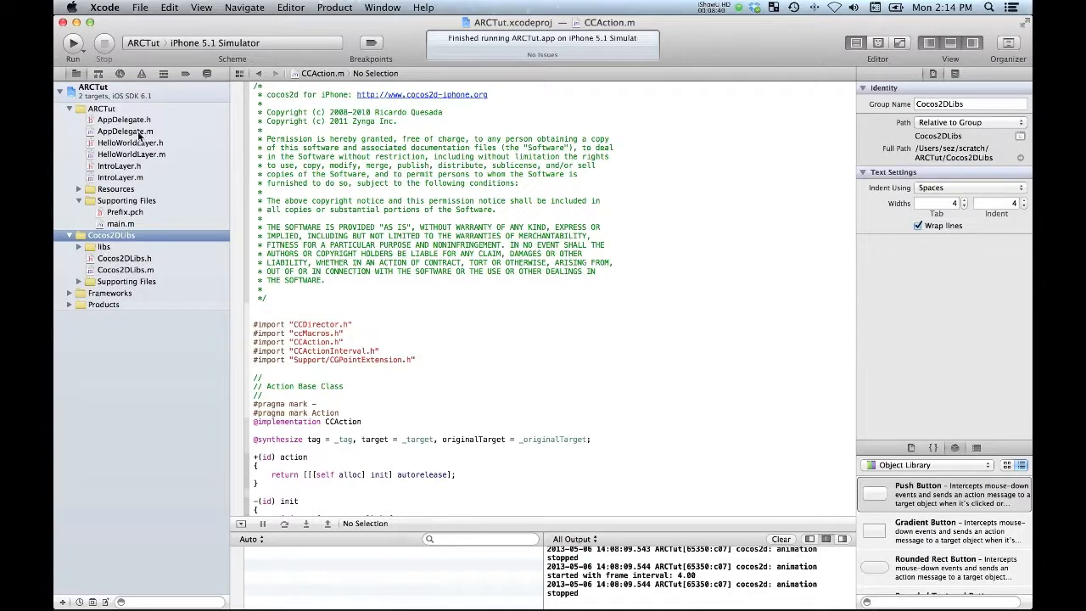
Filter the Cocos2DLibs target's Build Settings by 'search' to review its Search Paths.
left_click(93, 87)
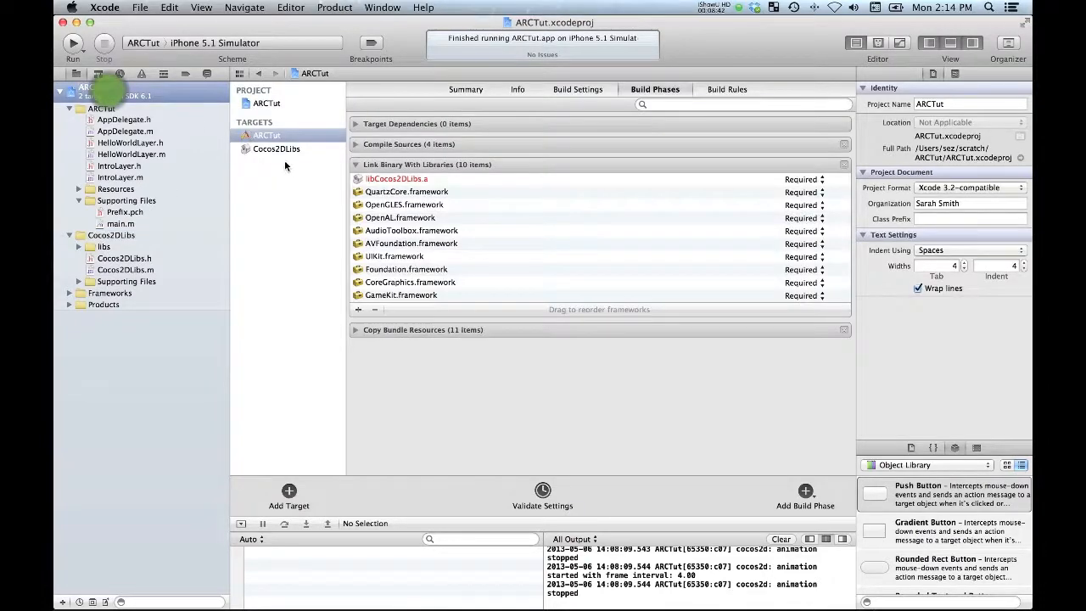
left_click(266, 150)
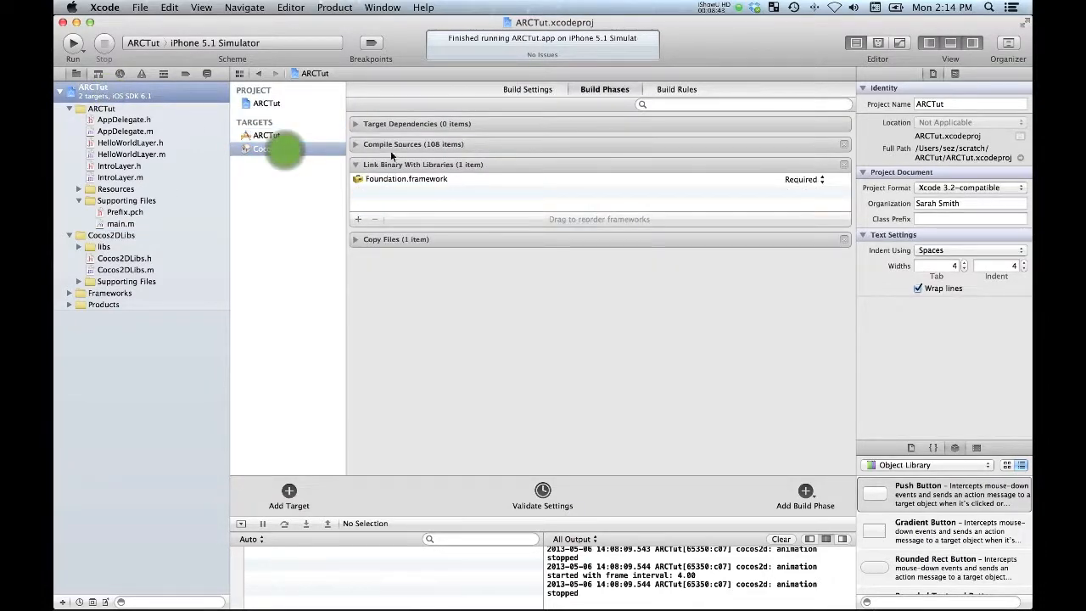
left_click(275, 149)
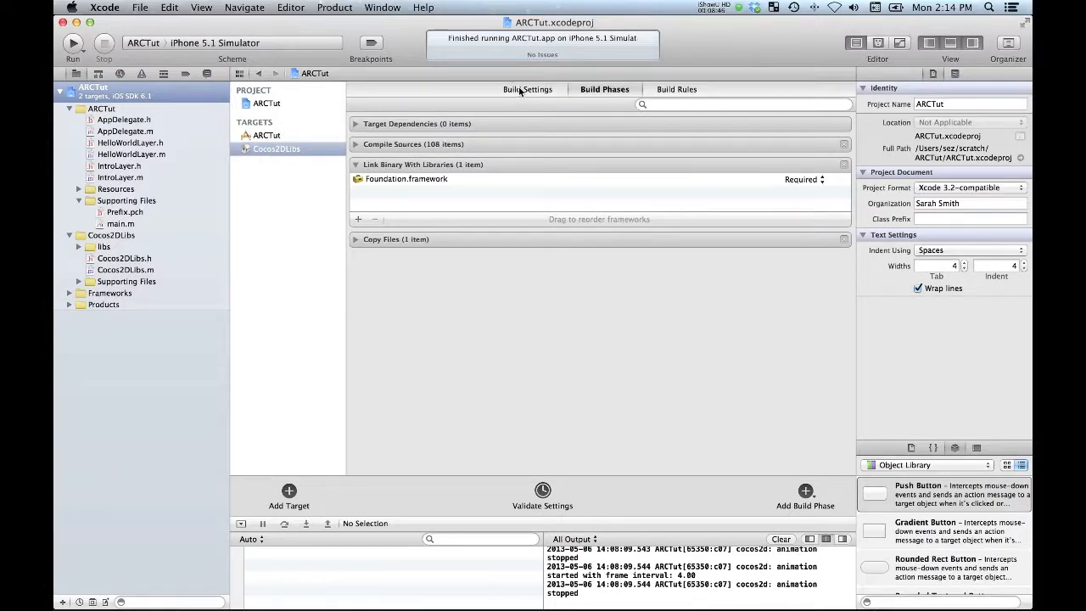
left_click(526, 89)
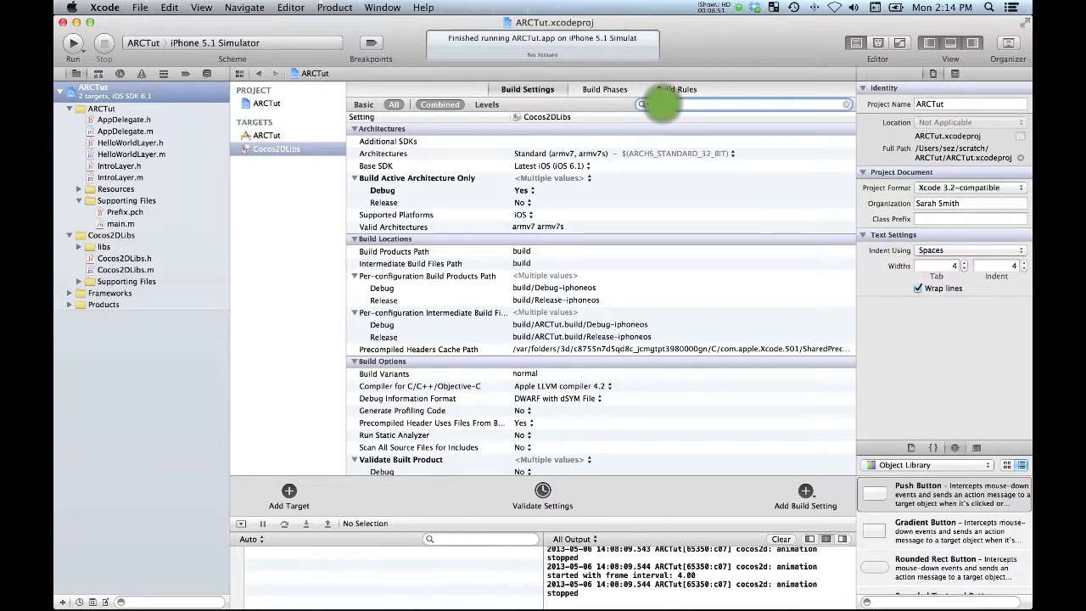
type("search")
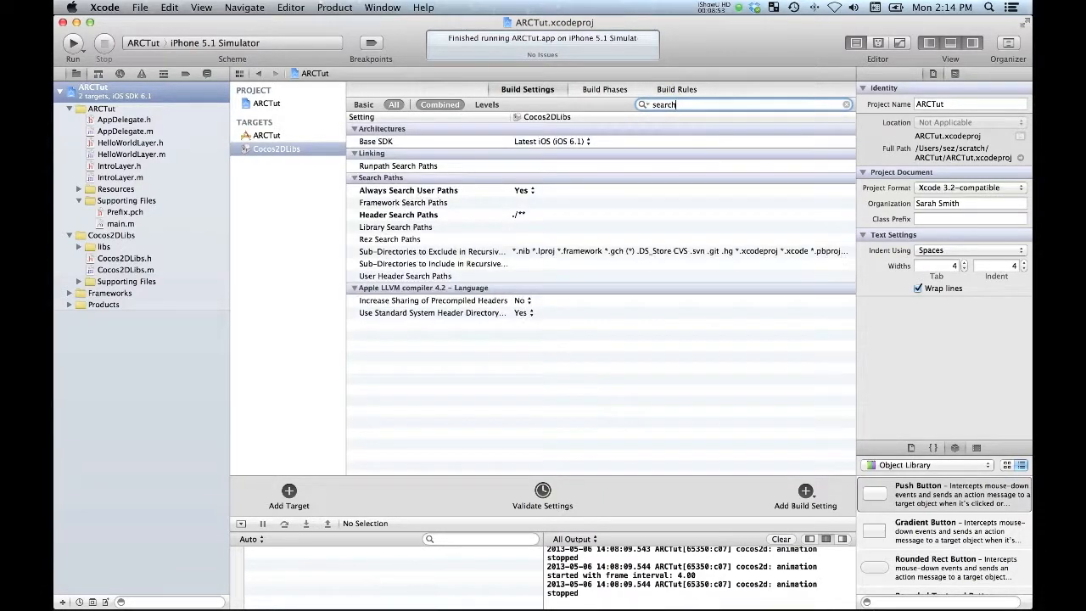
mouse_move(270, 187)
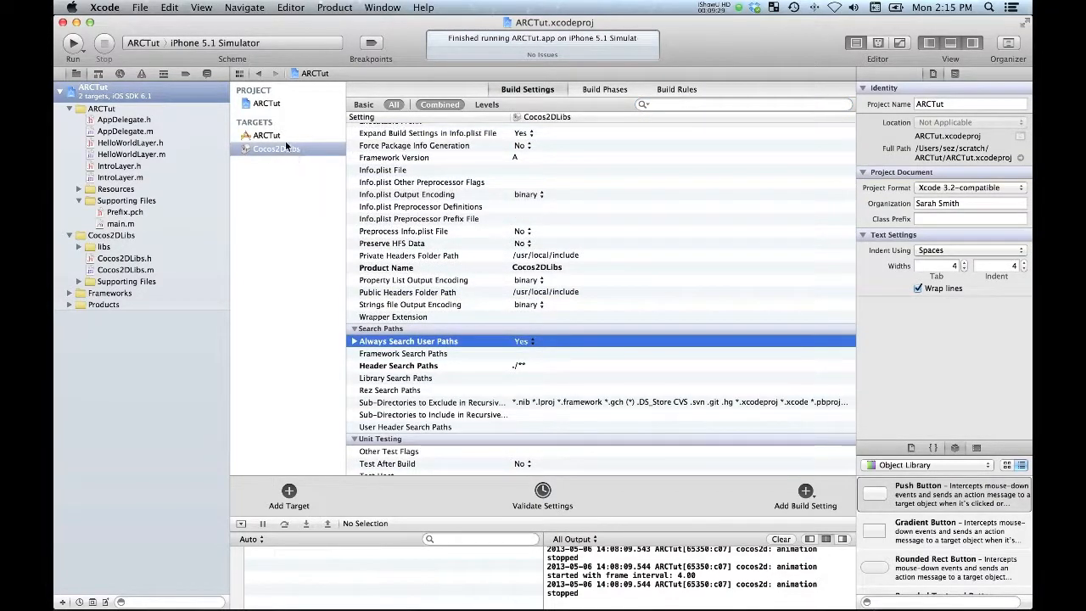
Switch to the ARCTut target's build settings to review its header search paths.
left_click(267, 136)
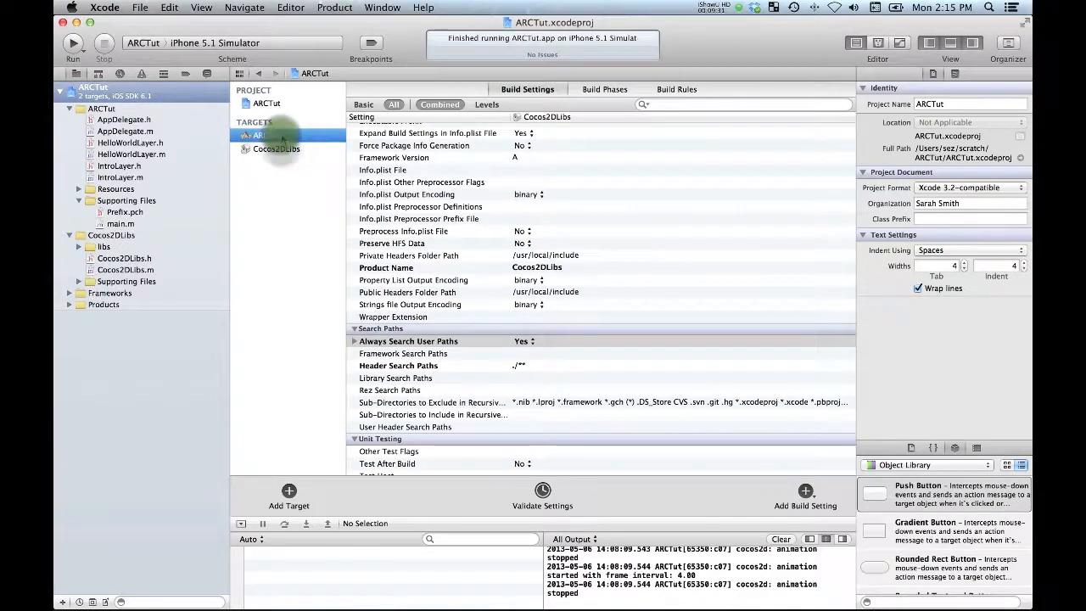
left_click(266, 136)
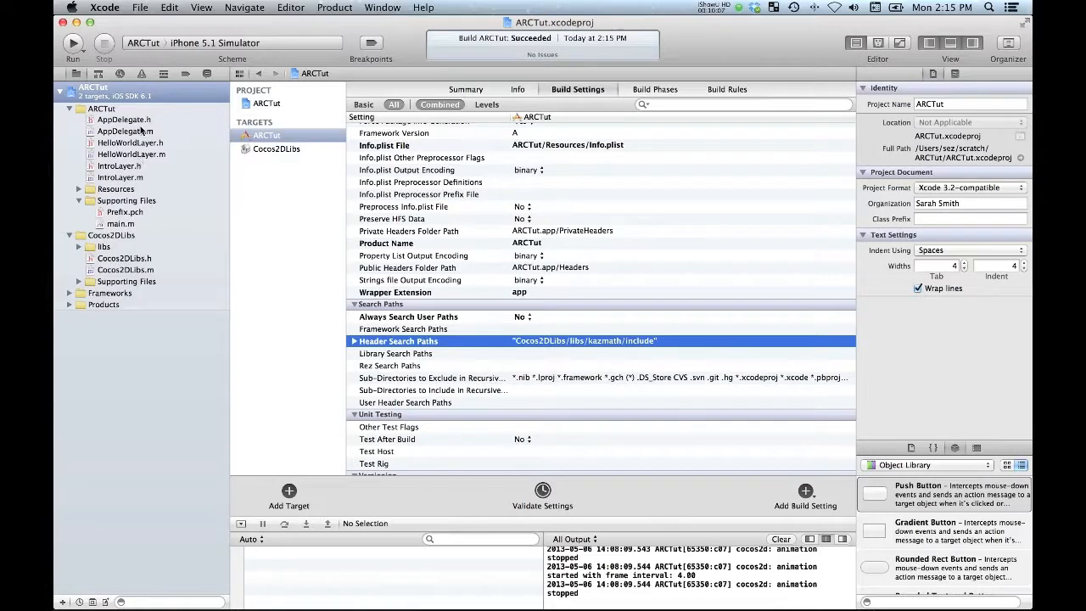
mouse_move(143, 43)
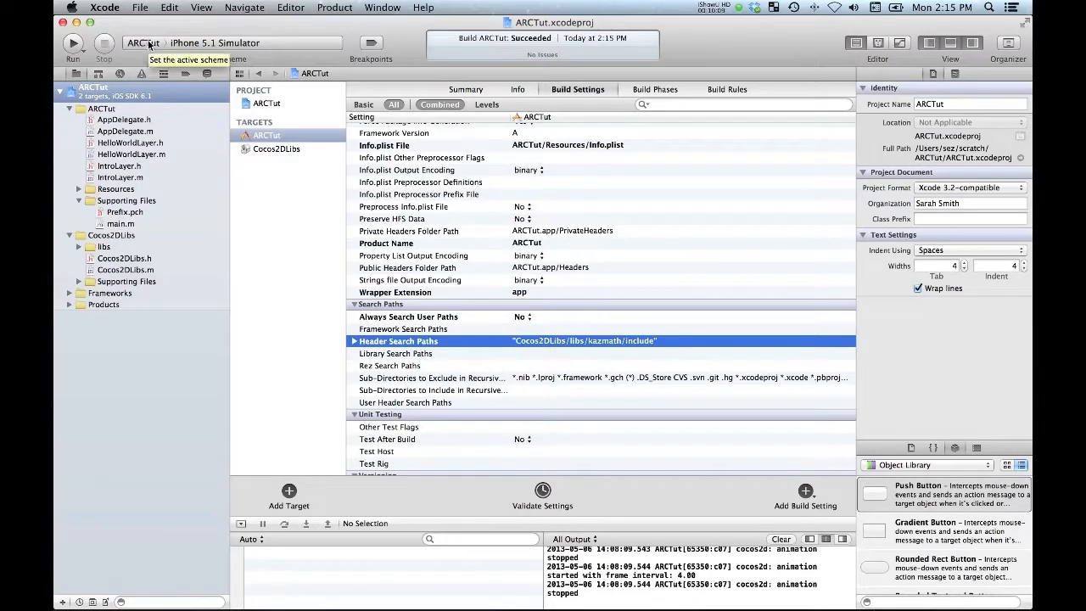
mouse_move(251, 144)
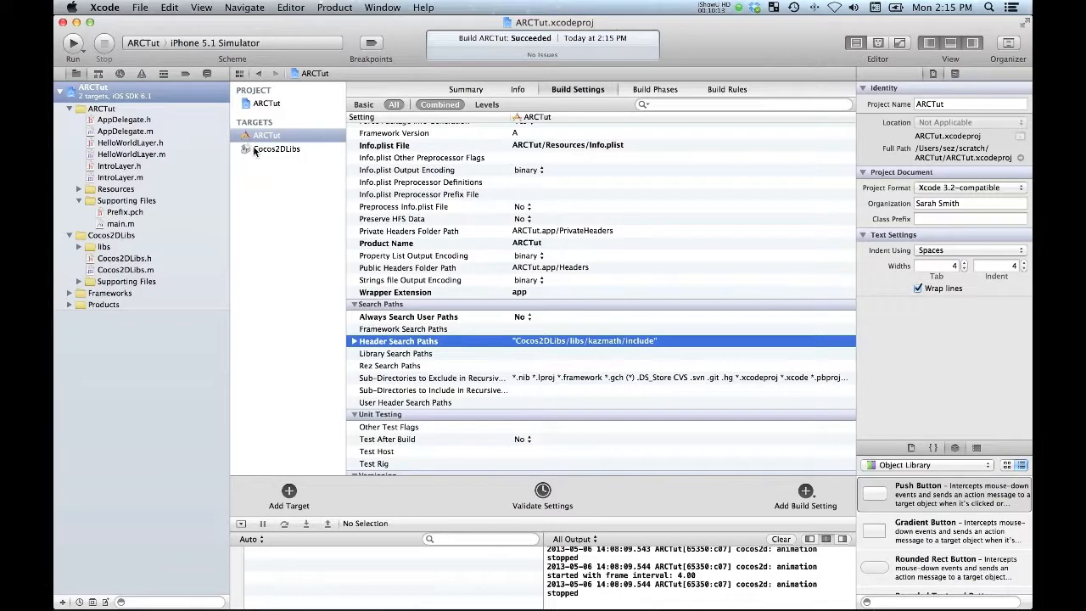
mouse_move(68, 306)
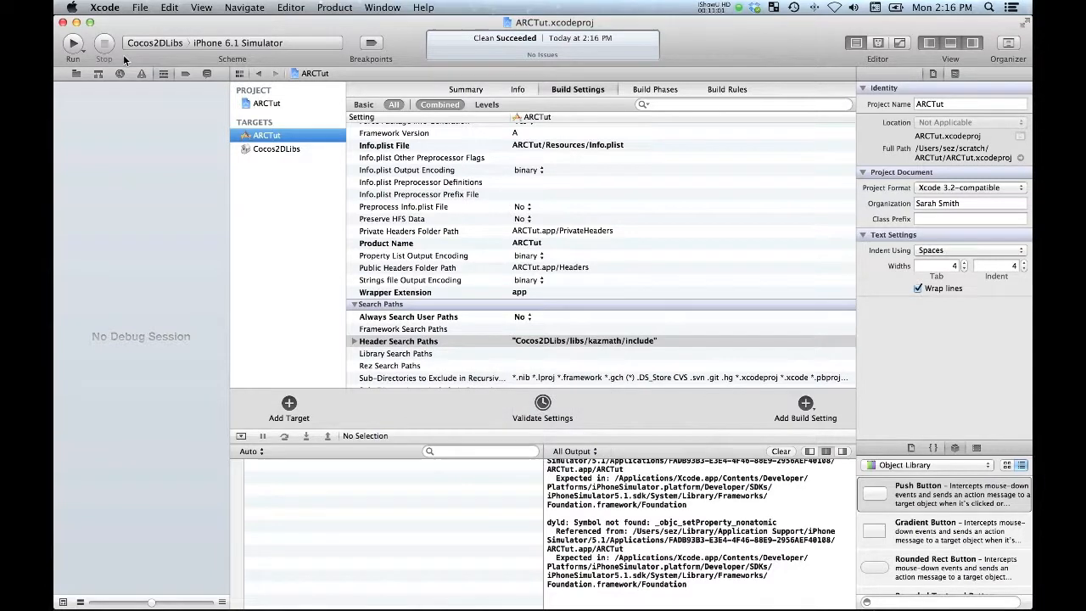
Run the ARCTut scheme on the iPhone 6.1 Simulator to show the Hello World scene.
left_click(154, 42)
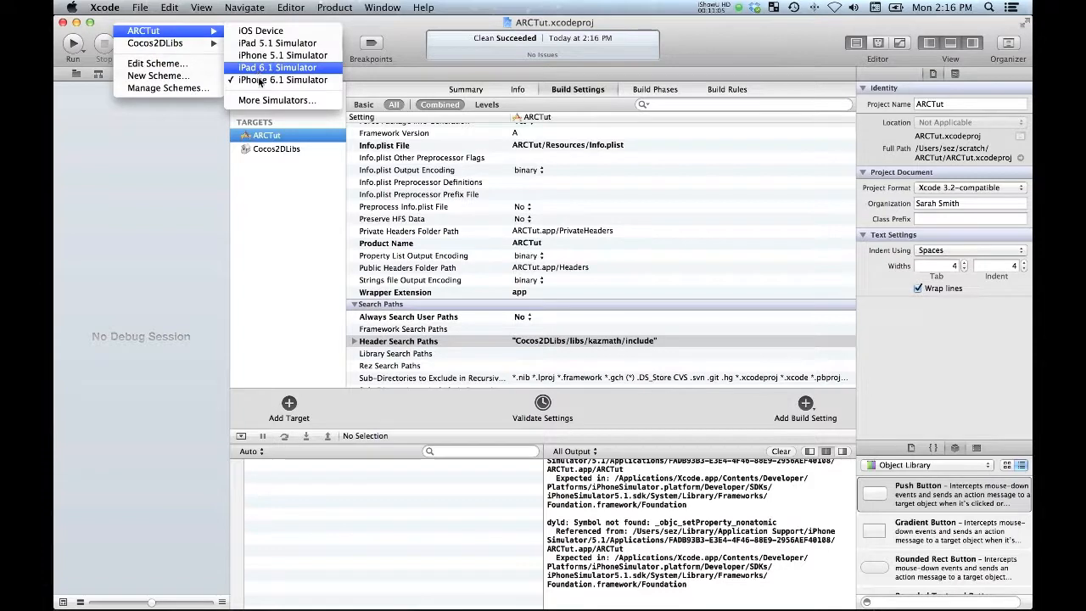
left_click(282, 79)
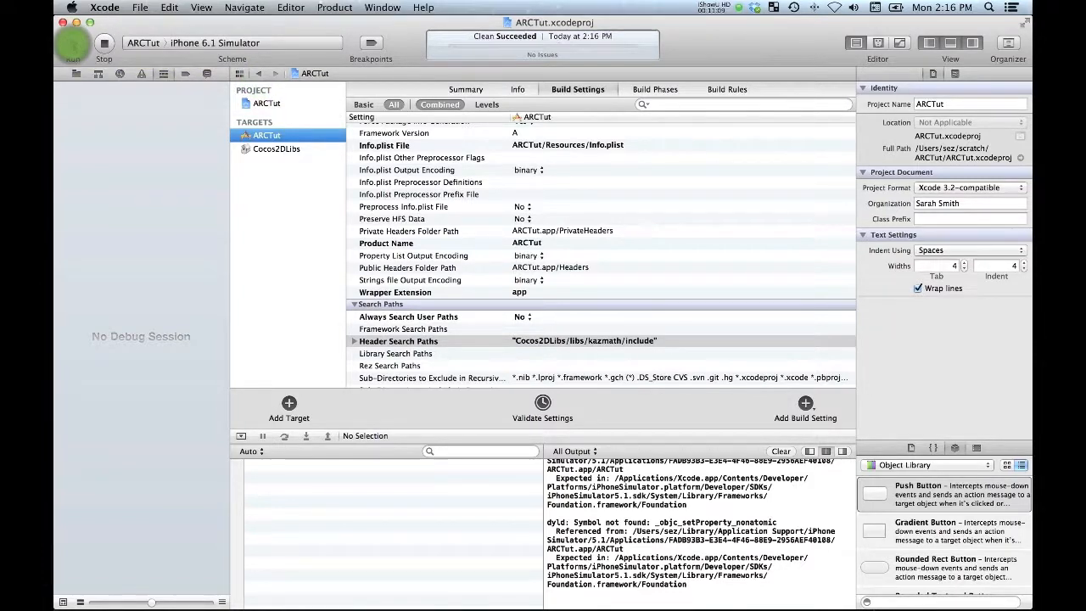
left_click(73, 45)
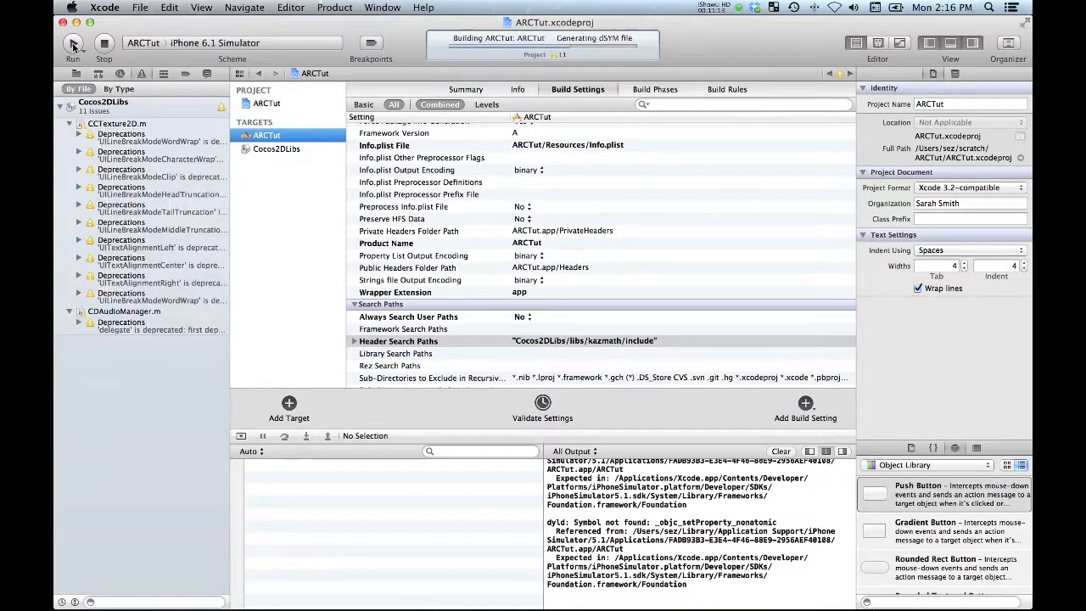
left_click(73, 44)
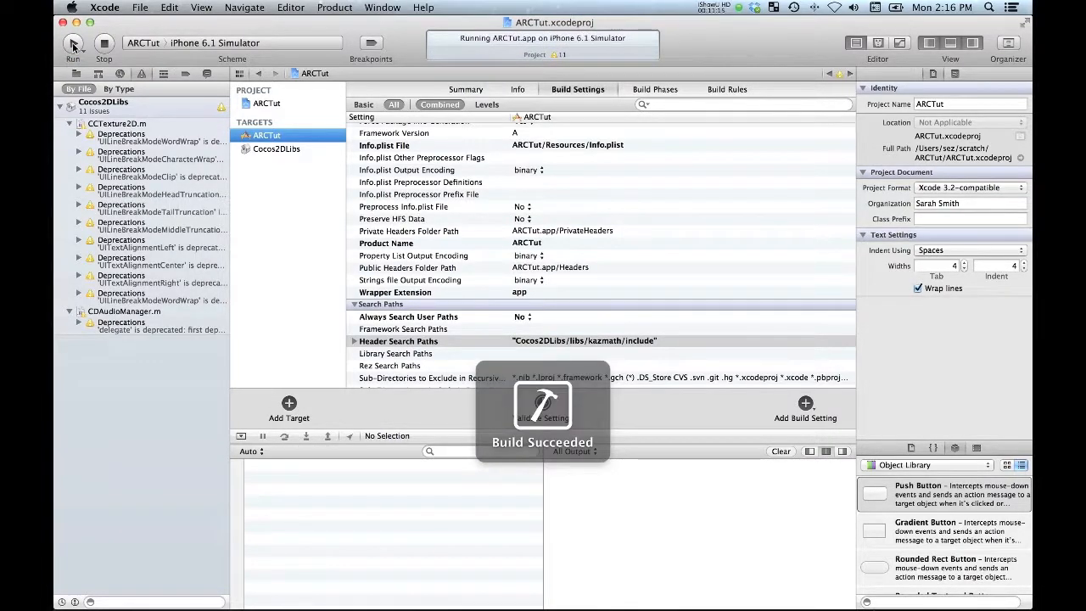
left_click(73, 44)
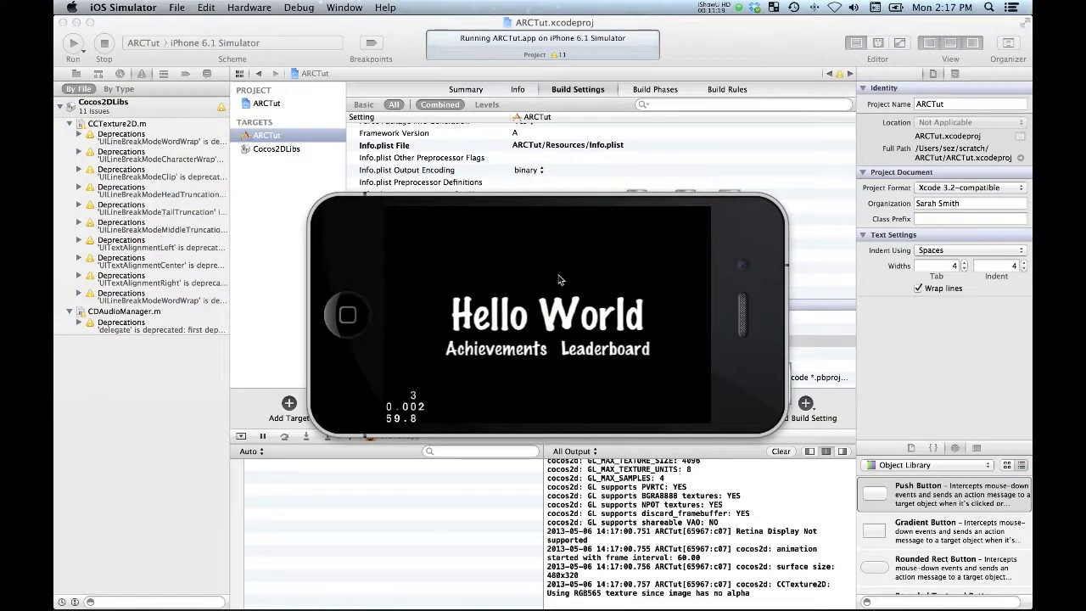
mouse_move(470, 269)
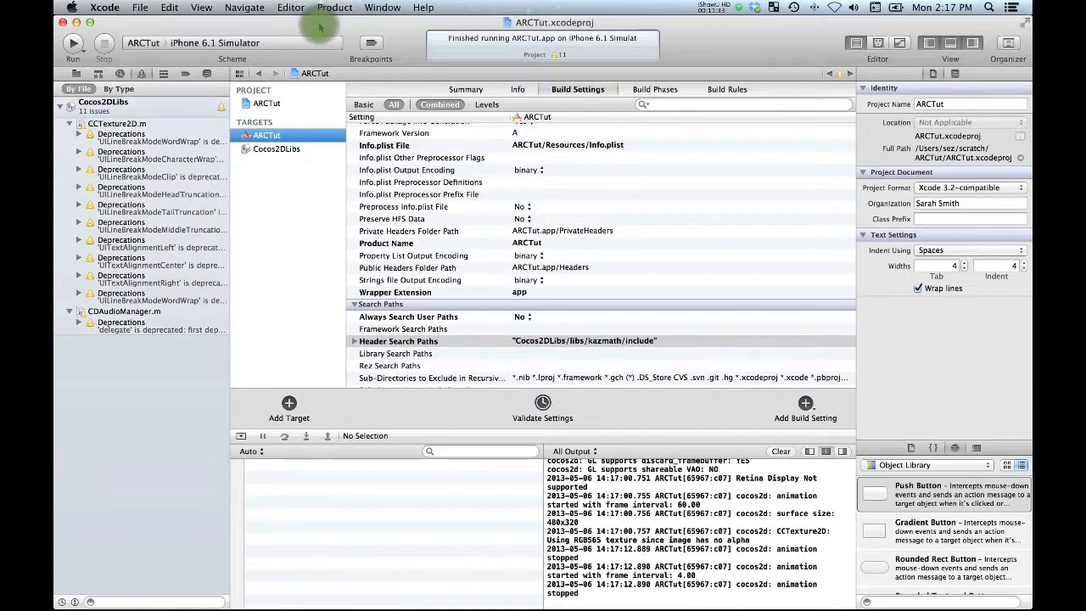
Glance over the Cocos2DLibs and ARCTut targets' build settings in the project.
left_click(78, 88)
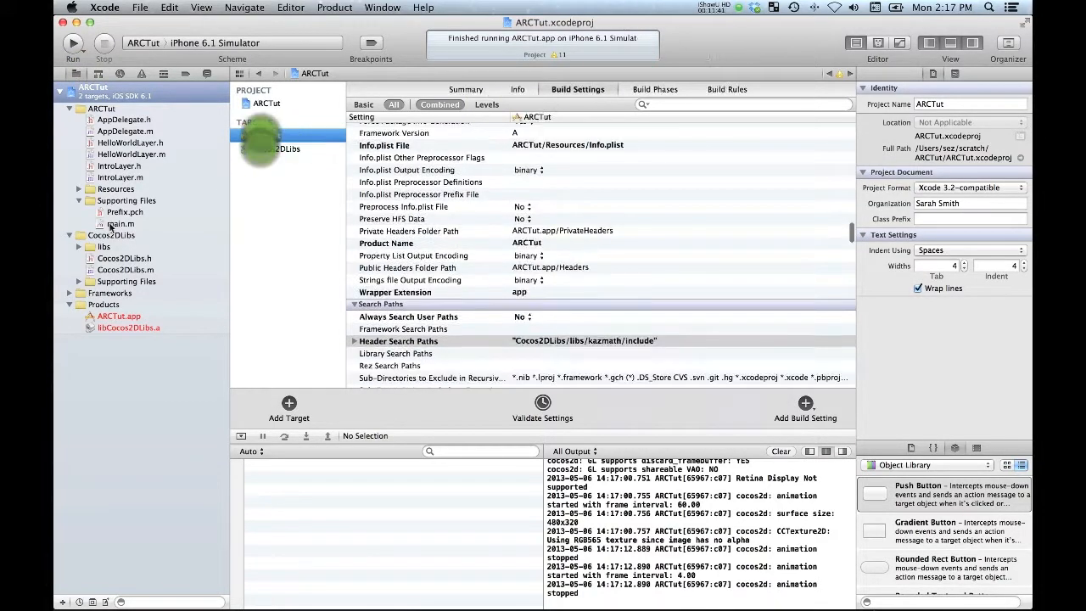
left_click(125, 234)
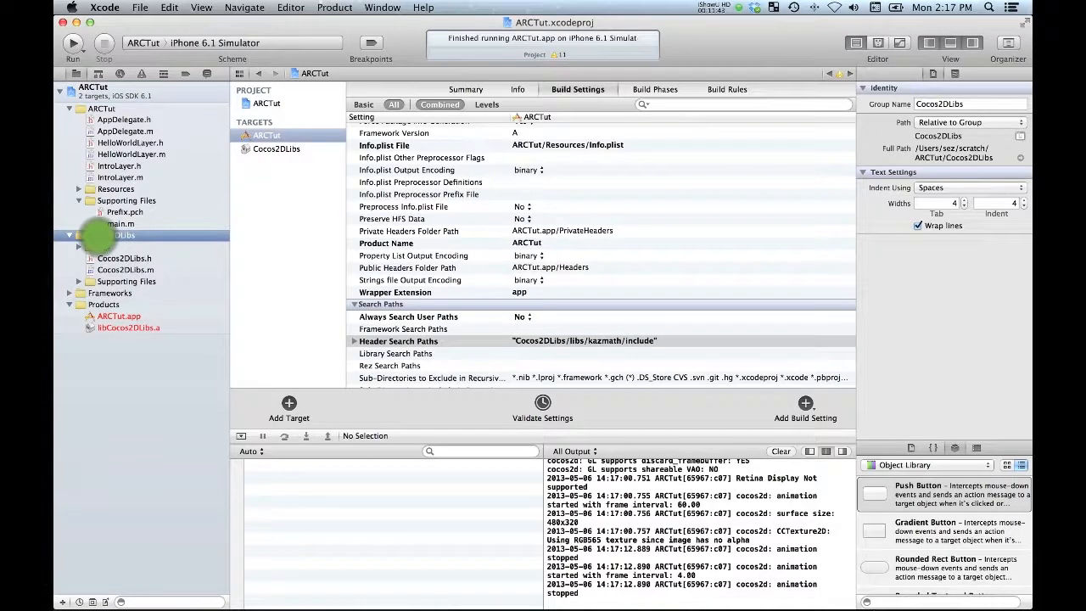
left_click(68, 234)
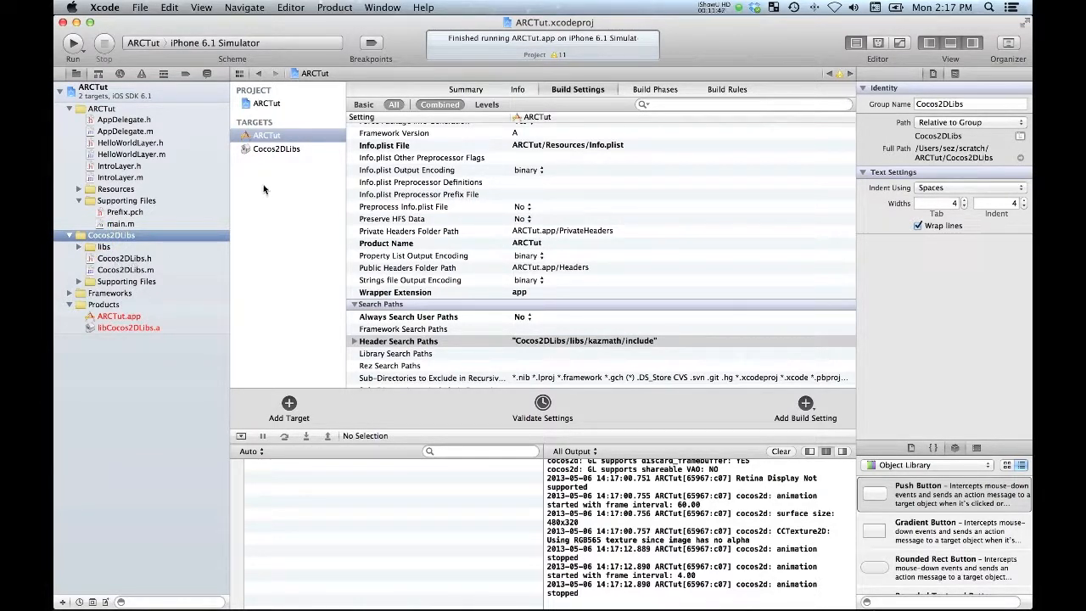
left_click(275, 150)
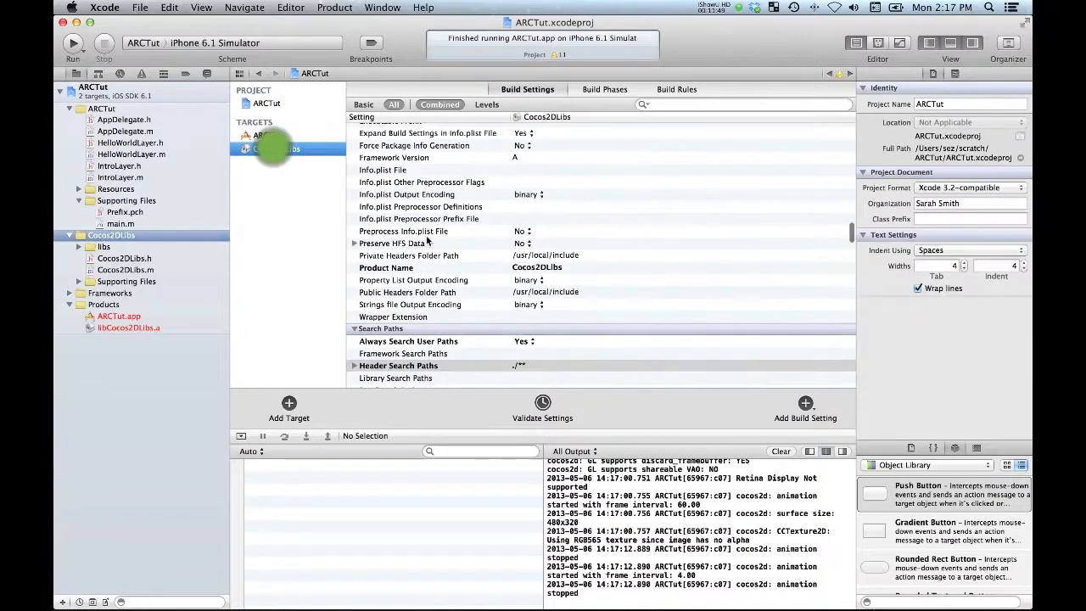
mouse_move(329, 204)
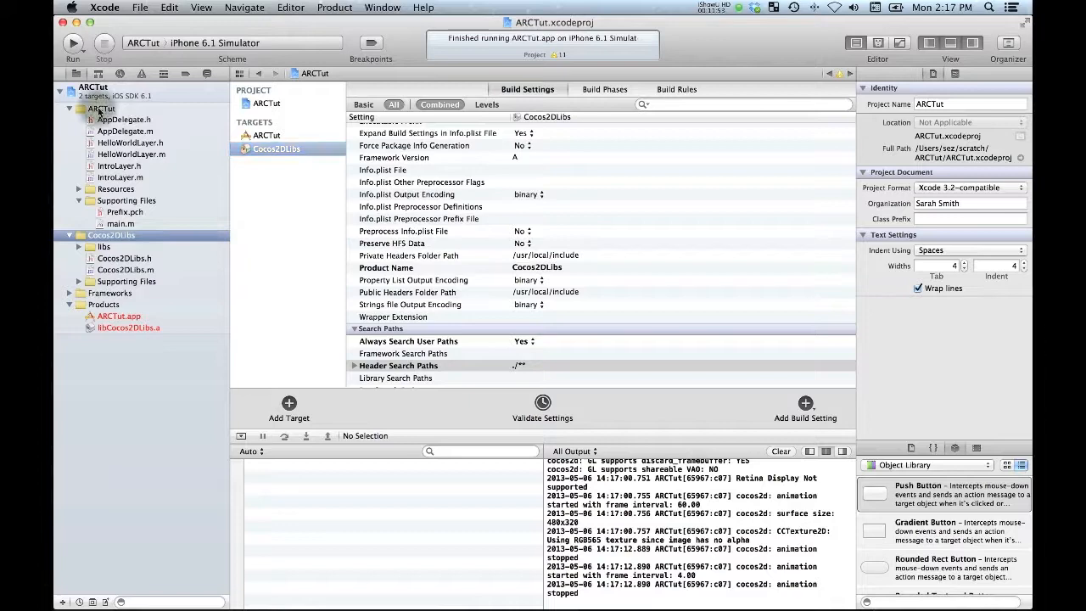
left_click(265, 136)
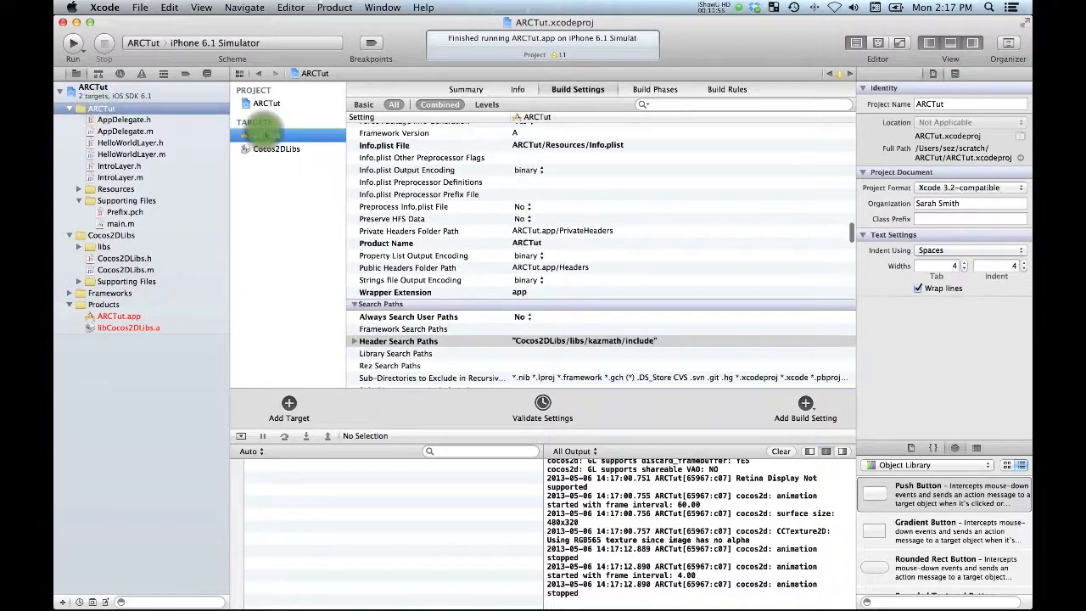
left_click(268, 136)
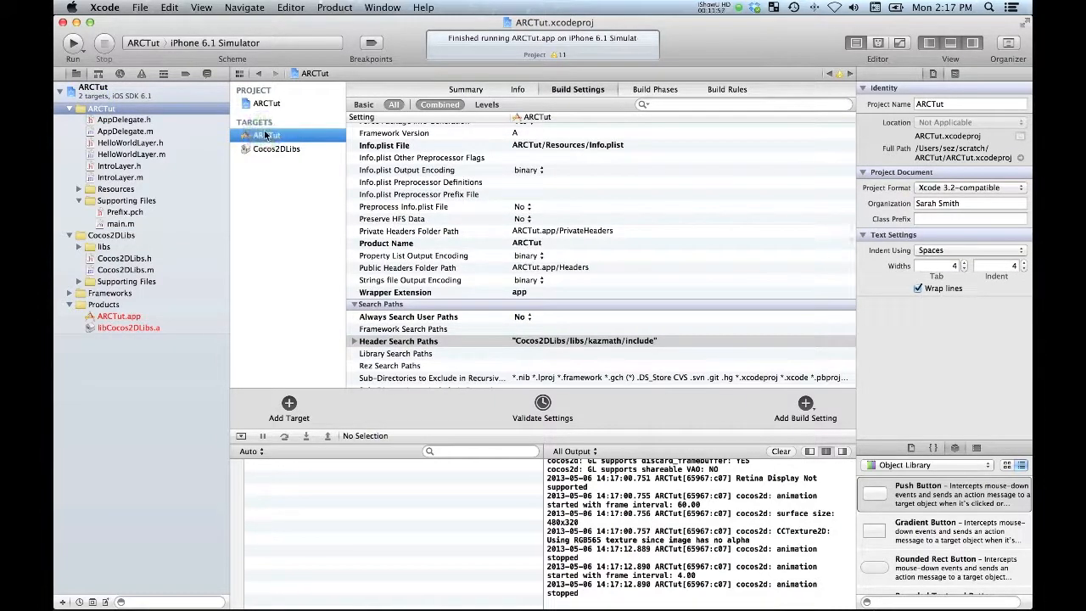
Edit HelloWorldLayer.m so the init label reads 'Hello ARC!' instead of Hello World.
left_click(133, 155)
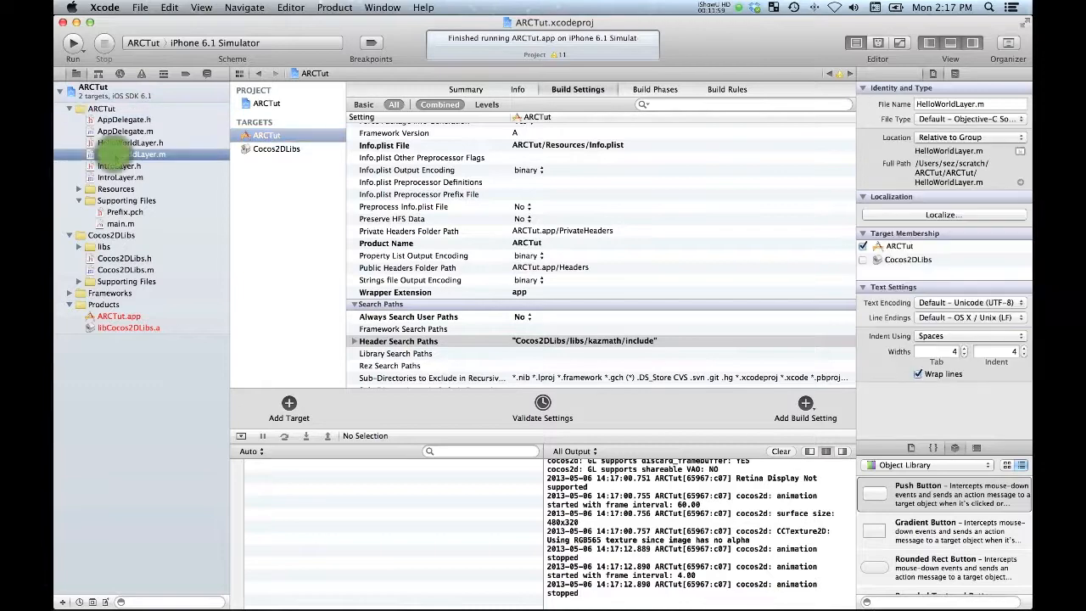
left_click(133, 153)
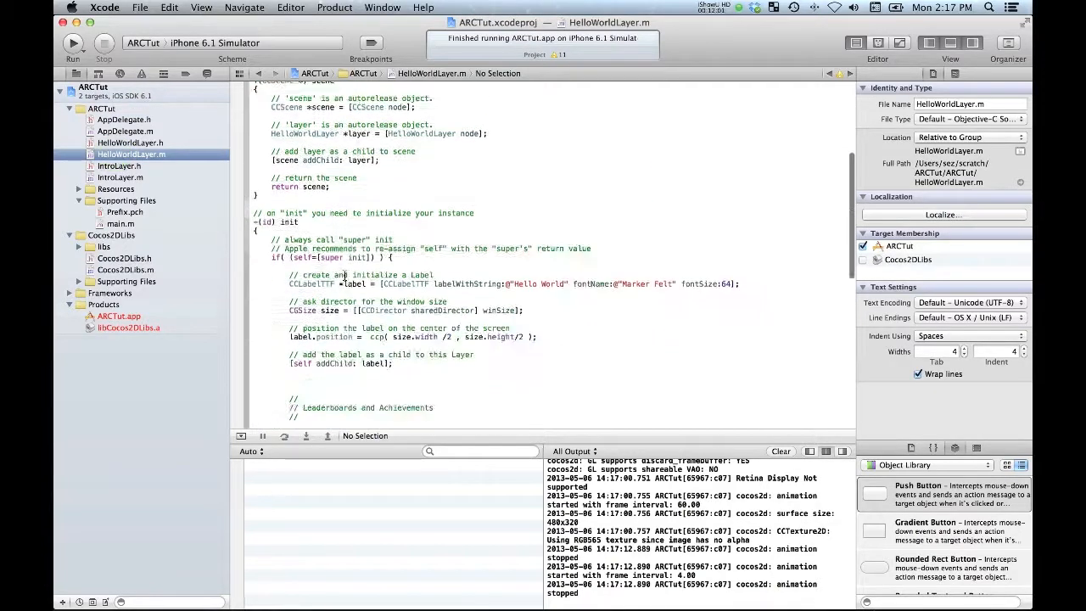
scroll("down", 3)
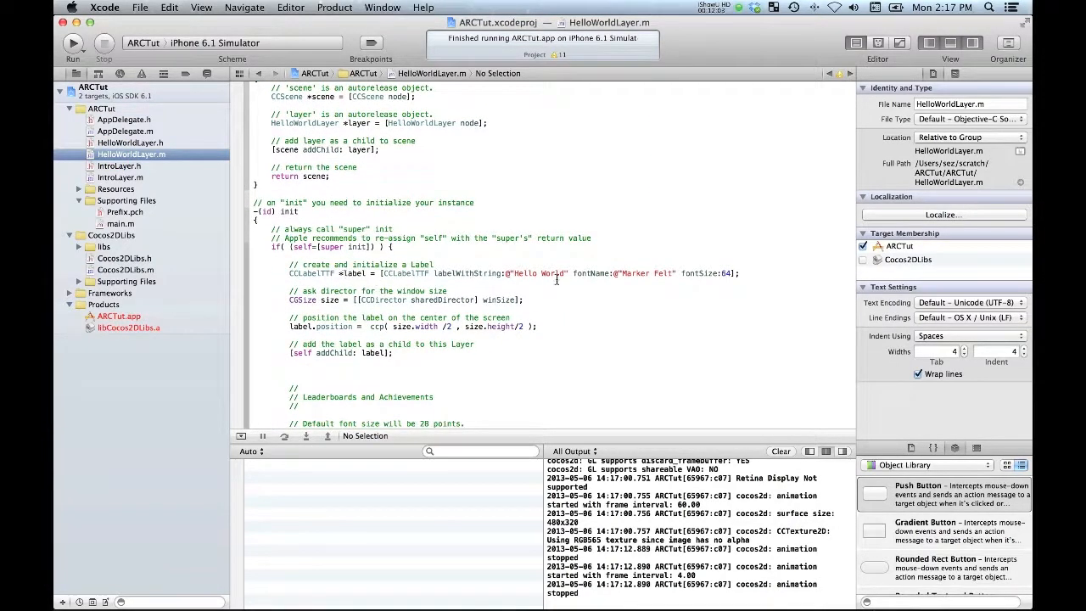
left_click(552, 273)
type("ARC!!")
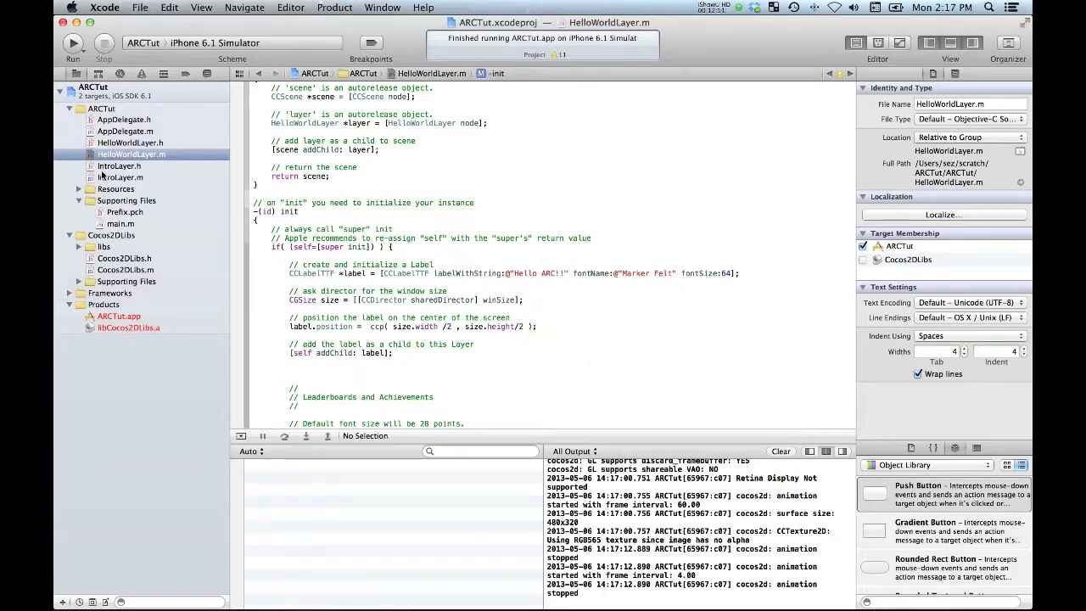
Start Edit > Refactor > Convert to Objective-C ARC for the project.
left_click(139, 7)
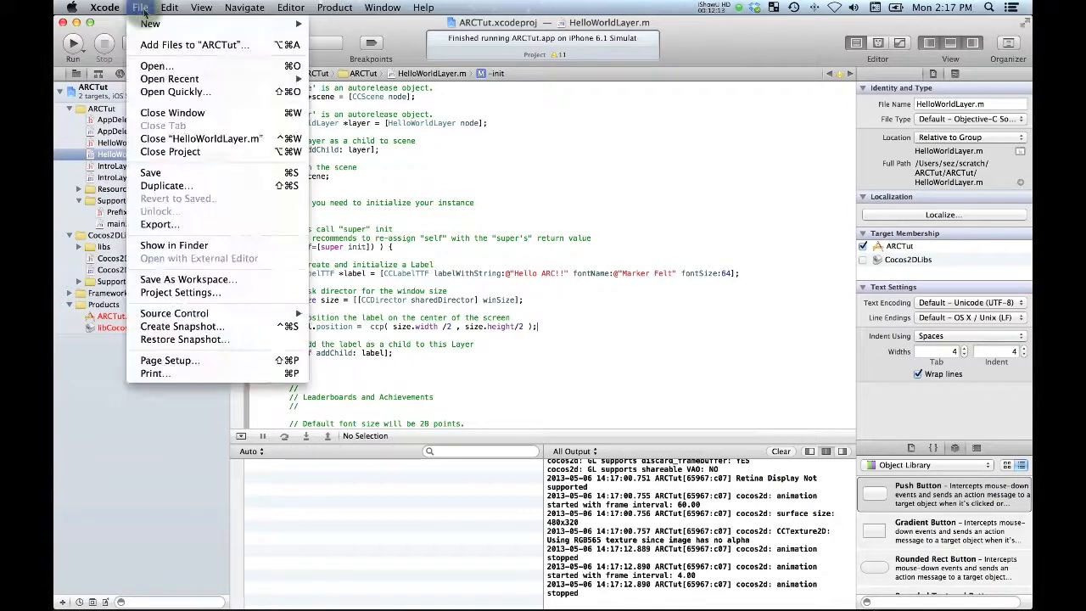
left_click(170, 7)
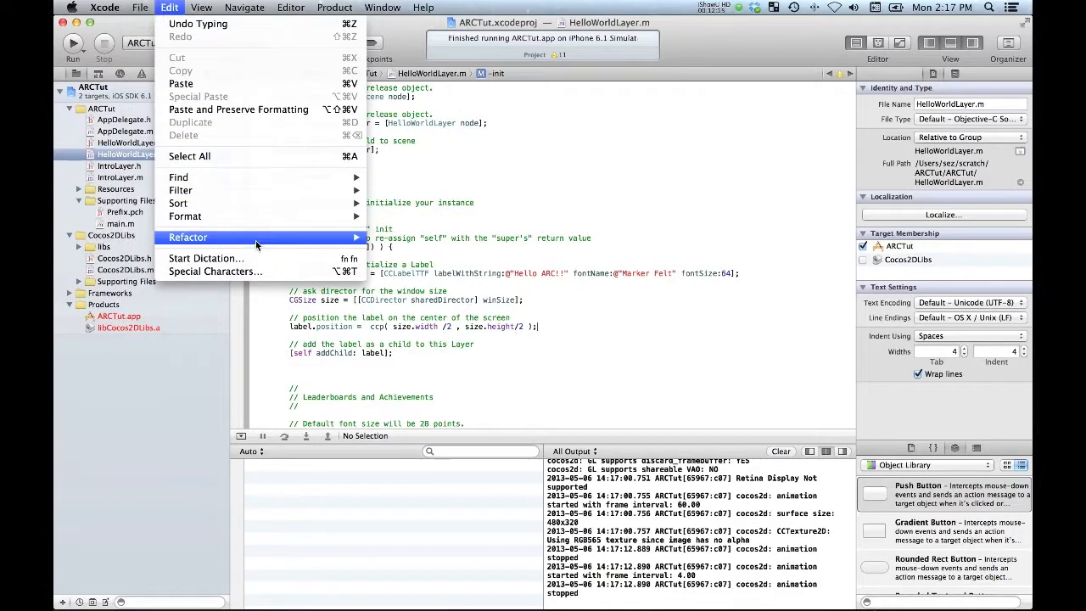
left_click(186, 238)
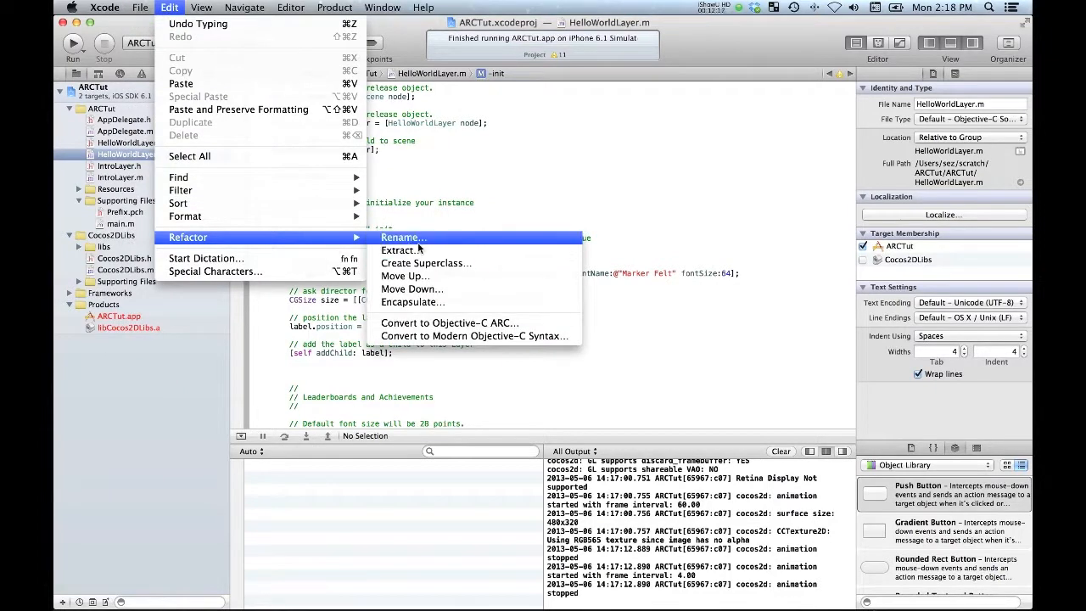
mouse_move(448, 323)
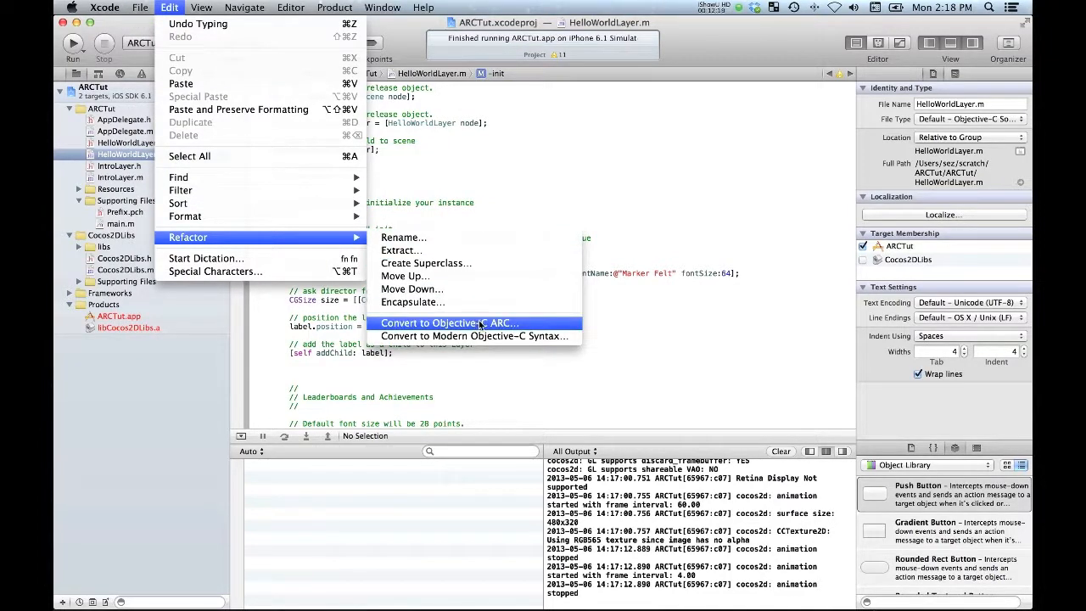
left_click(448, 323)
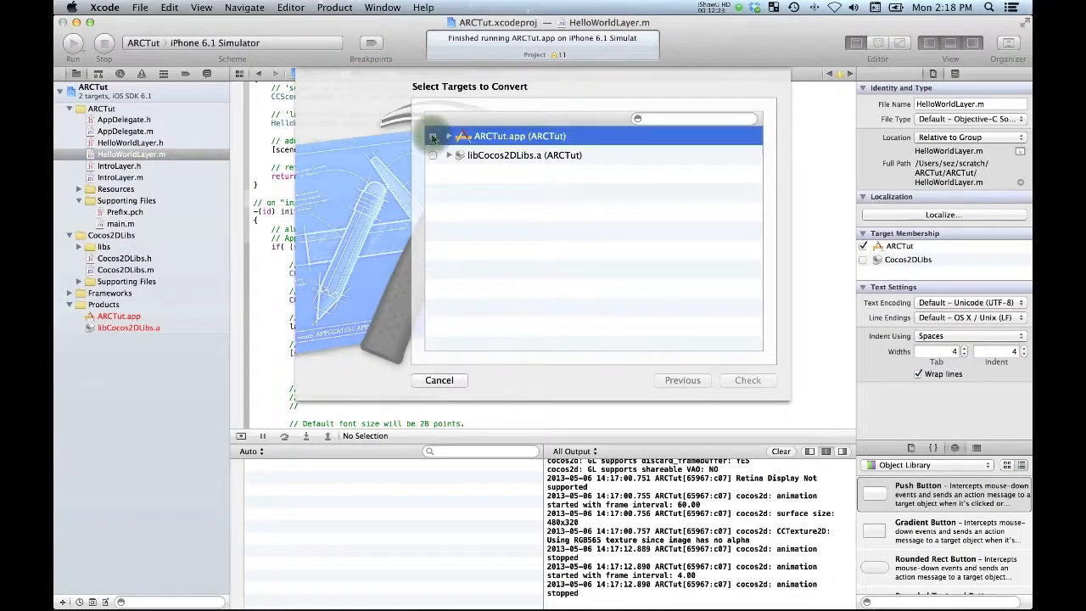
Select only ARCTut.app for conversion, leaving libCocos2DLibs.a out, and run the check.
left_click(432, 135)
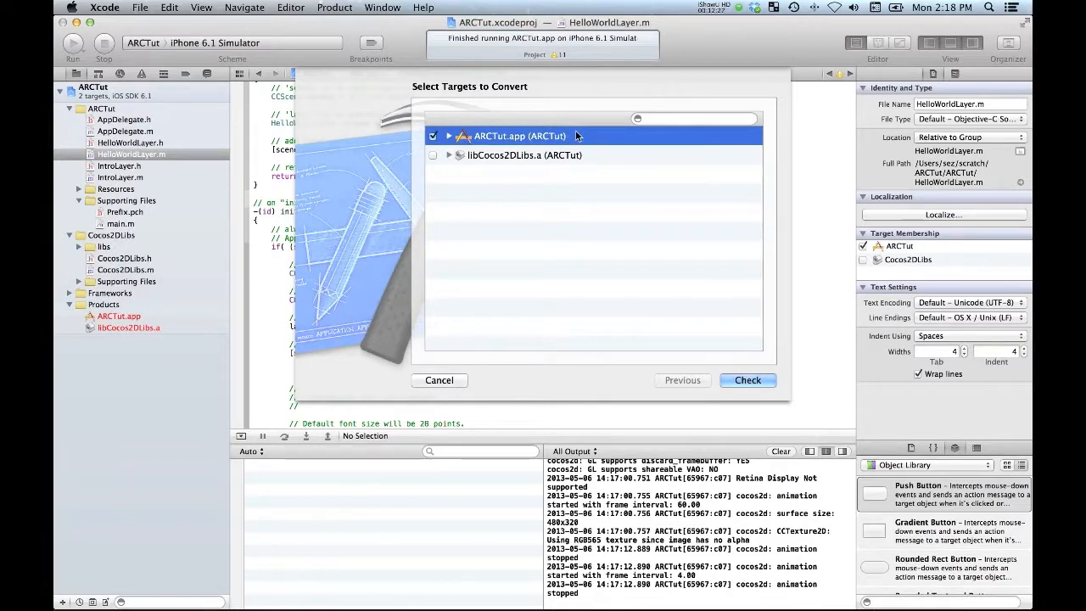
mouse_move(547, 136)
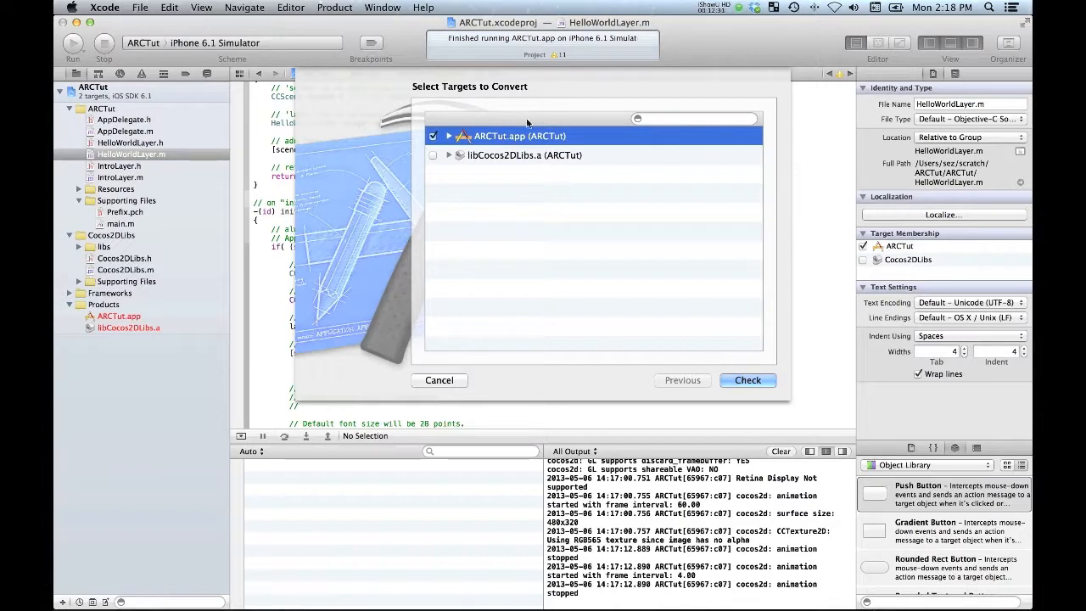
mouse_move(540, 160)
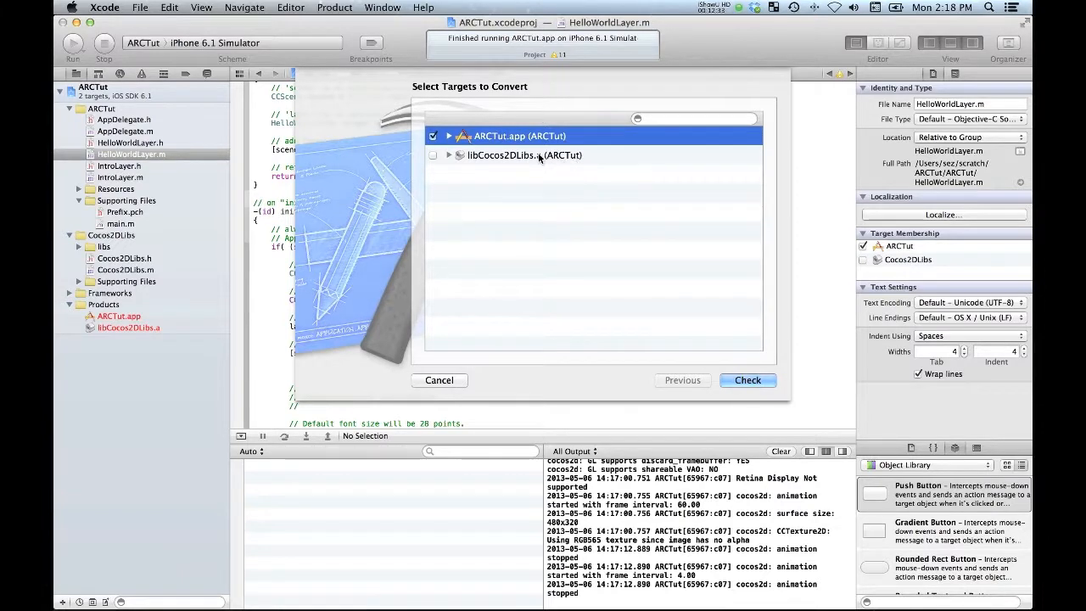
mouse_move(597, 161)
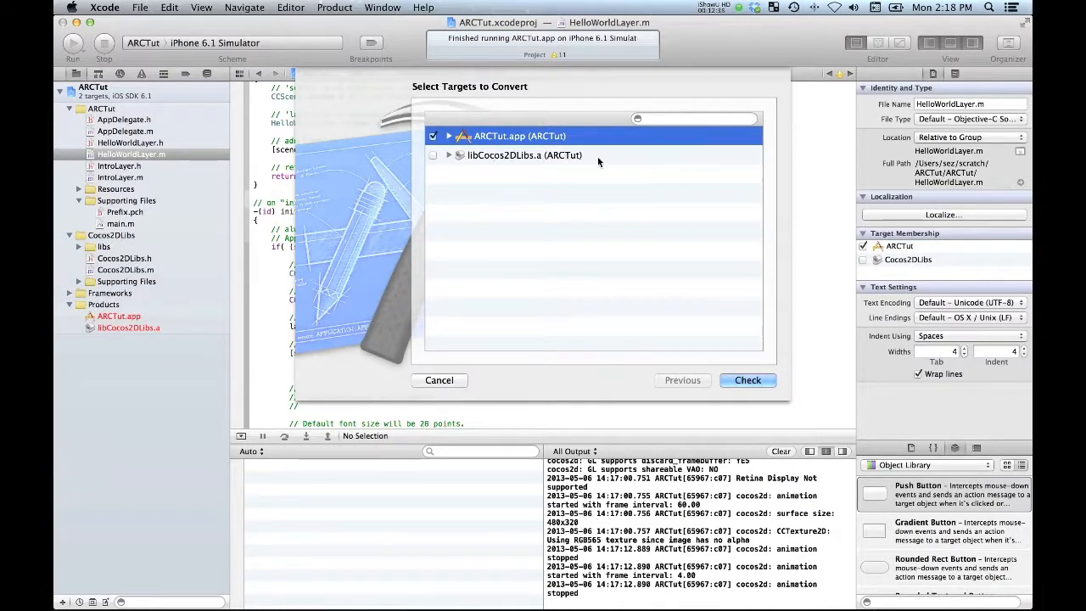
mouse_move(594, 163)
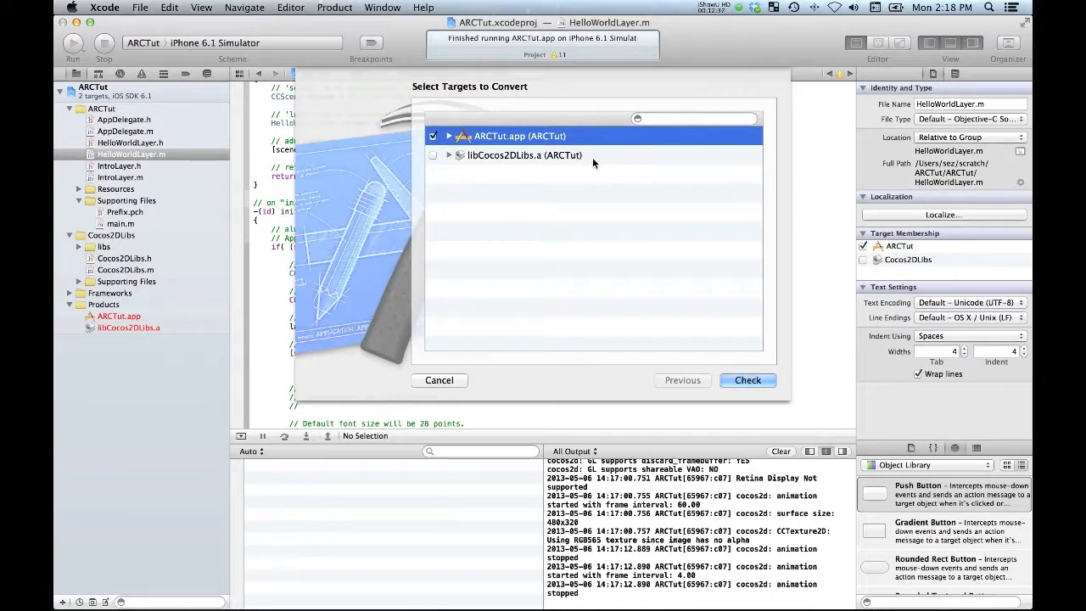
mouse_move(757, 377)
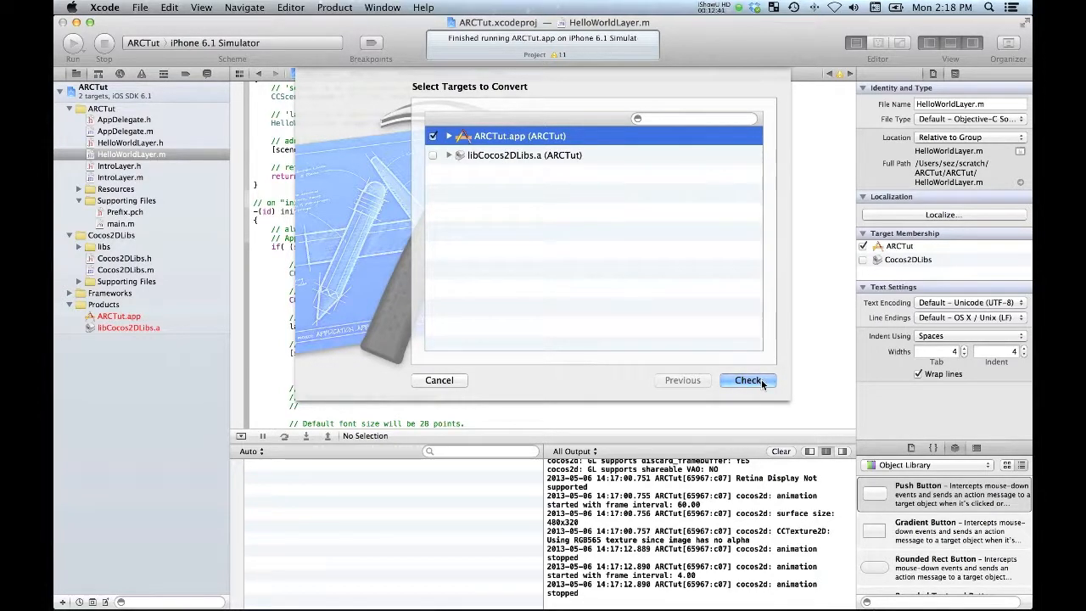
left_click(747, 380)
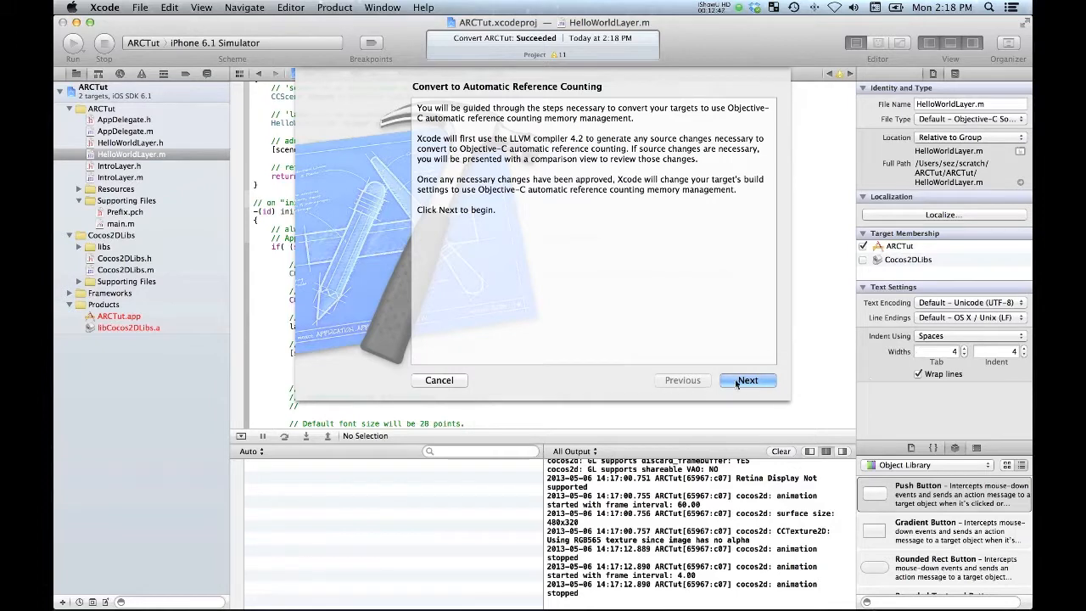
Review the proposed ARC changes and save them with automatic snapshots enabled.
left_click(747, 380)
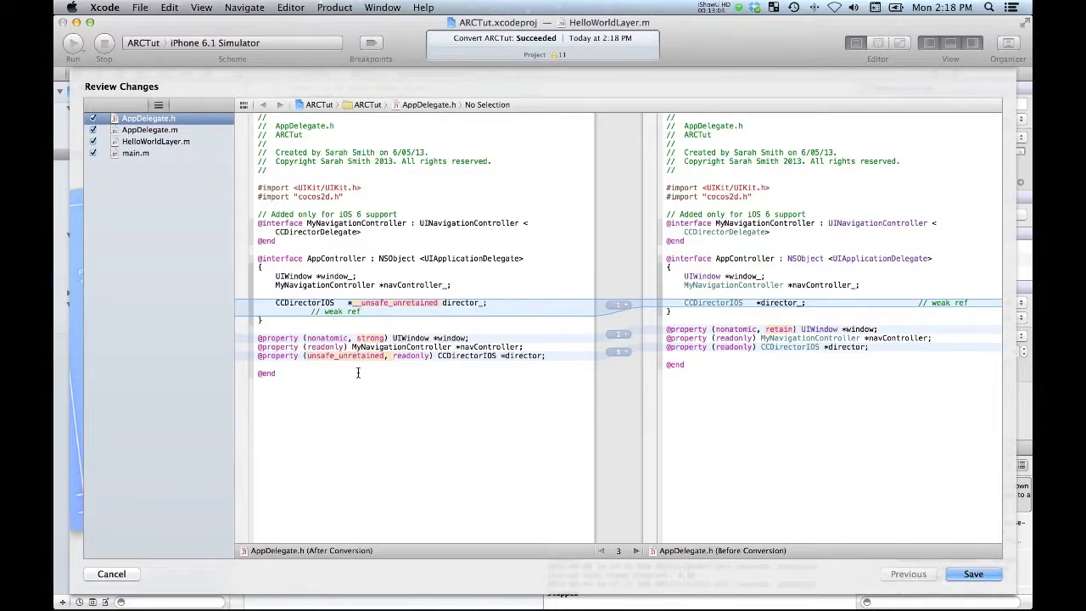
mouse_move(710, 482)
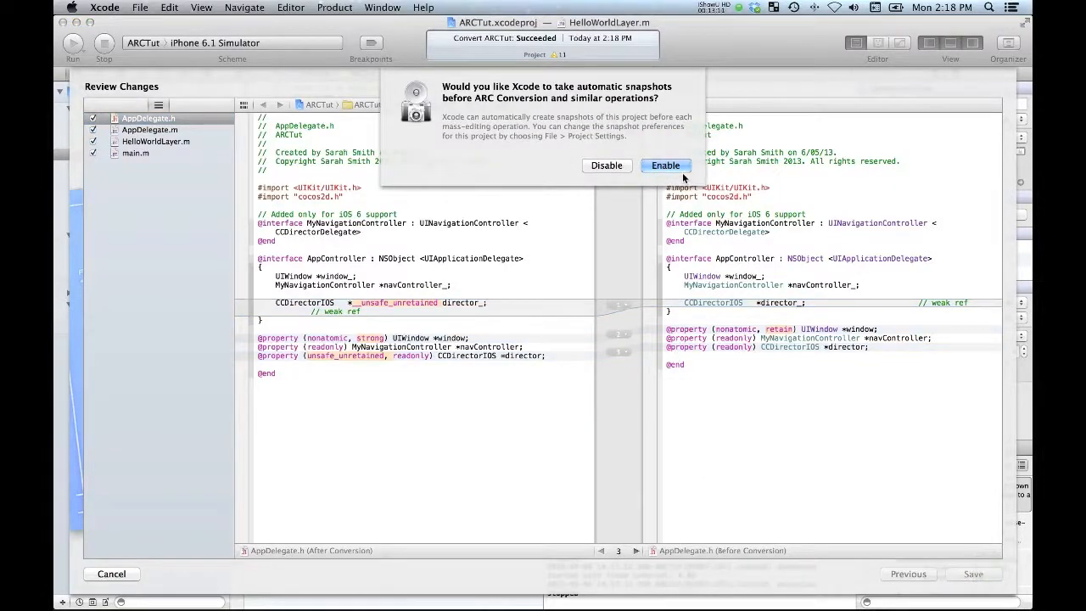
left_click(665, 166)
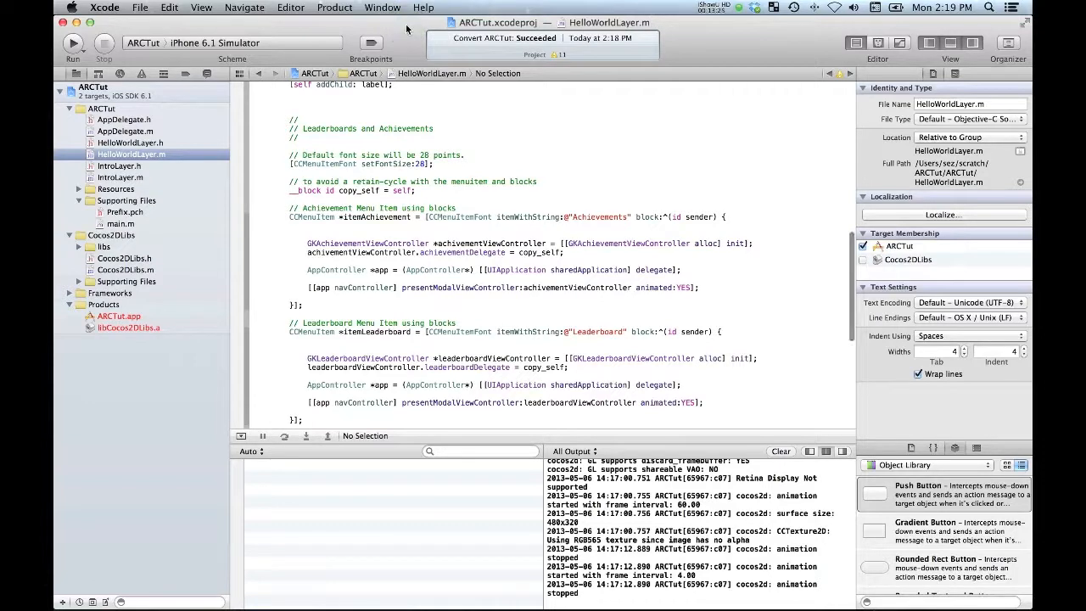
Build and run the ARC-converted ARCTut app in the iPhone Simulator.
left_click(73, 44)
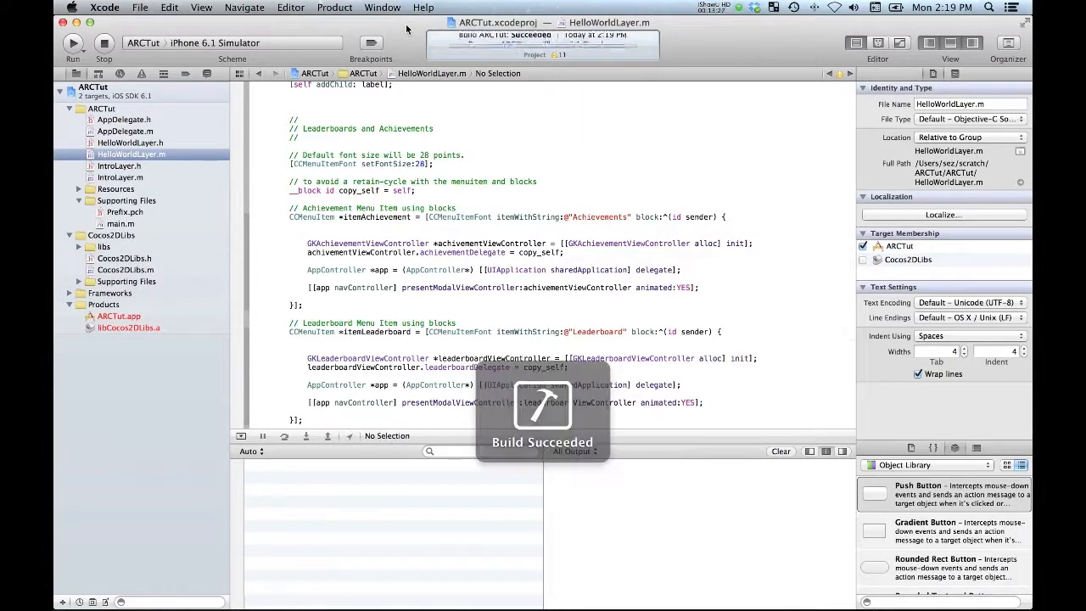
left_click(73, 44)
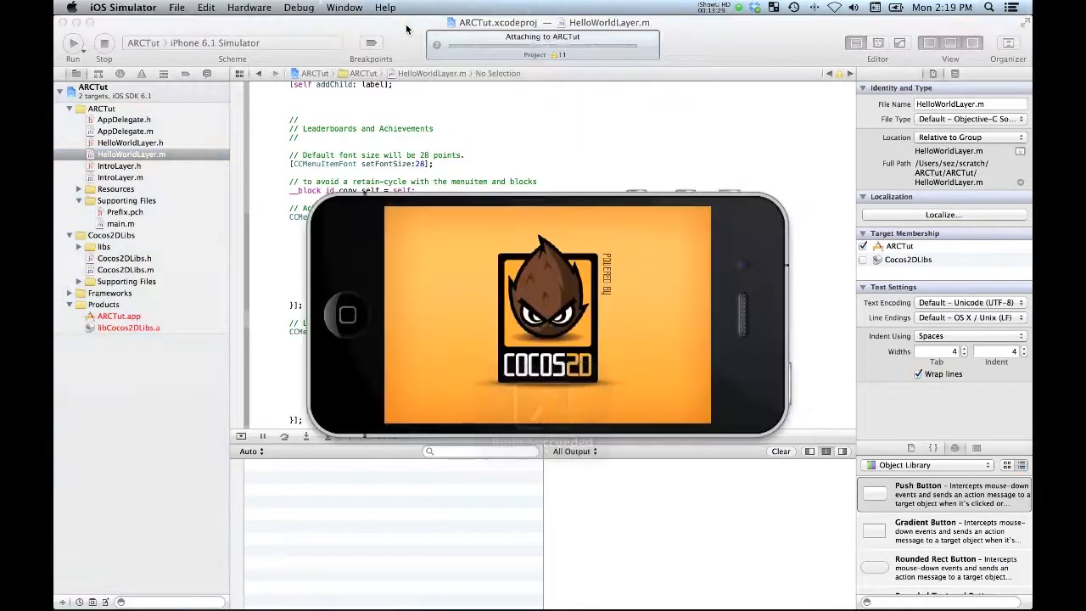